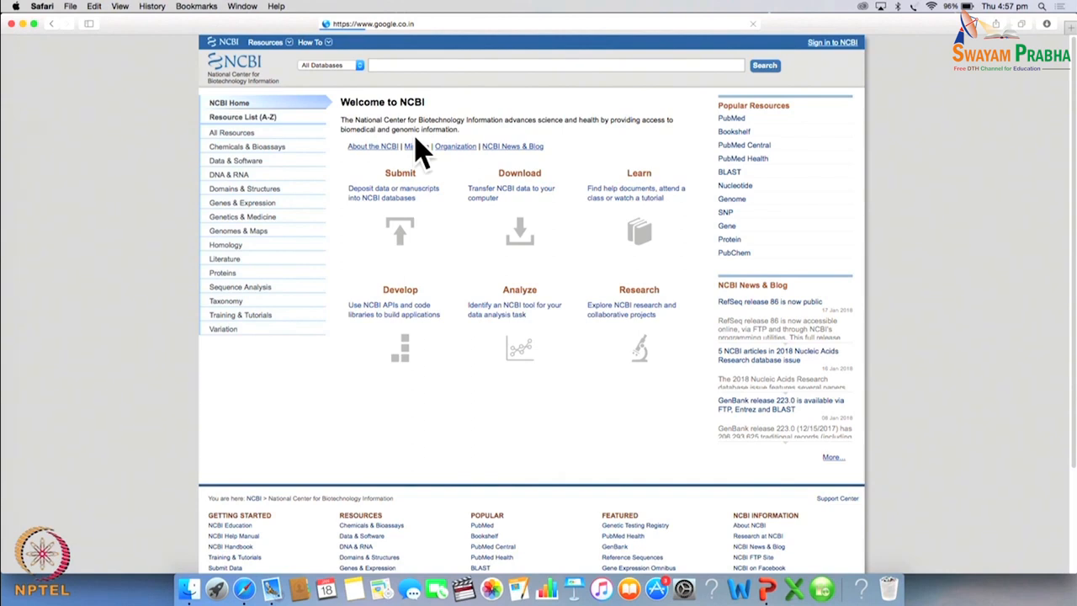
mouse_move(320, 164)
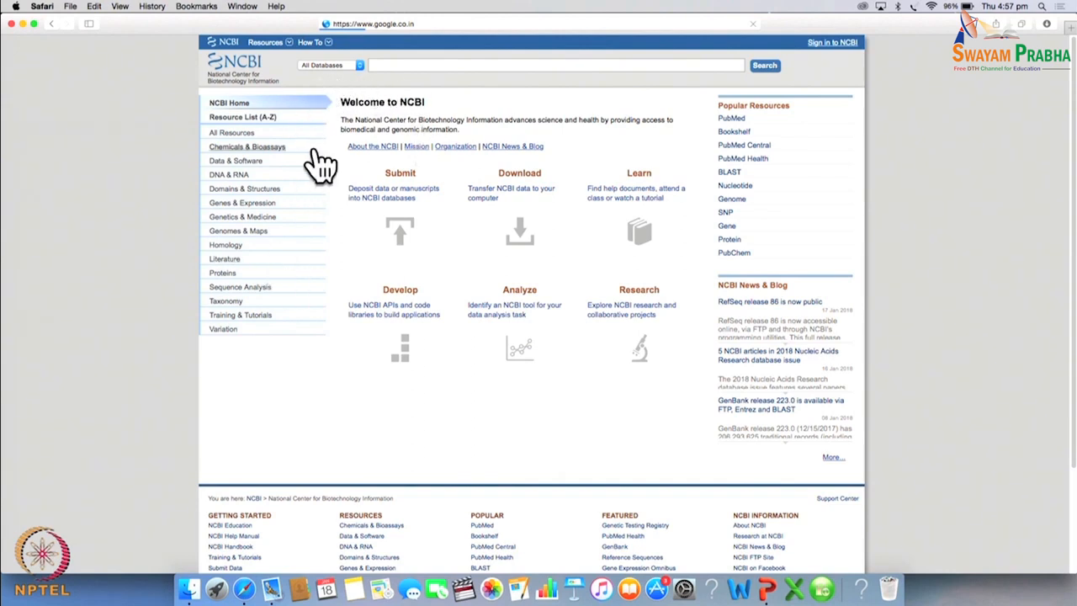
mouse_move(350, 109)
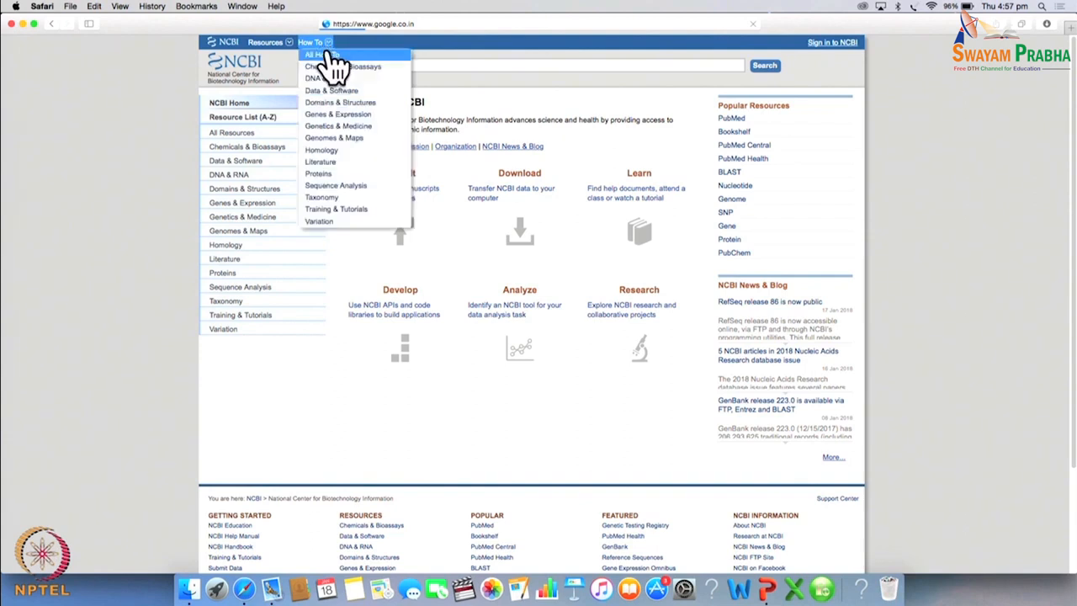
Go to NCBI's collection of how-to guides on the All Resources page
left_click(323, 53)
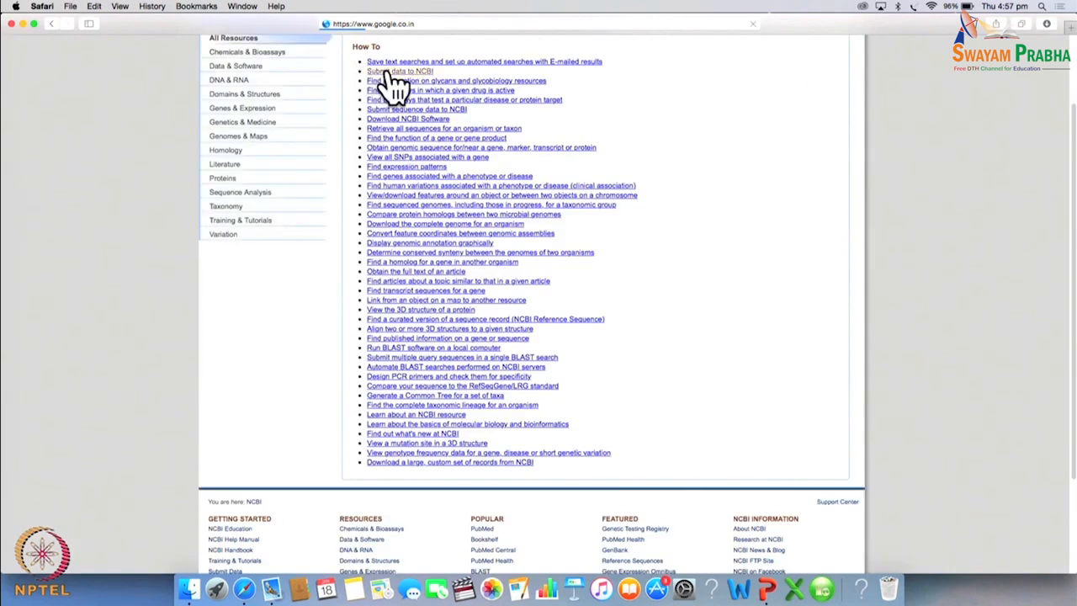
mouse_move(396, 143)
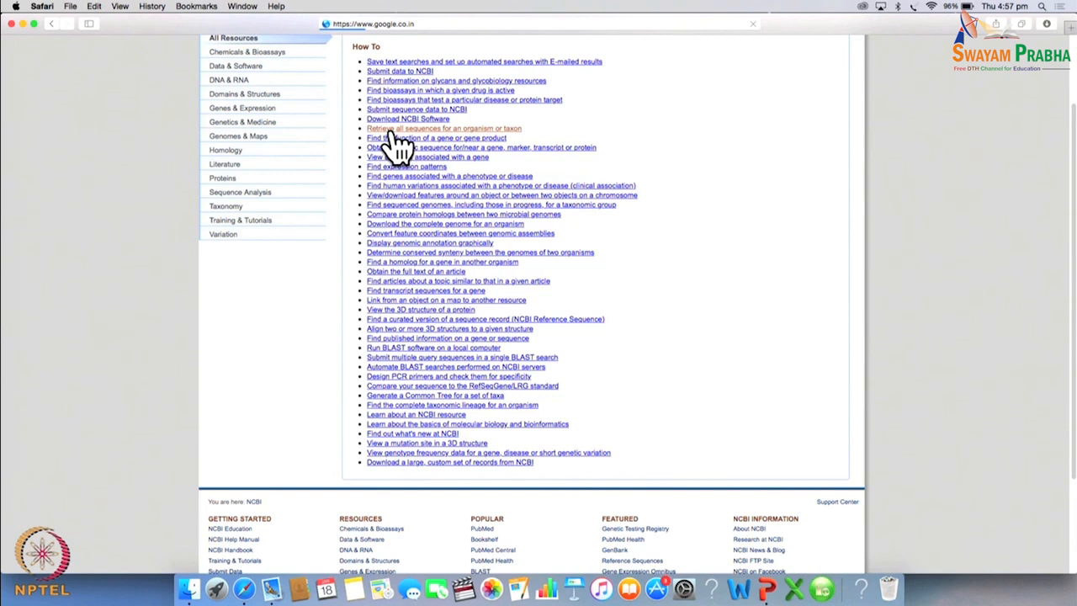
mouse_move(401, 155)
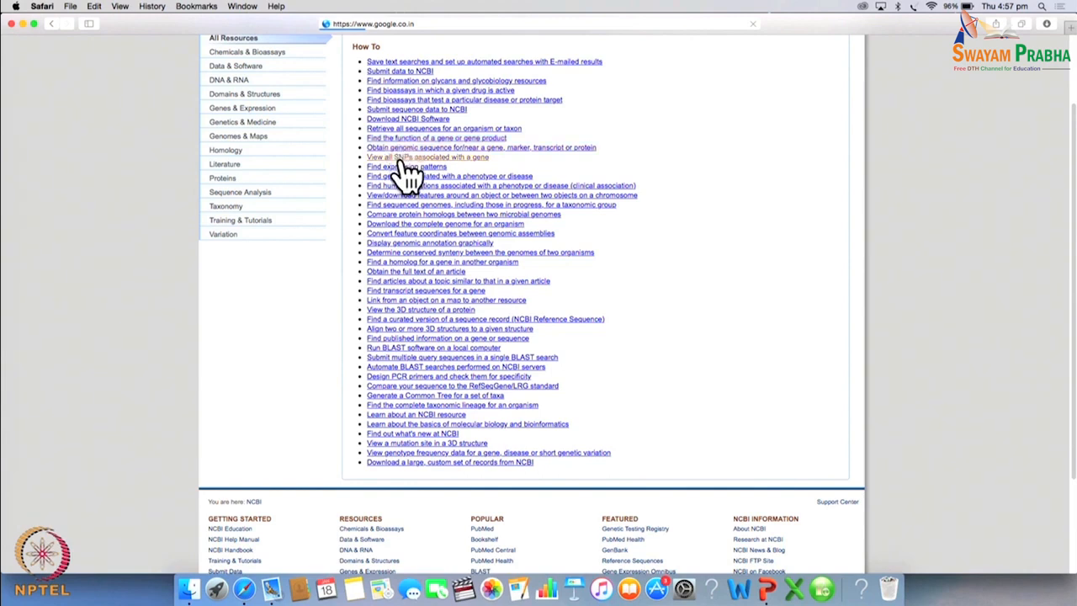
mouse_move(396, 261)
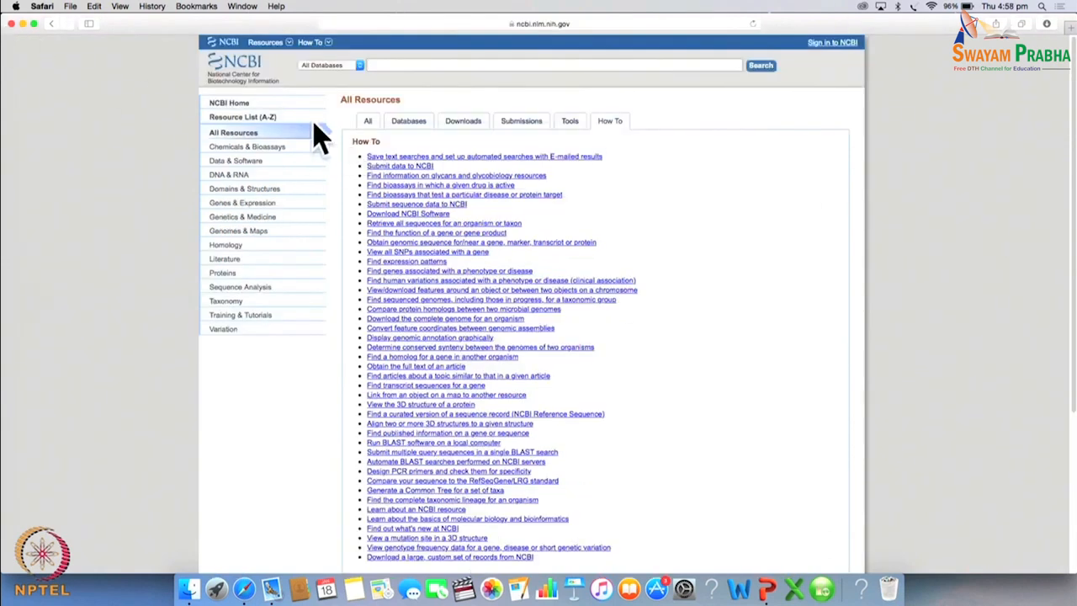
mouse_move(306, 172)
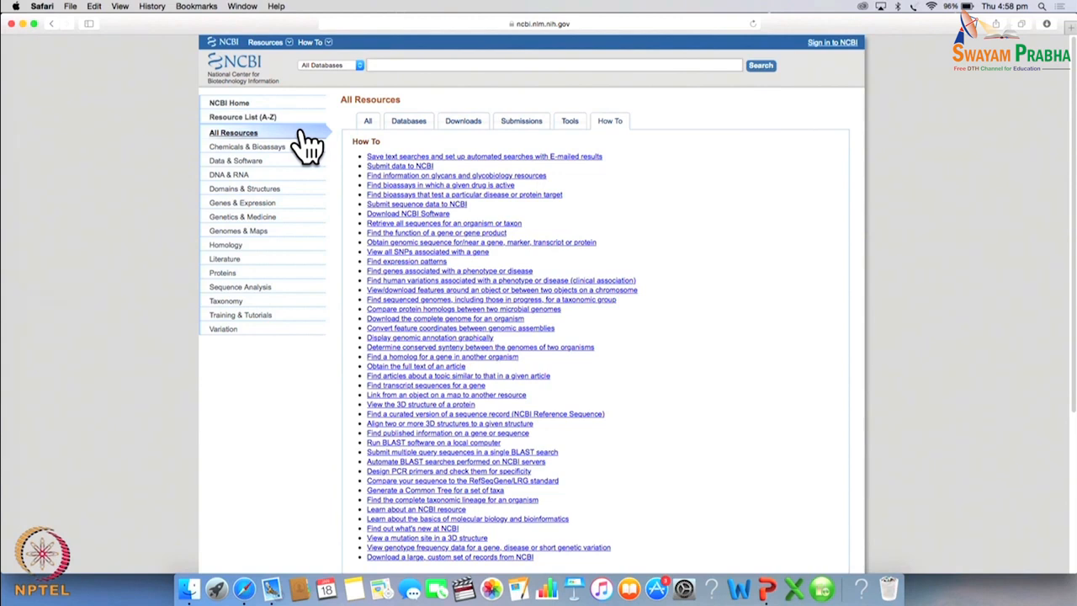
mouse_move(401, 81)
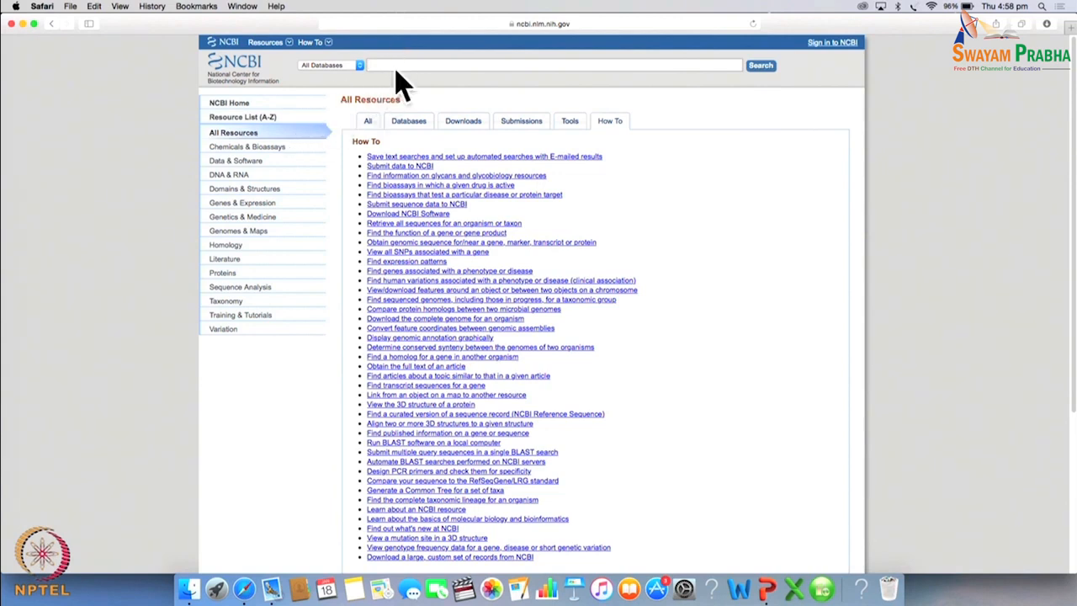
mouse_move(390, 71)
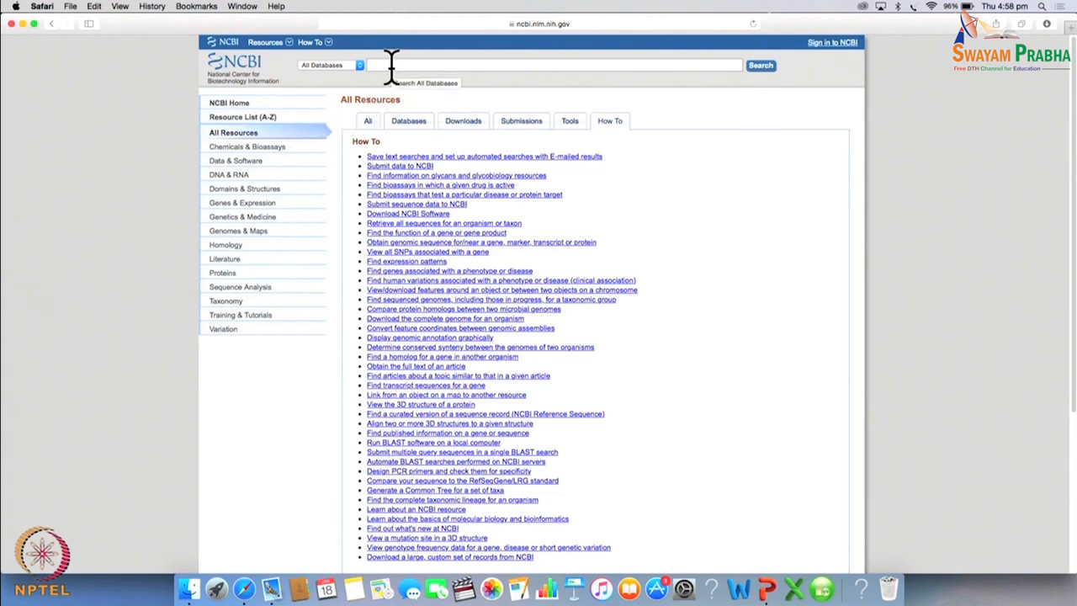
Search the Gene database for ID 3040 to reach the HBA2 record
type("3040")
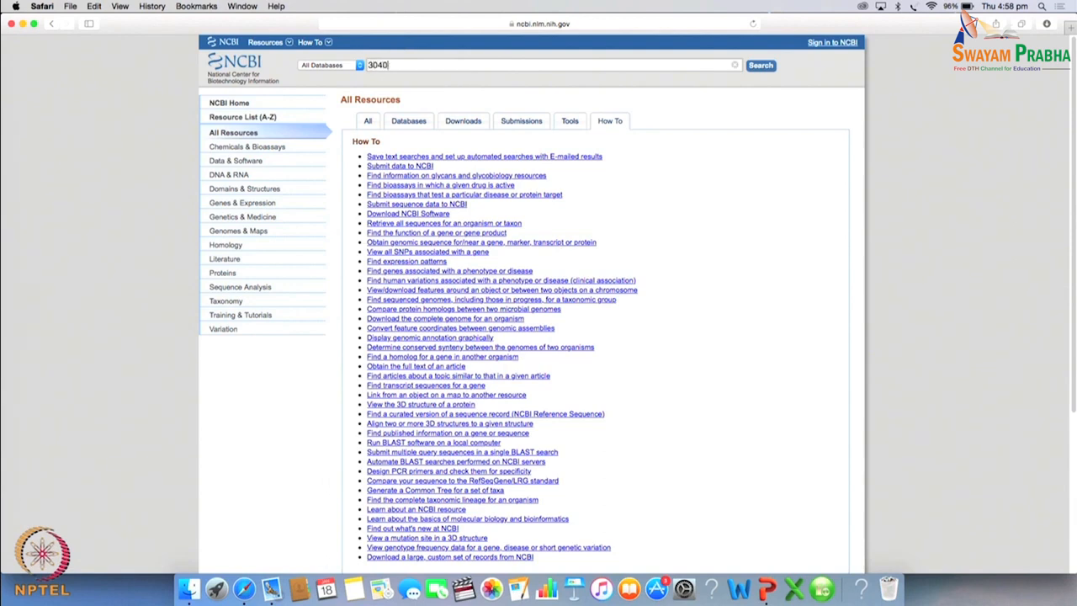
left_click(360, 64)
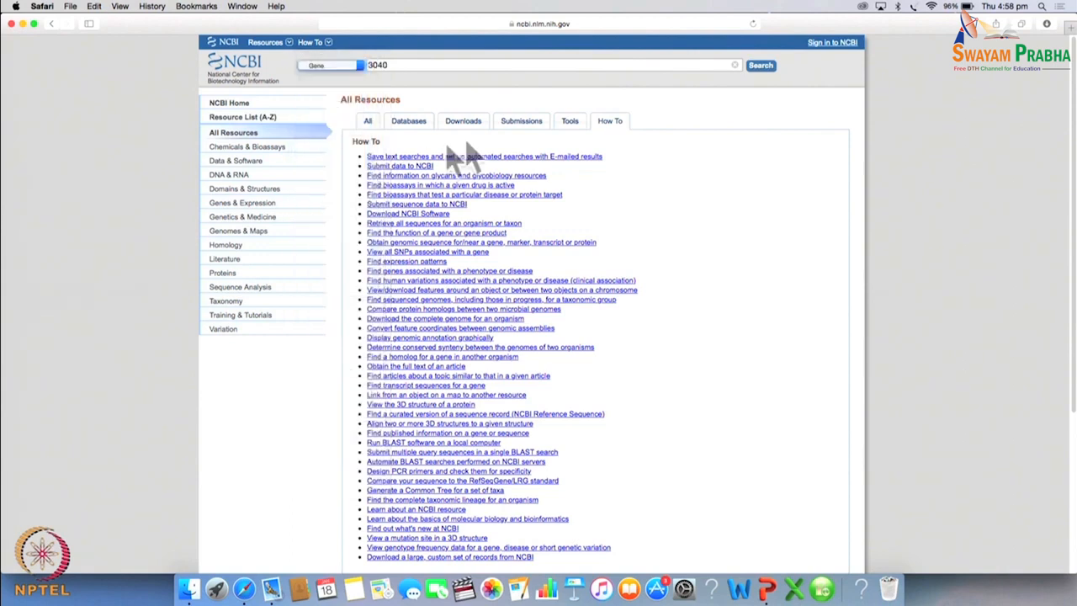
left_click(760, 64)
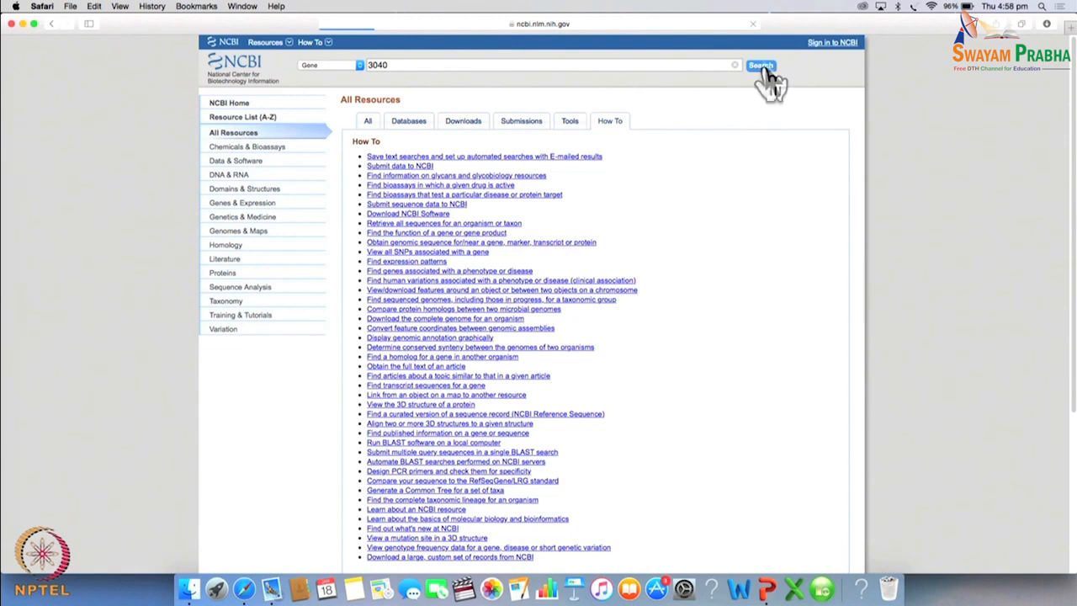
left_click(761, 65)
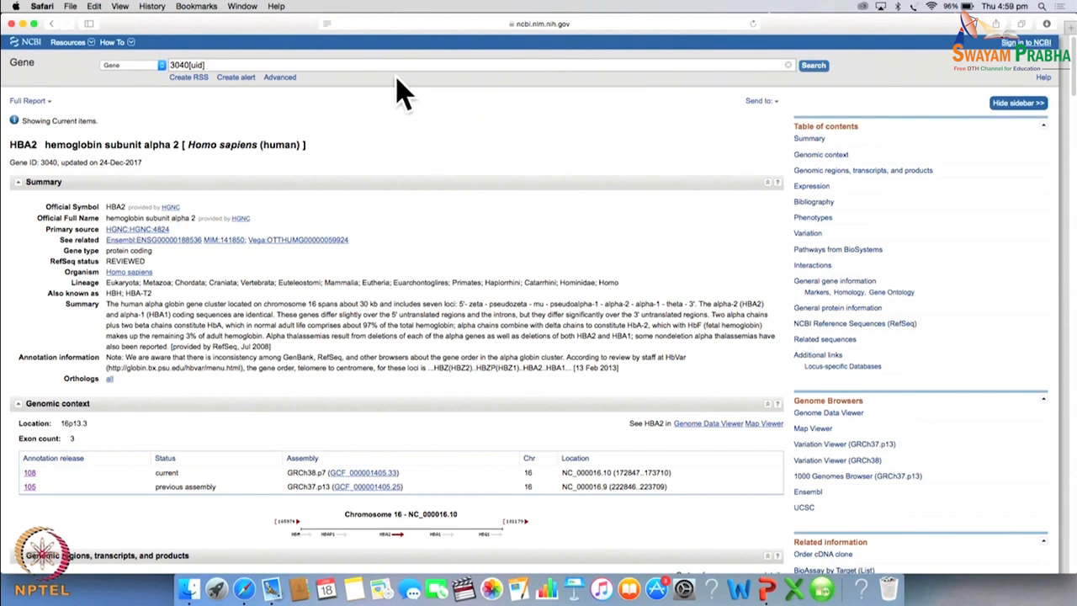
mouse_move(326, 138)
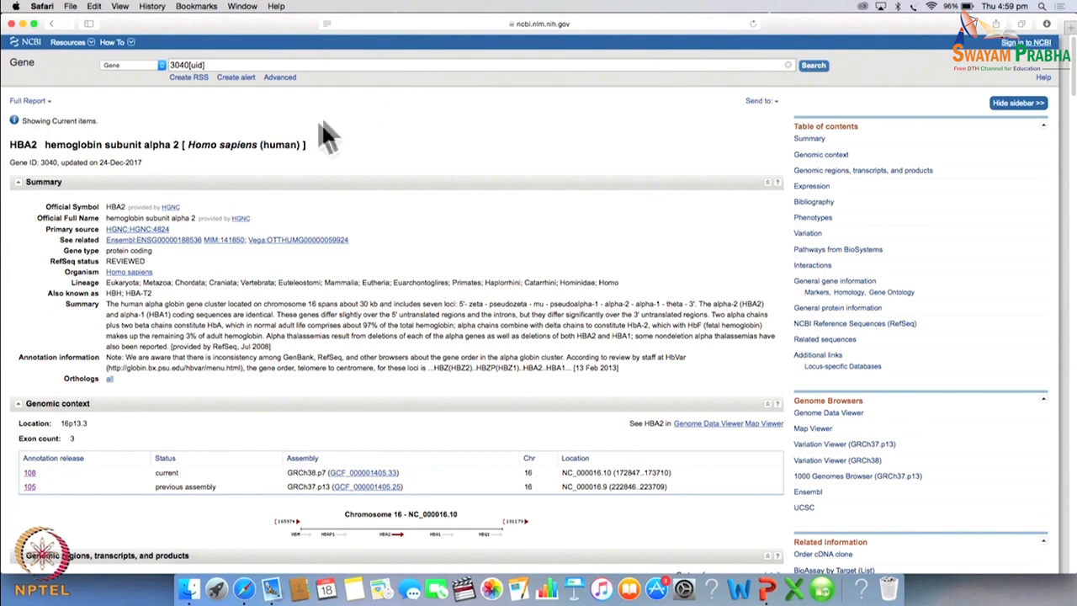
mouse_move(165, 169)
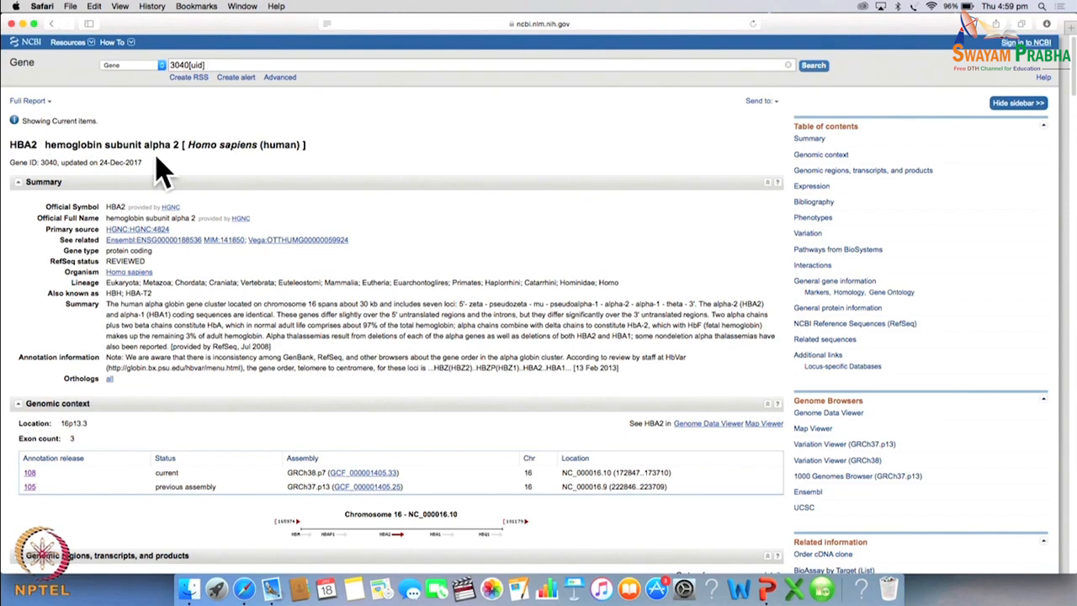
mouse_move(139, 172)
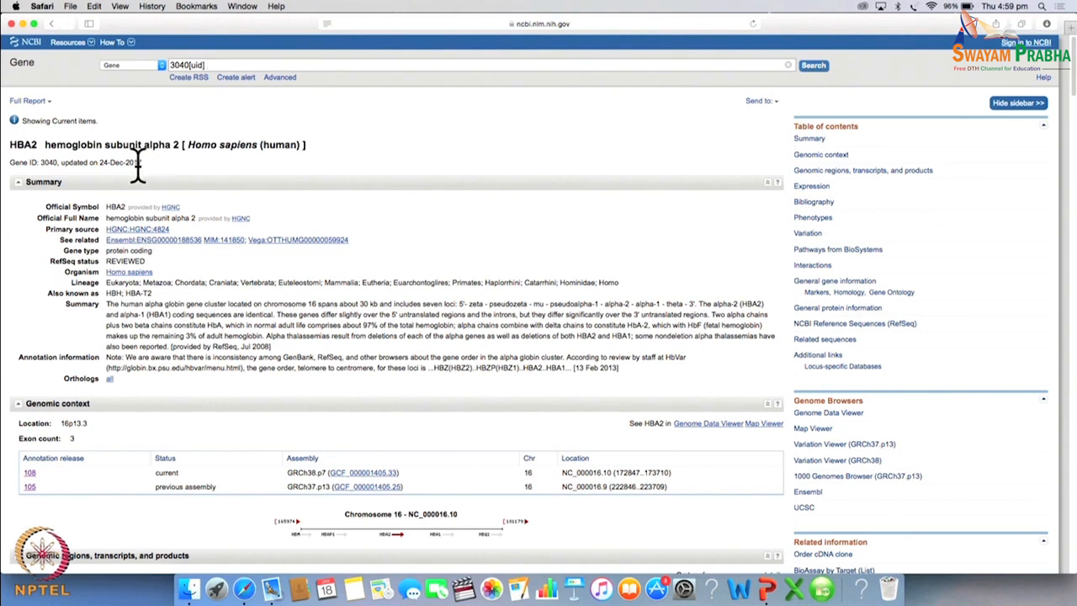
mouse_move(135, 185)
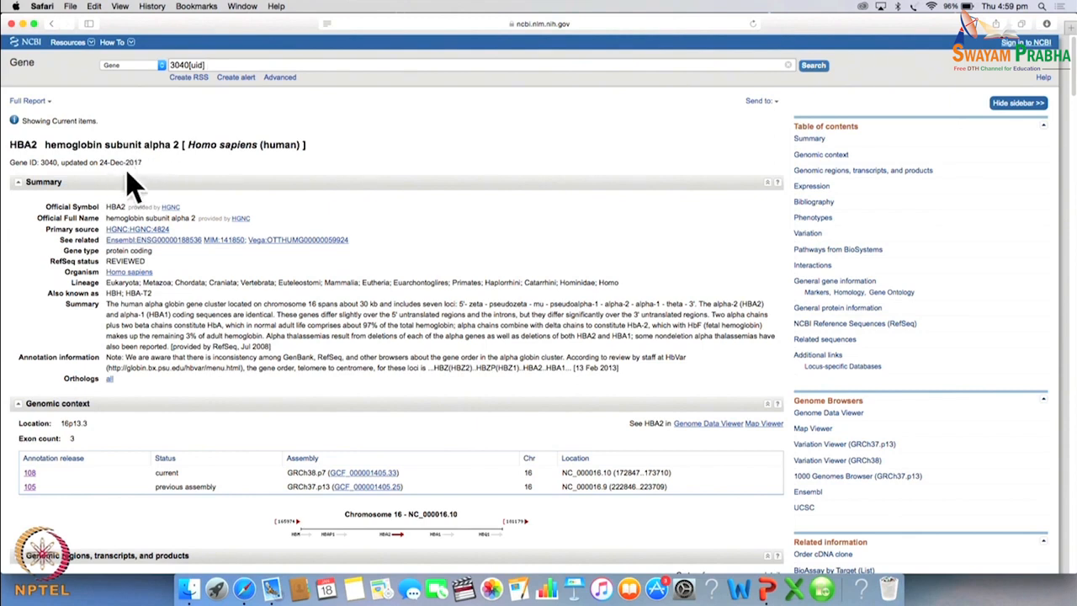
mouse_move(126, 205)
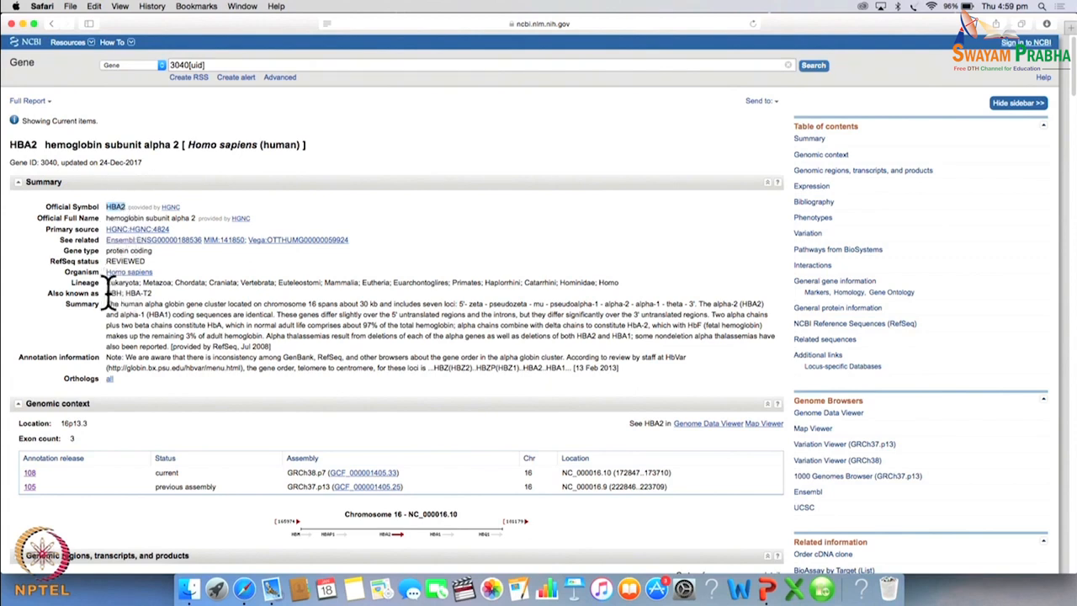
Highlight HBA2's alternative names (HBH, HBA-T2) in the Summary section
double_click(133, 293)
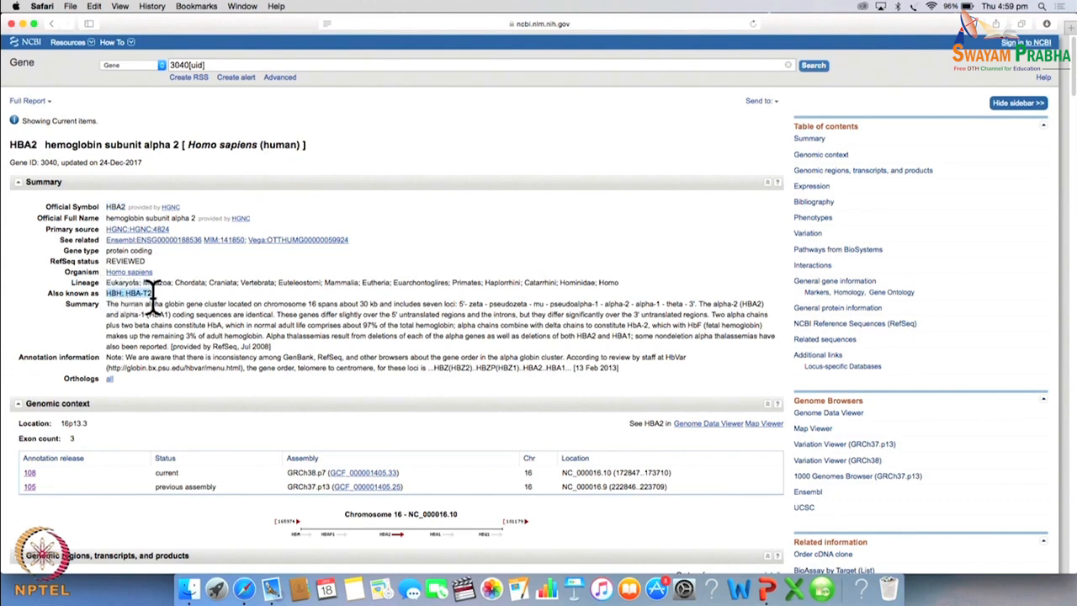
mouse_move(155, 303)
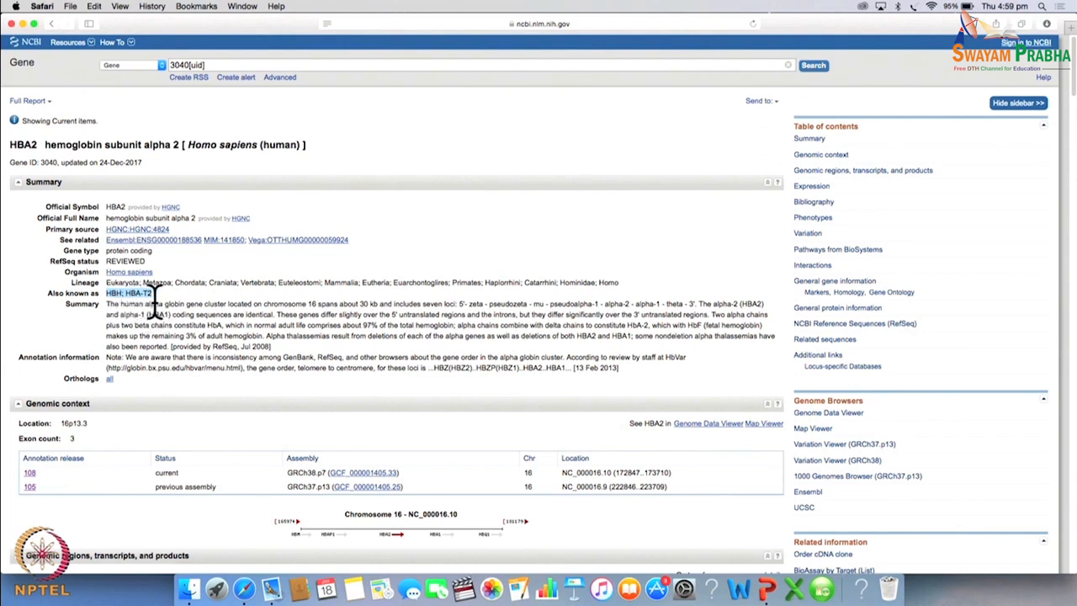
mouse_move(101, 210)
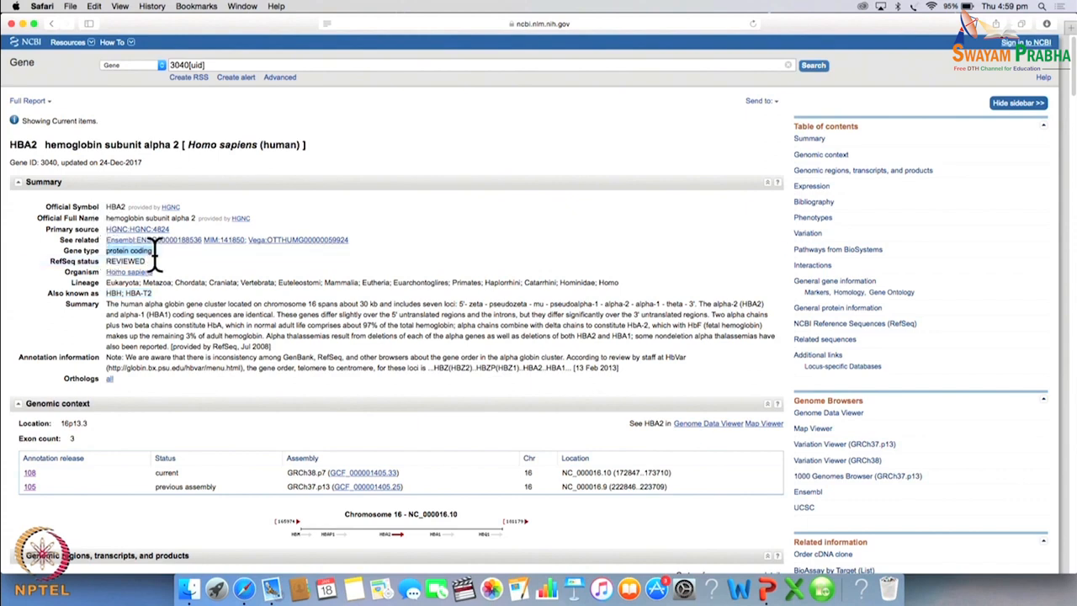
mouse_move(110, 328)
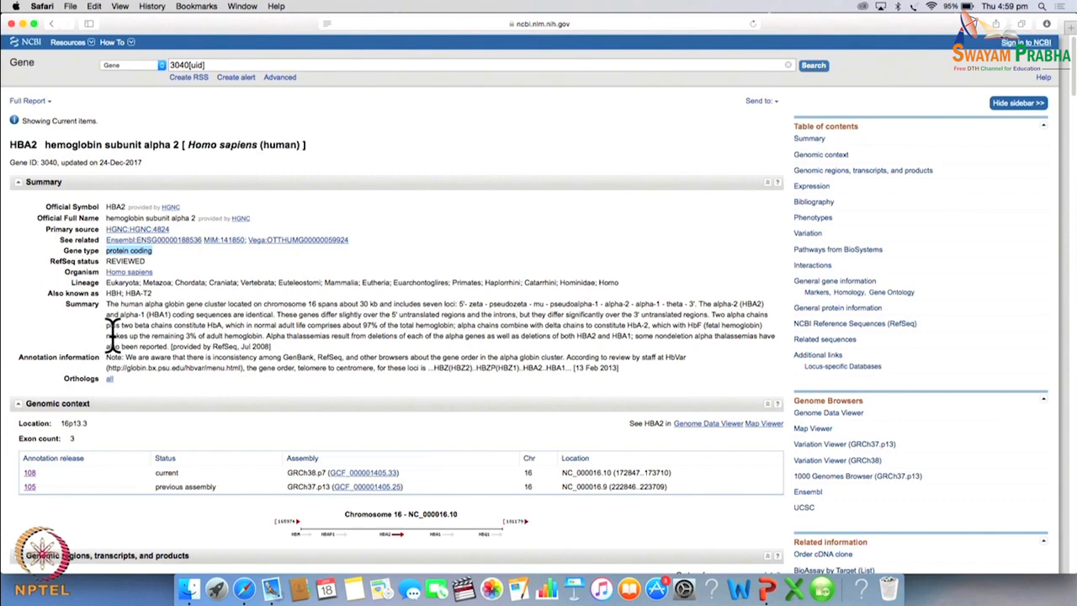
mouse_move(122, 326)
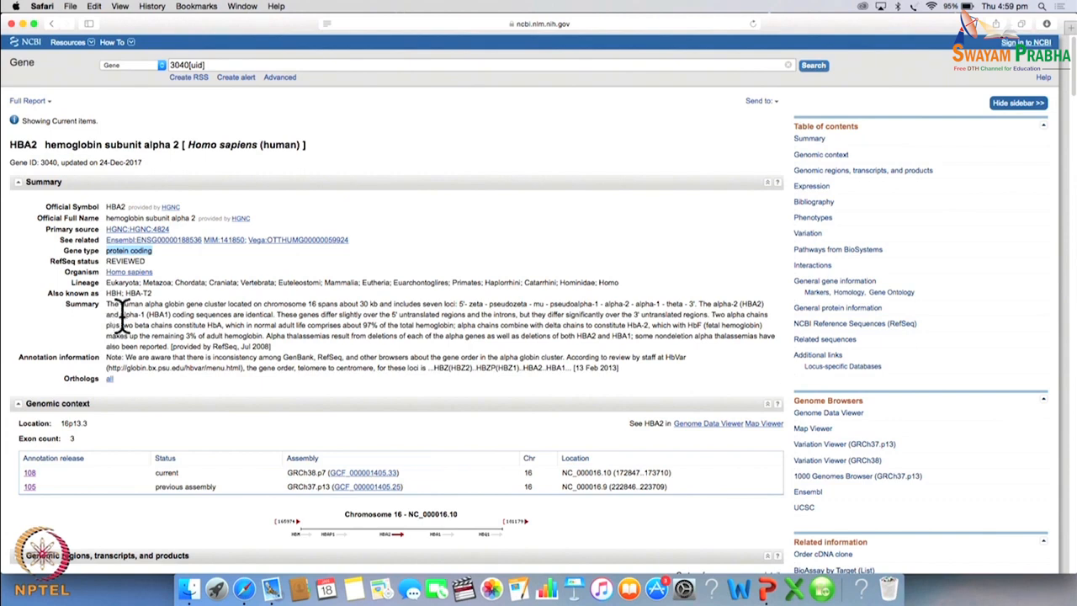
mouse_move(189, 334)
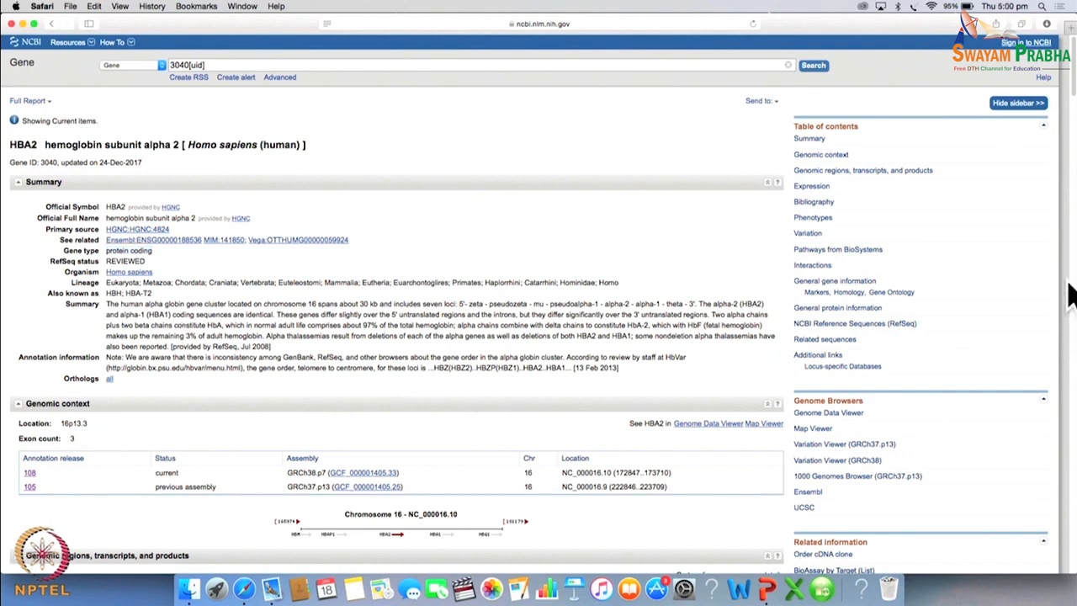
mouse_move(13, 412)
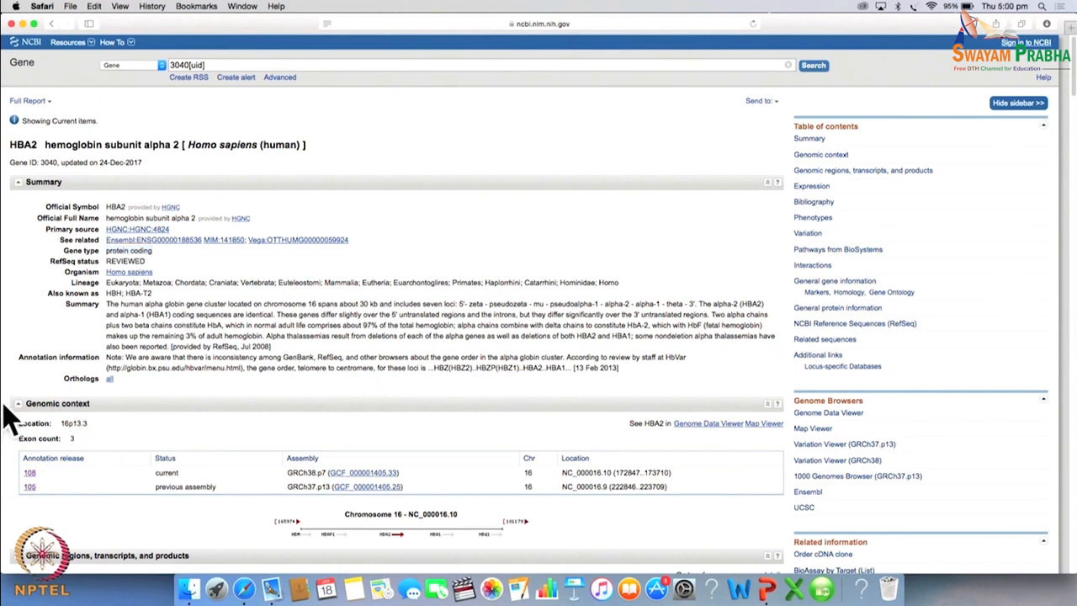
mouse_move(40, 428)
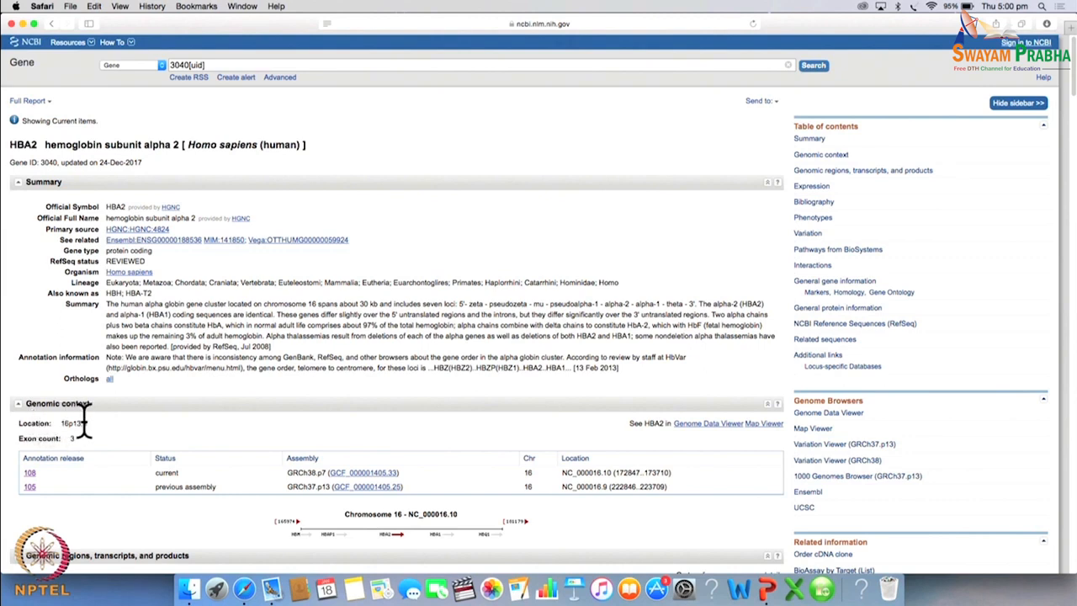
mouse_move(93, 429)
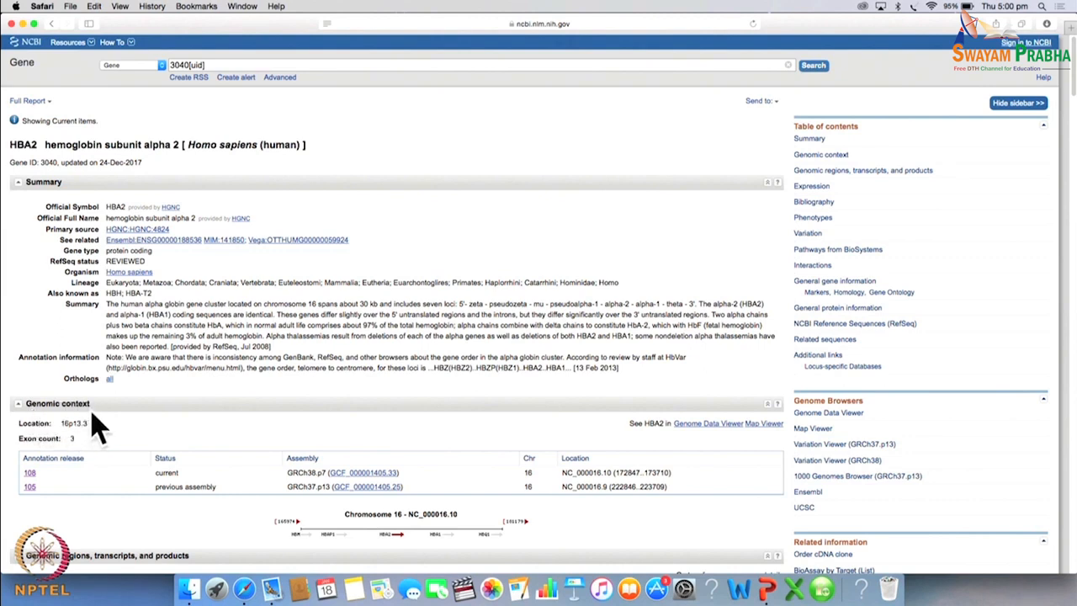
mouse_move(74, 441)
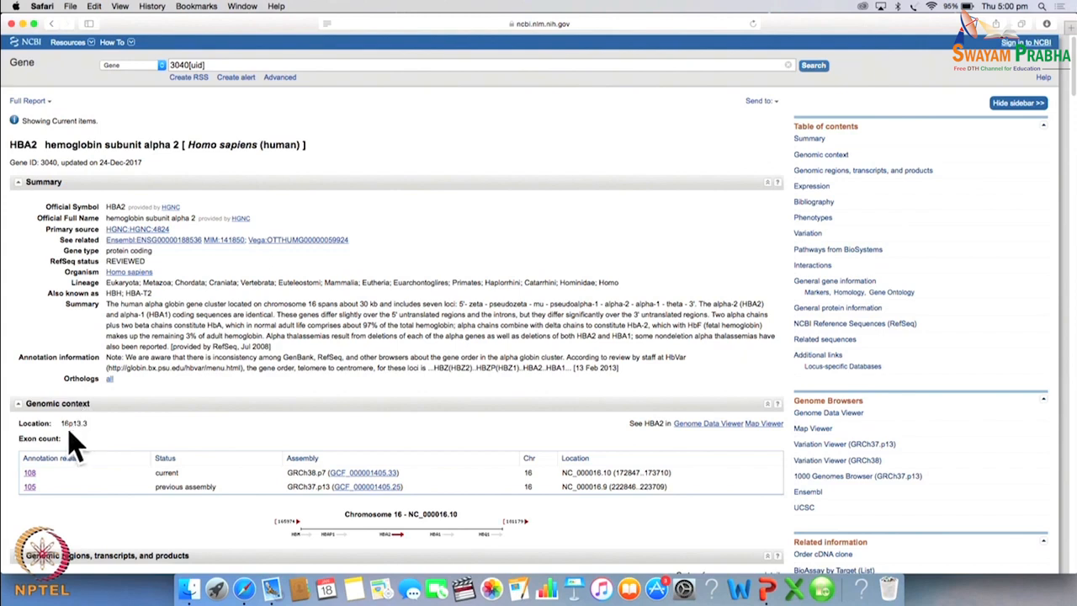
mouse_move(77, 436)
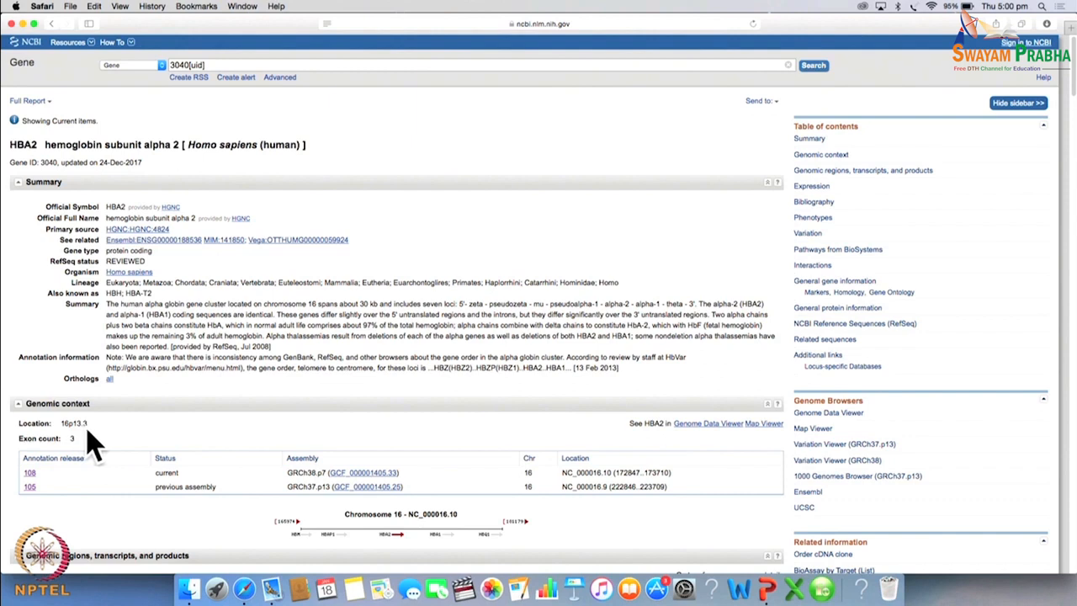
mouse_move(1054, 409)
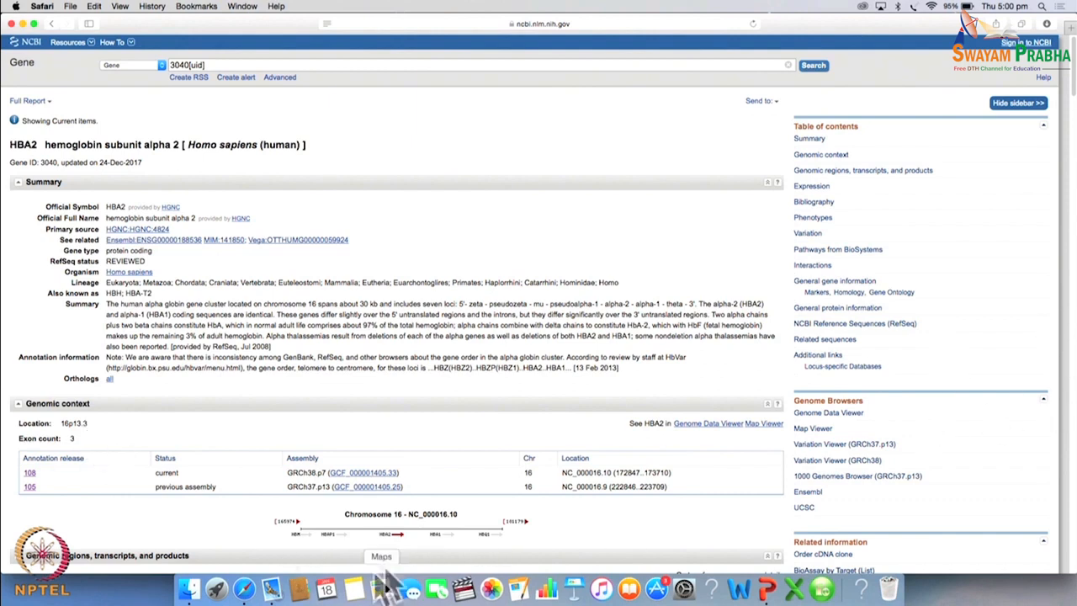
Show the HBA2 gene feature's pop-up details in the genomic region graphic and zoom in on it
scroll("down", 3)
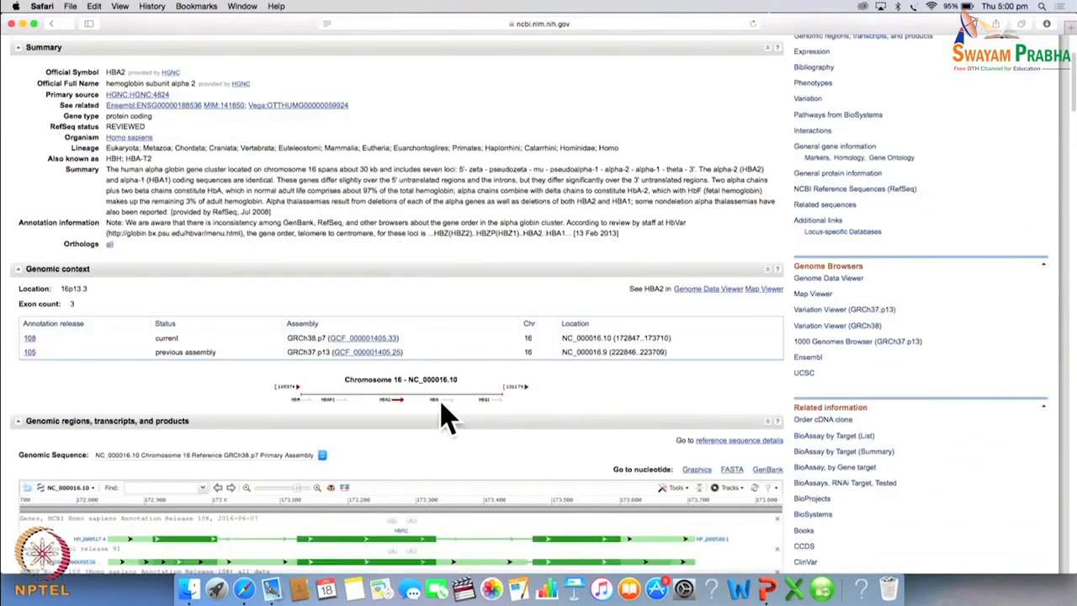
mouse_move(436, 417)
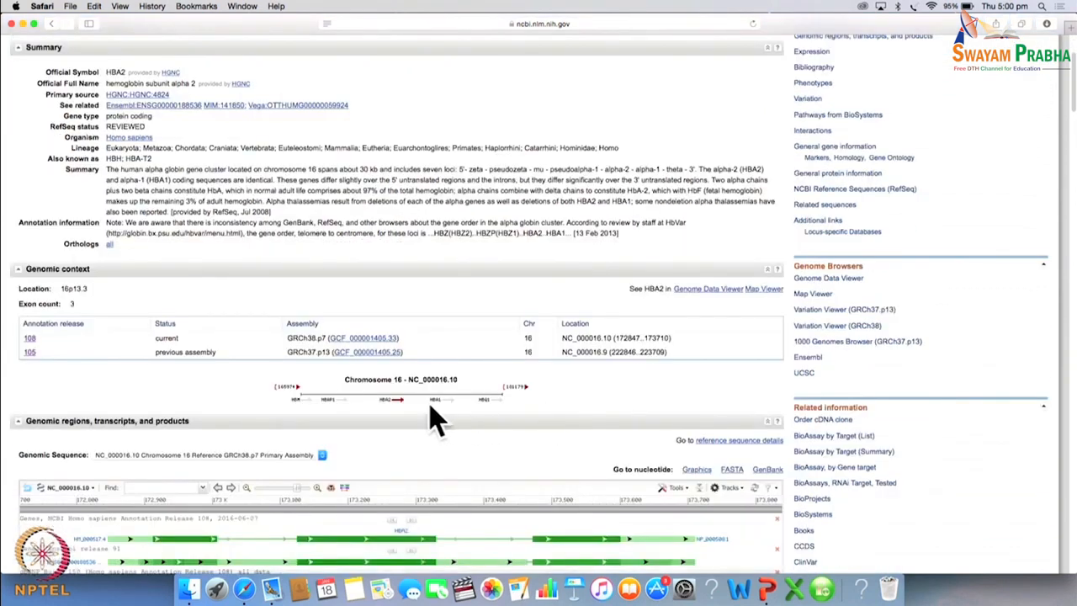
mouse_move(395, 418)
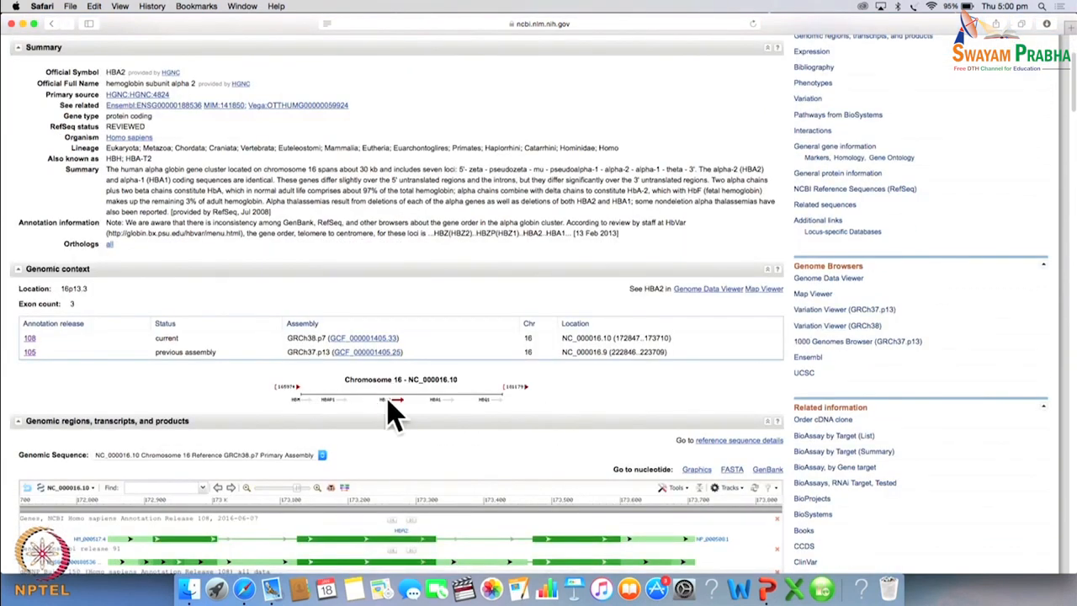
mouse_move(395, 424)
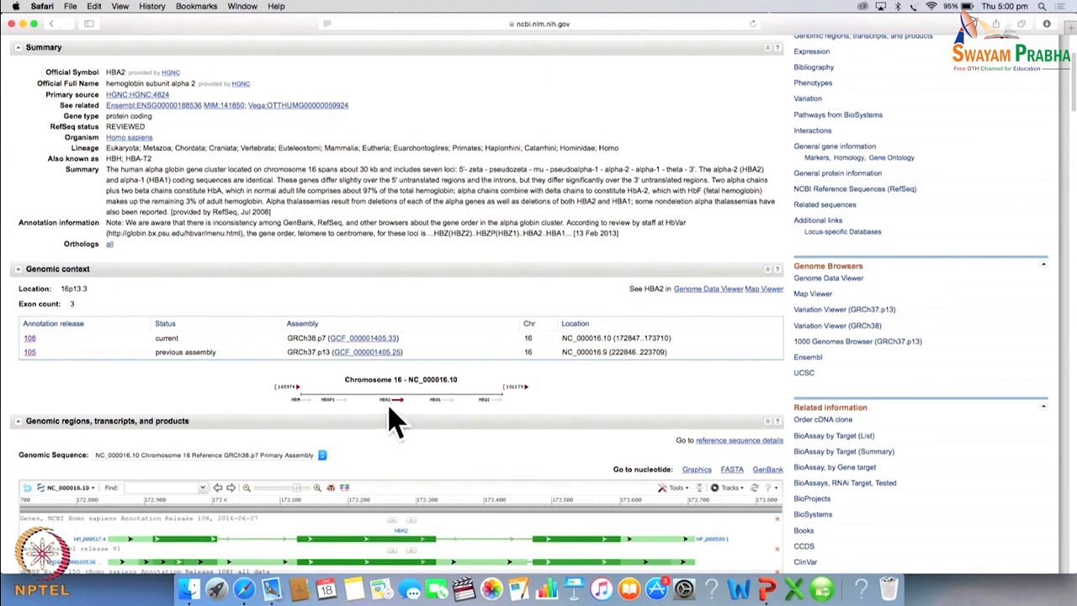
mouse_move(412, 424)
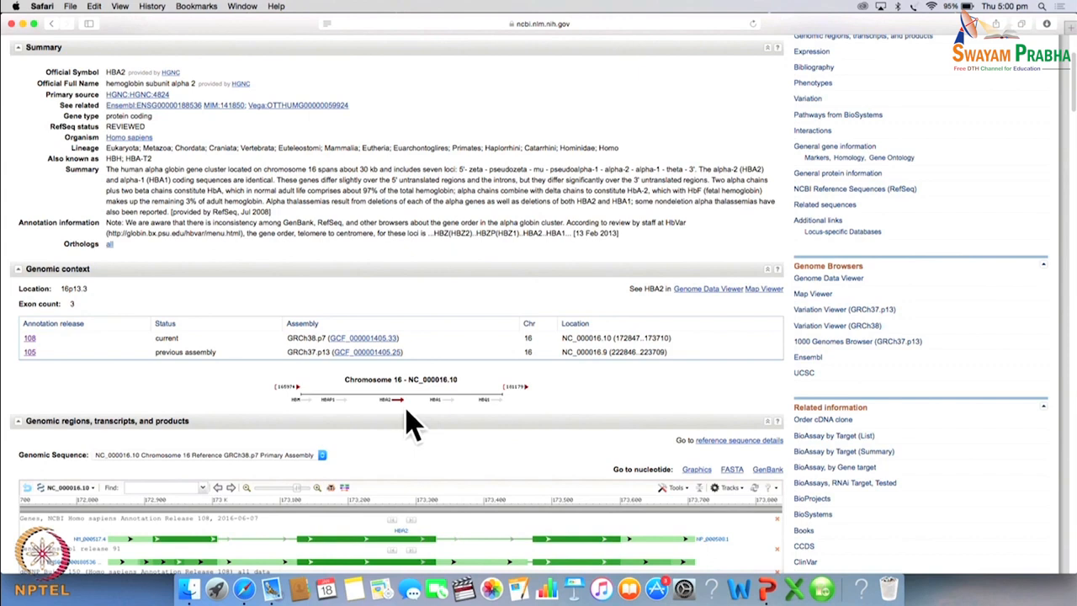
scroll("down", 3)
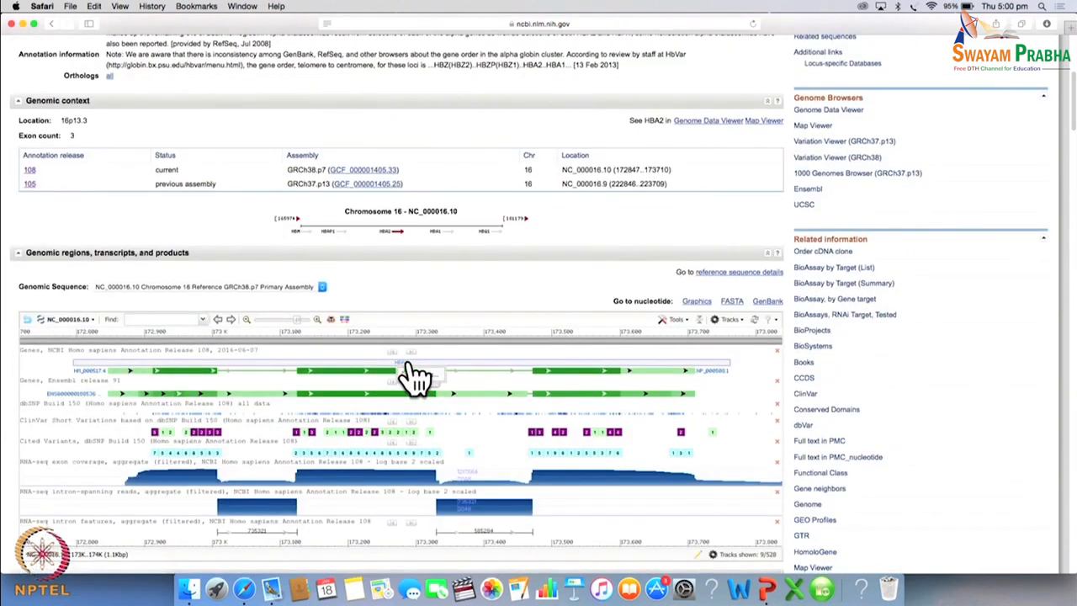
left_click(401, 370)
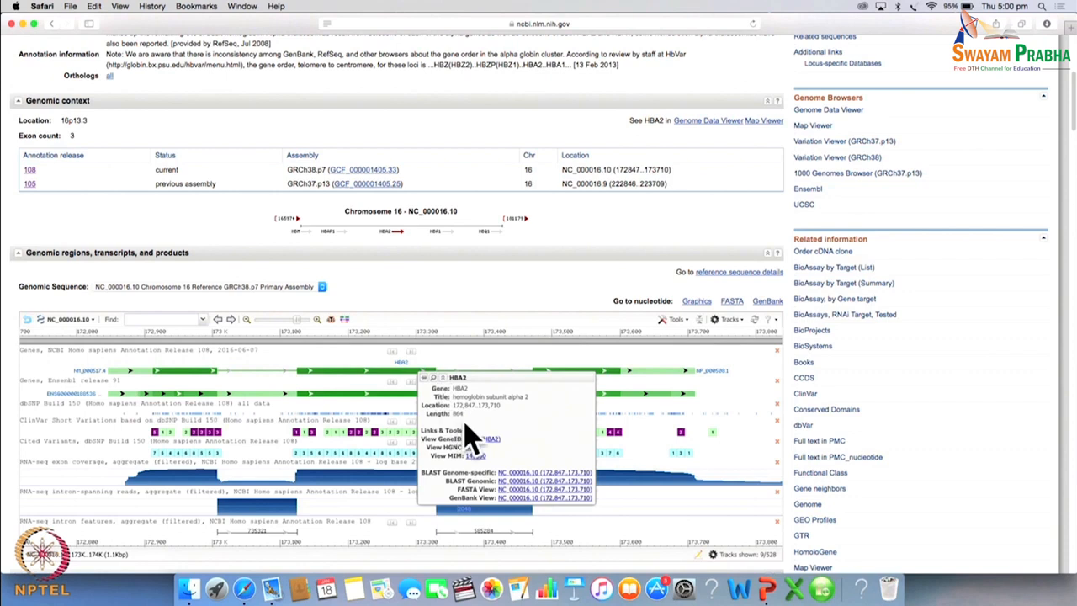
mouse_move(473, 437)
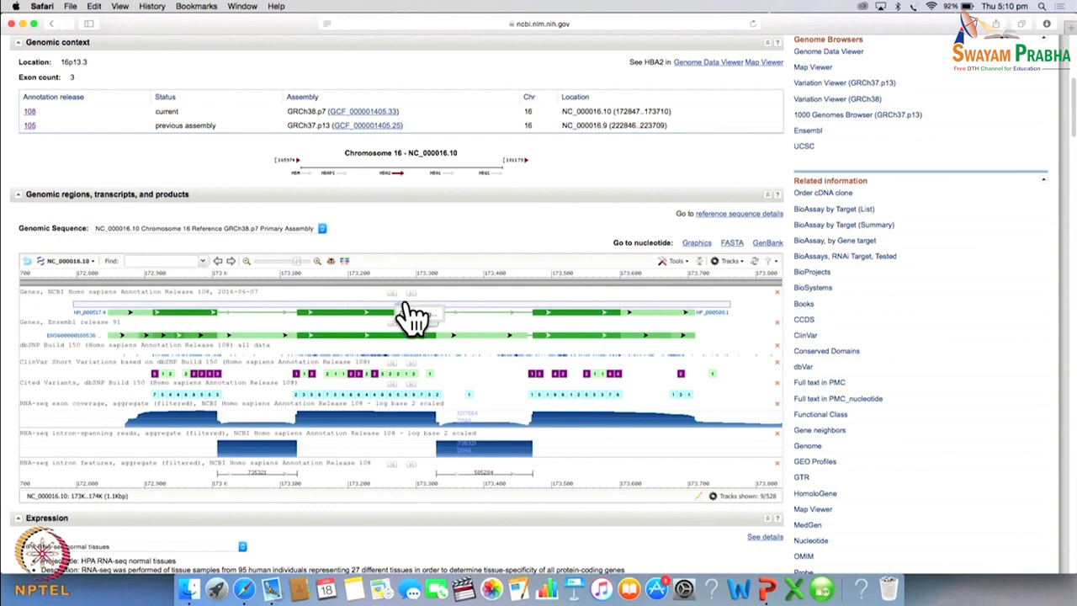
mouse_move(412, 320)
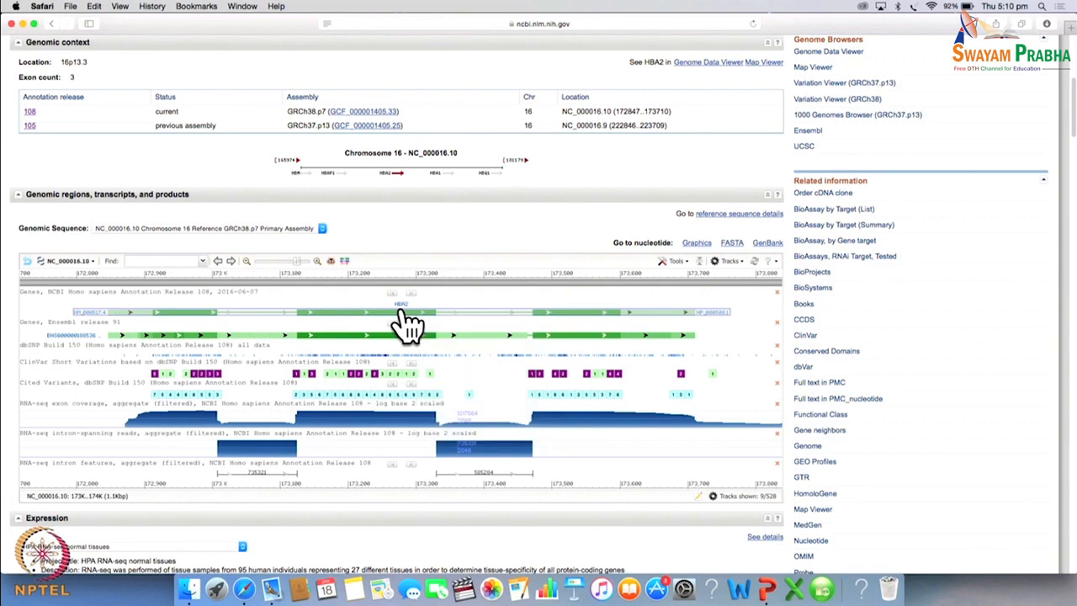
mouse_move(404, 314)
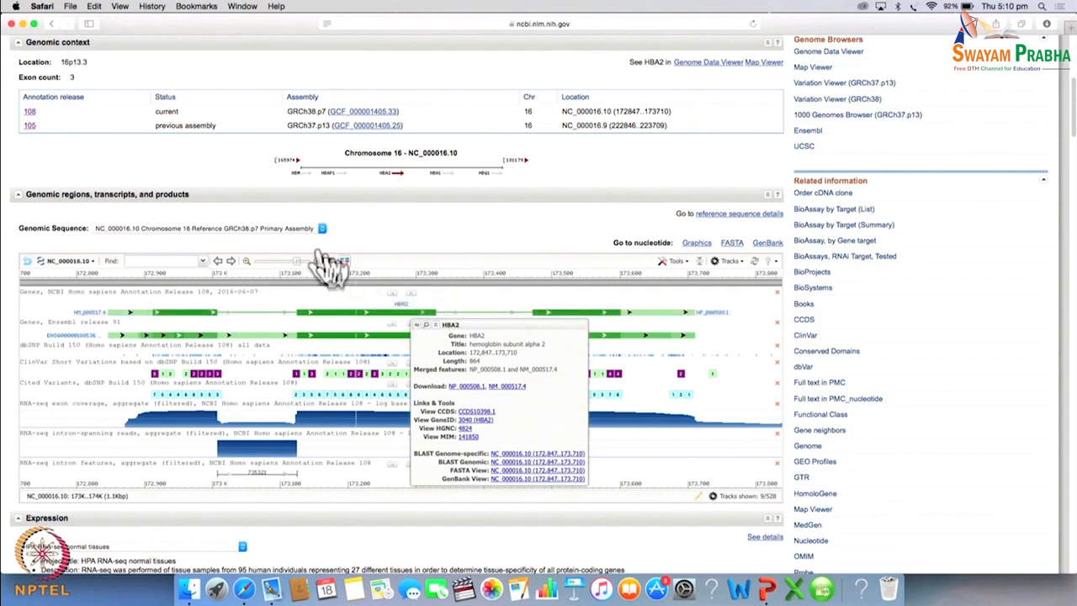
mouse_move(185, 260)
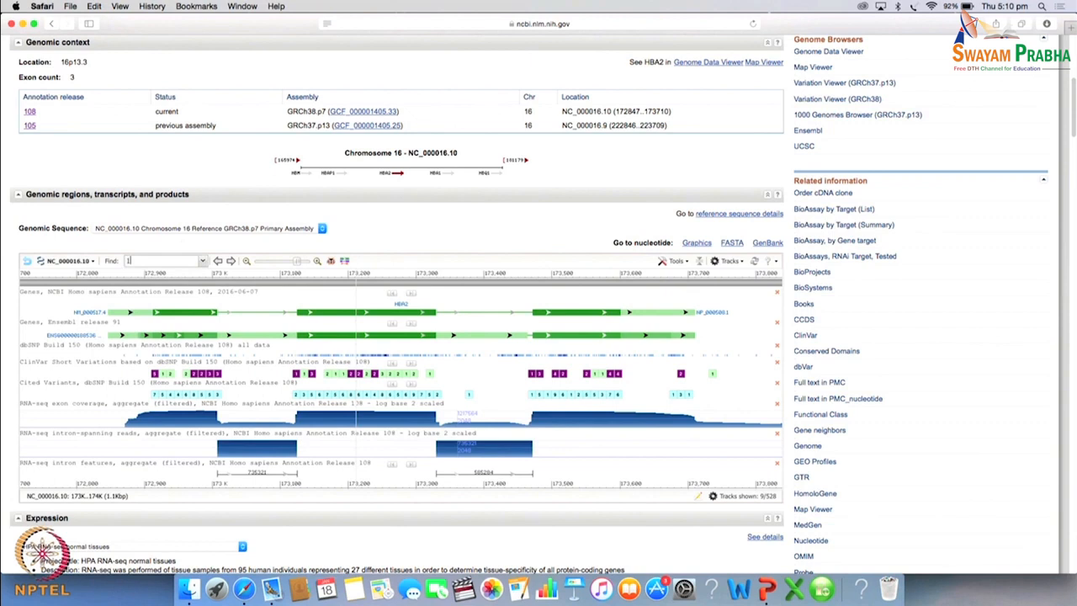
type("7")
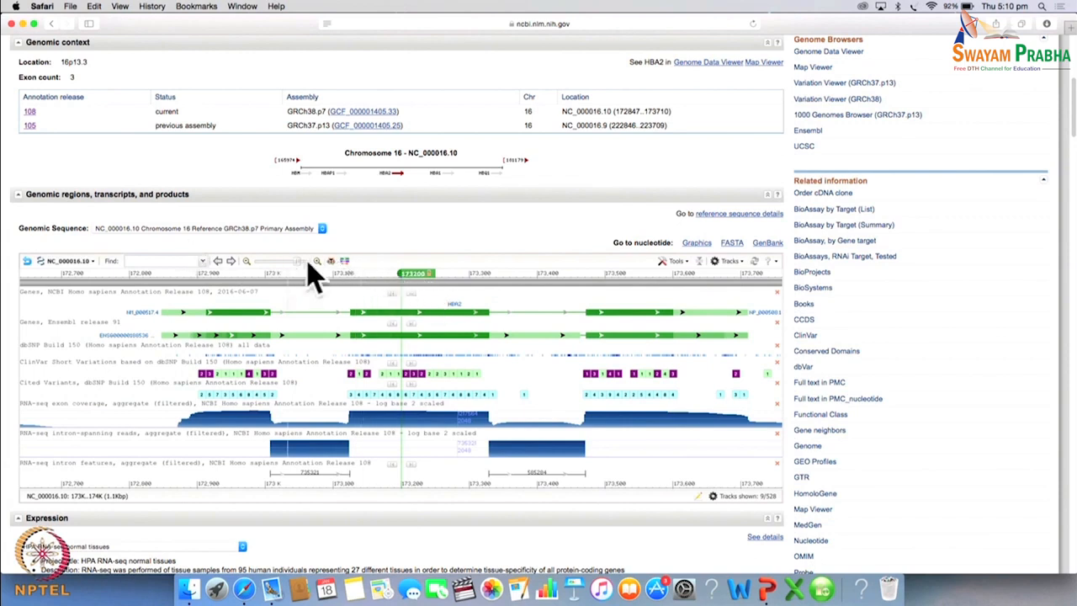
left_click(316, 261)
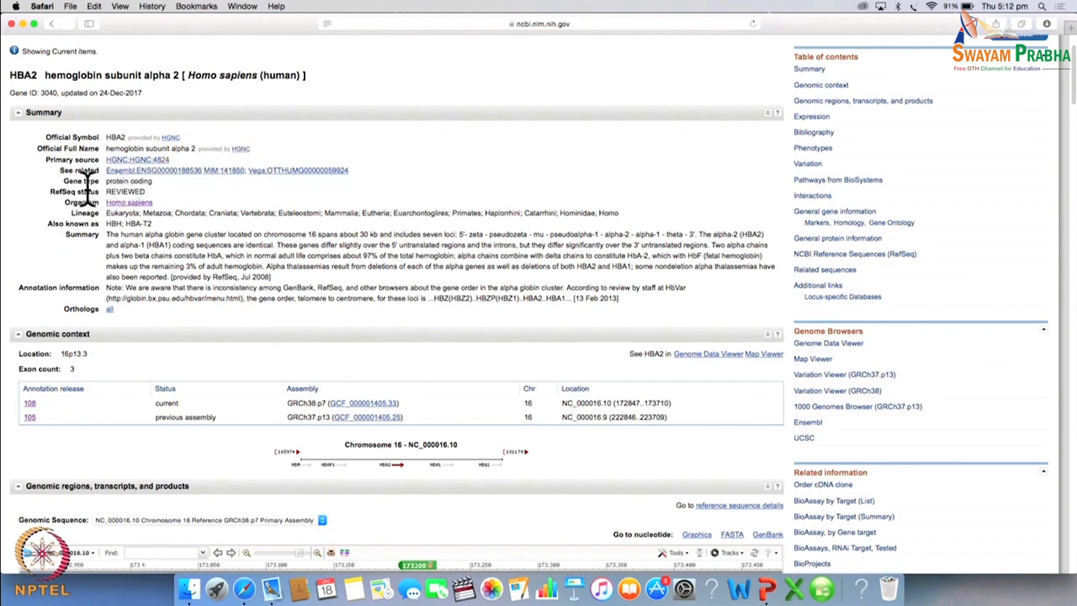
mouse_move(101, 216)
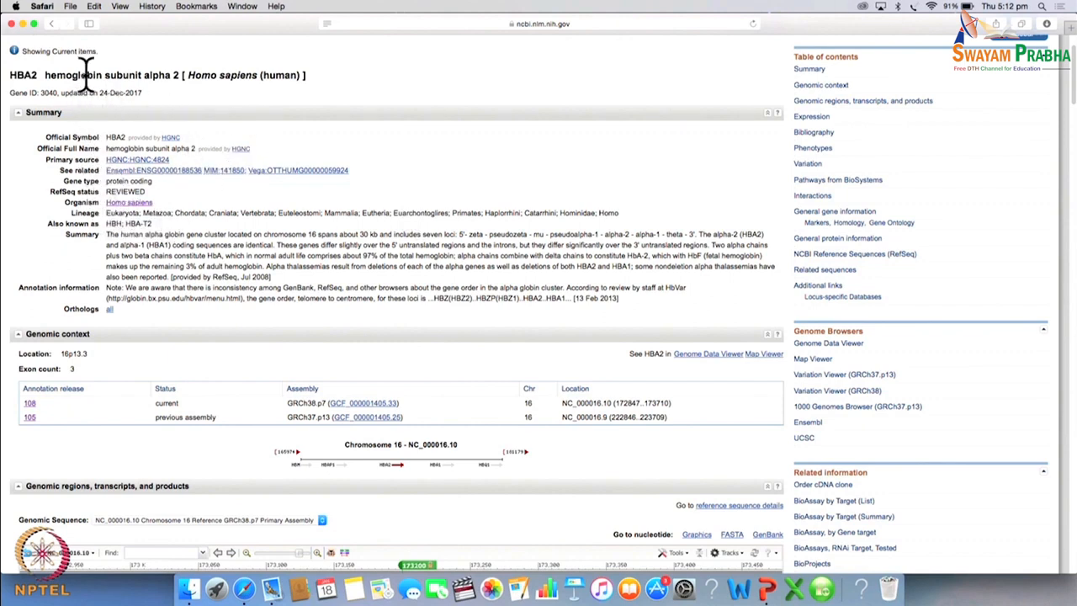
mouse_move(149, 96)
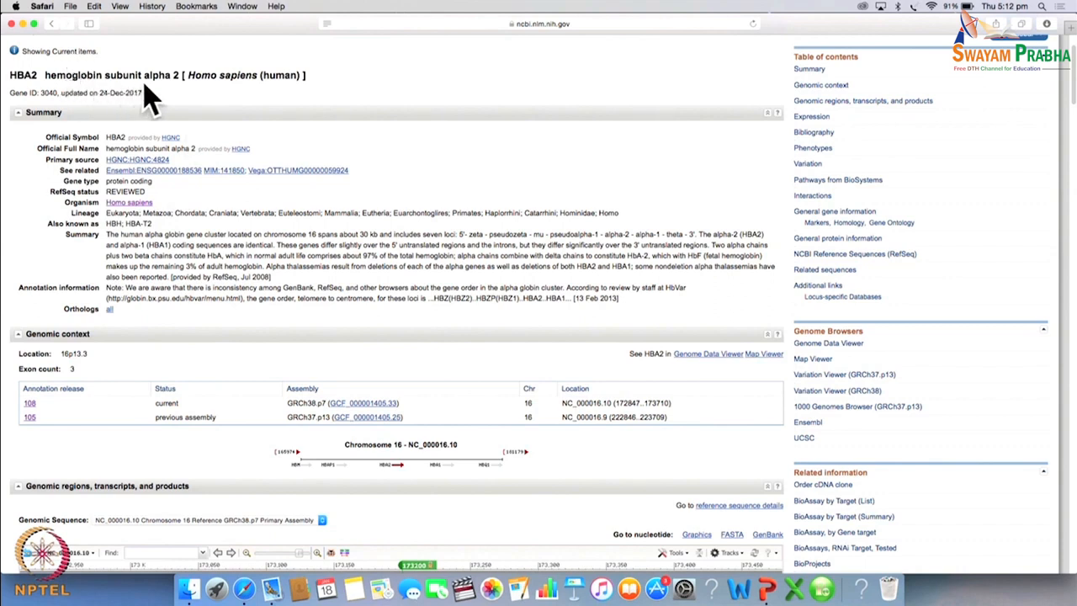
mouse_move(155, 222)
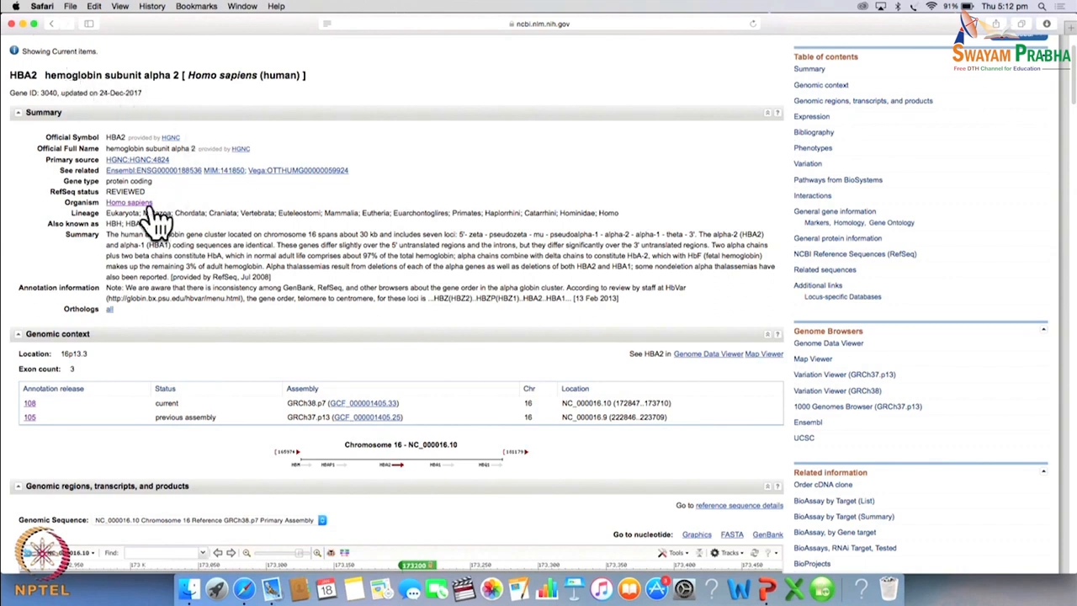
mouse_move(110, 228)
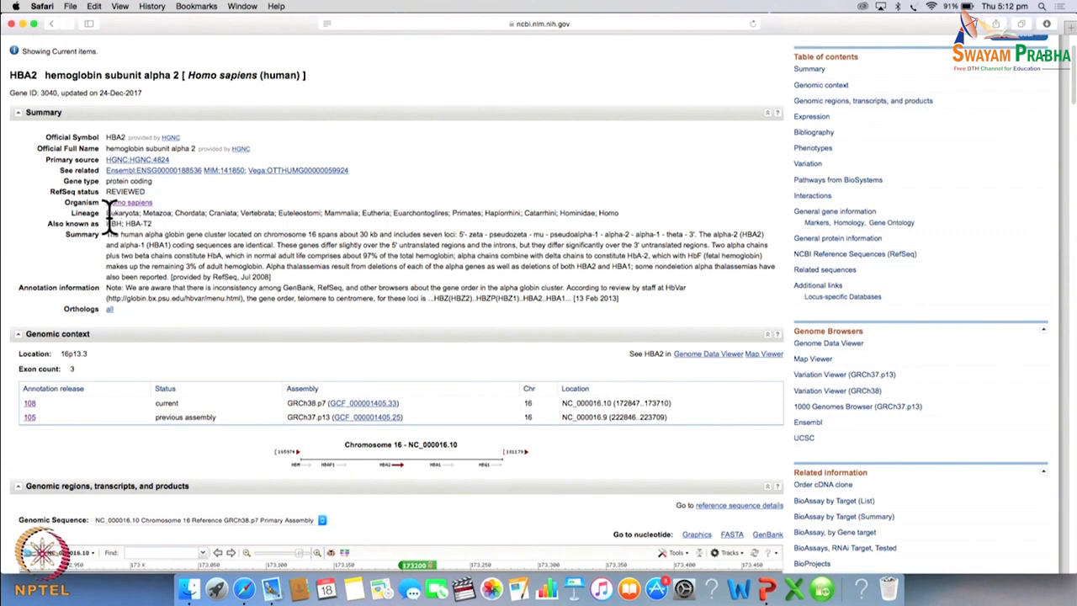
mouse_move(114, 235)
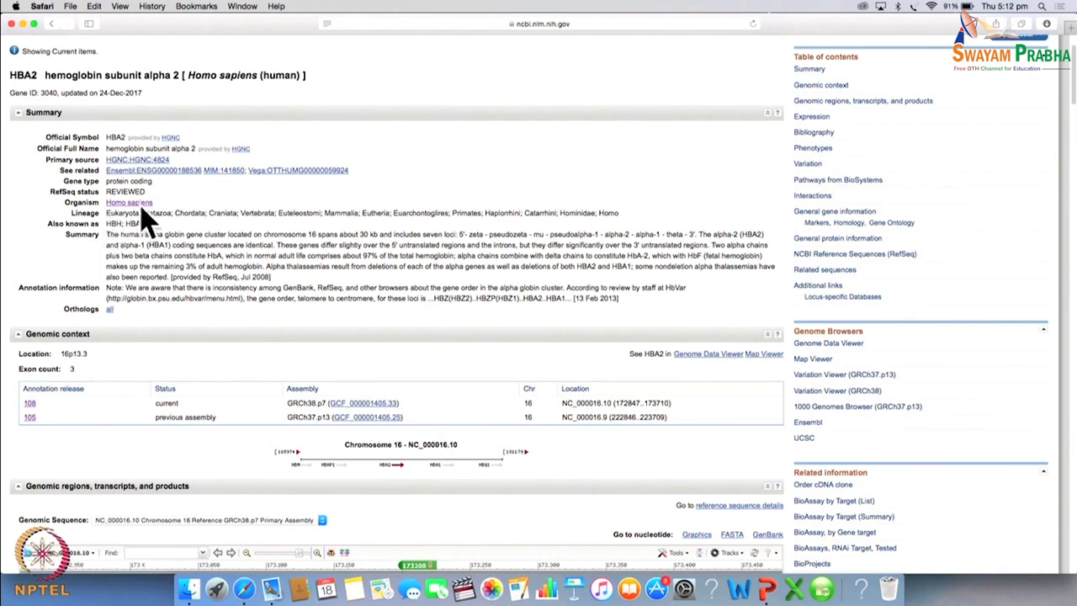
Follow the Homo sapiens organism link from the HBA2 record to the Taxonomy Browser
left_click(128, 202)
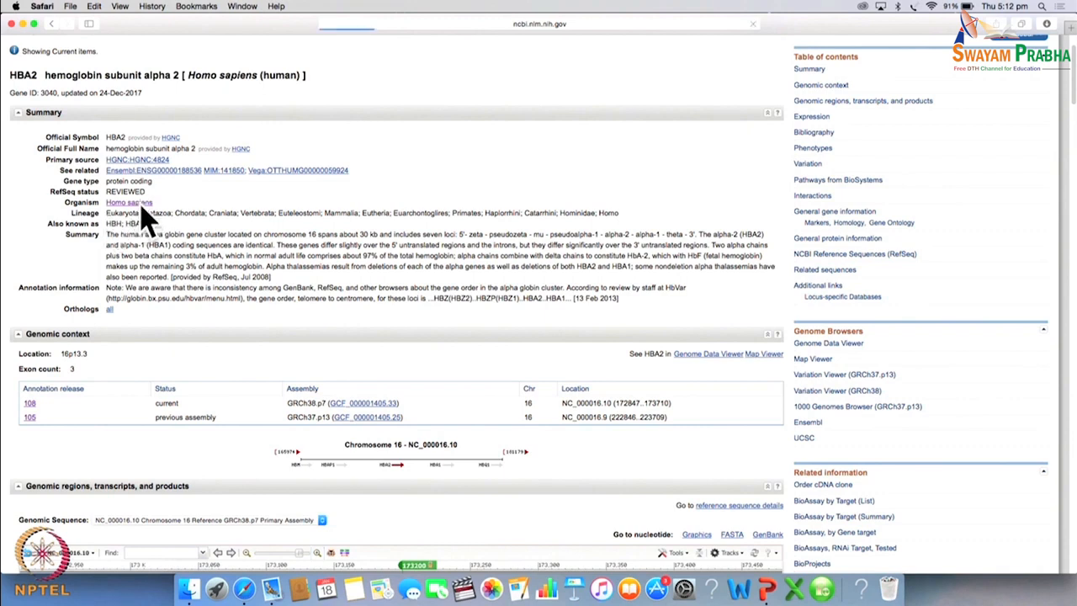
left_click(128, 202)
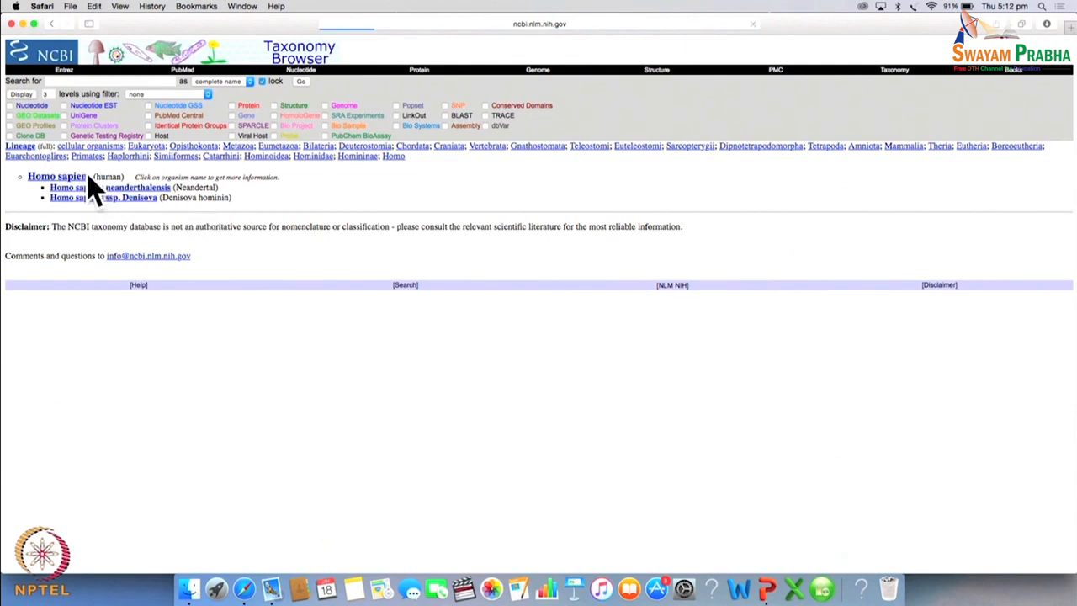
Display the Homo sapiens taxonomy record with ID 9606, lineage and Entrez record counts
left_click(57, 176)
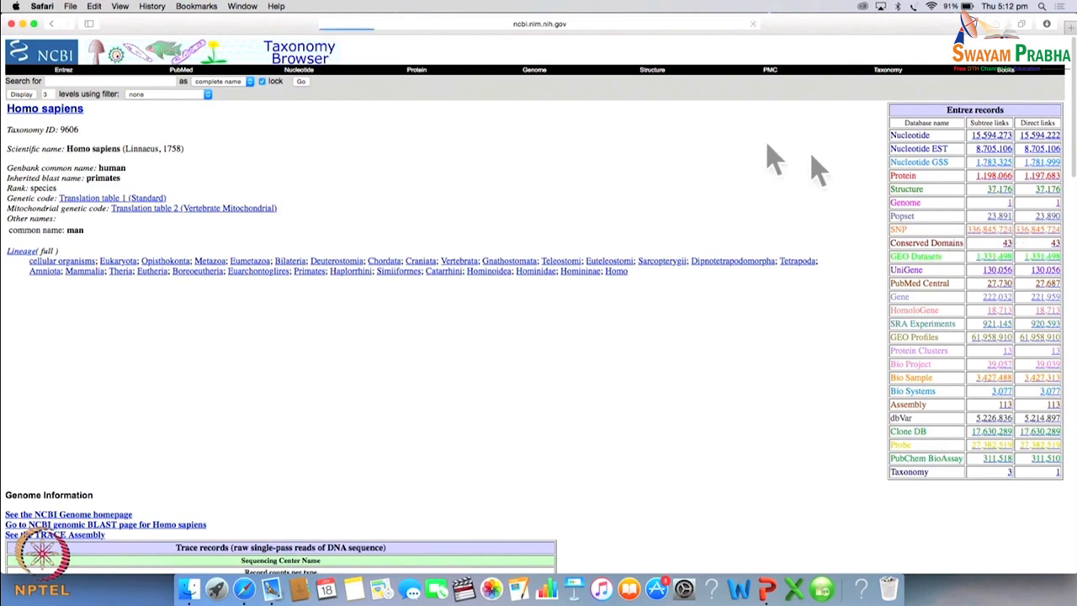
mouse_move(501, 138)
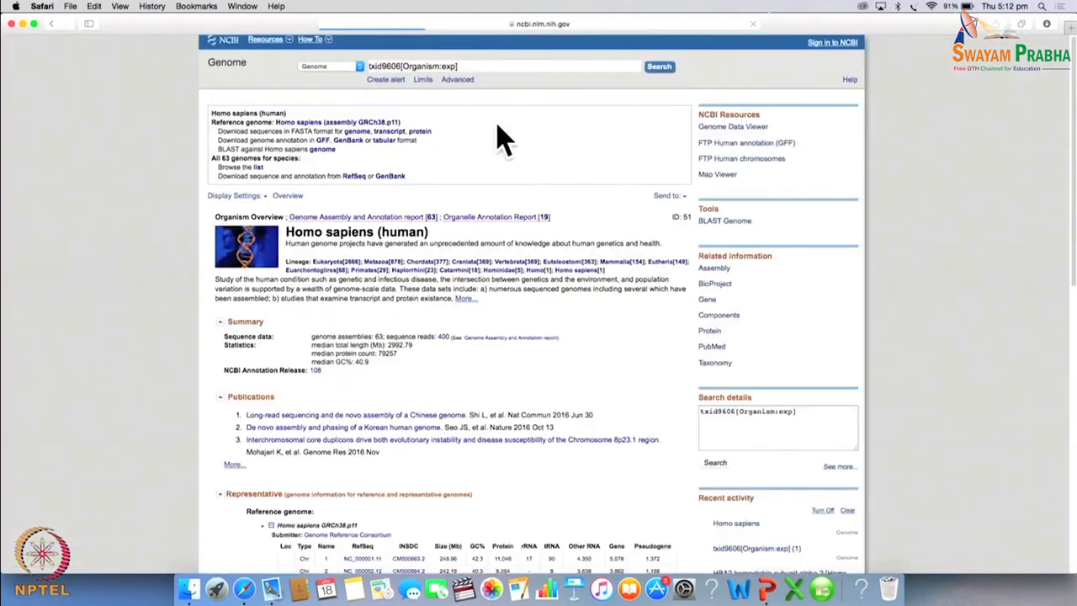
scroll("down", 3)
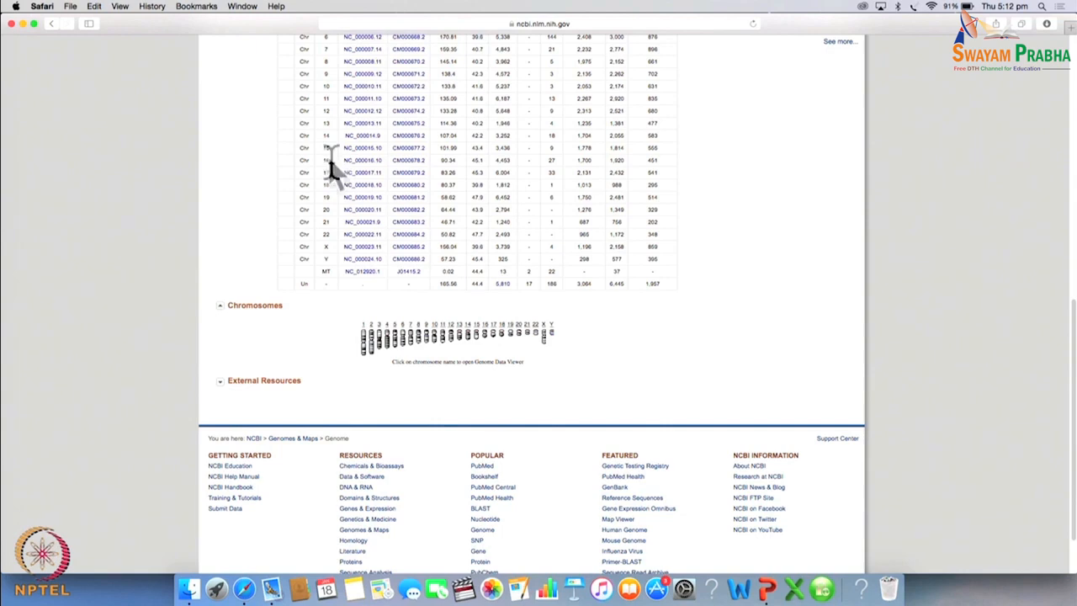
mouse_move(461, 173)
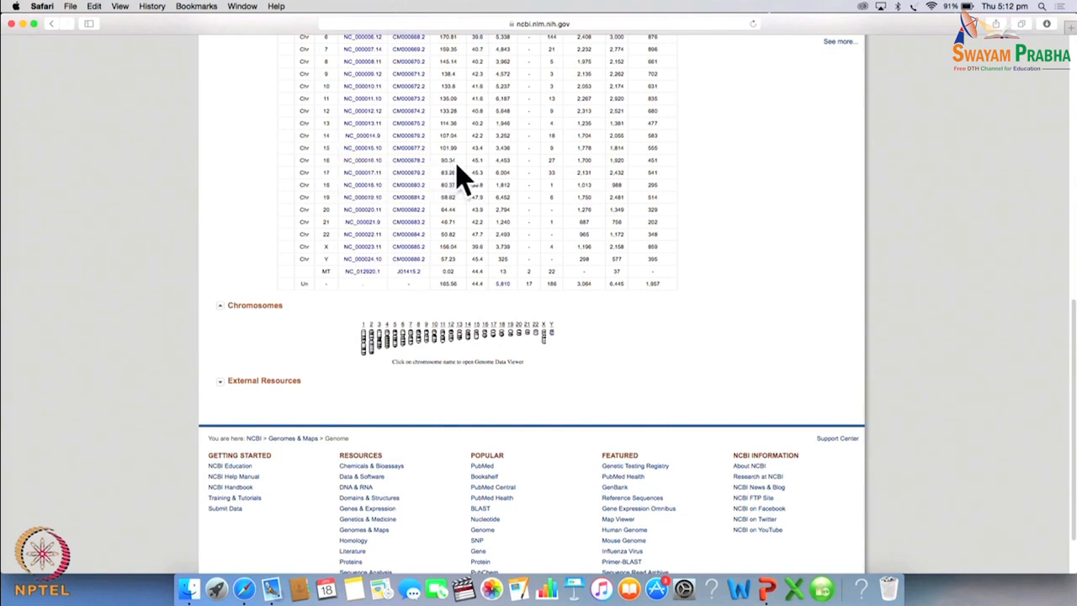
mouse_move(452, 177)
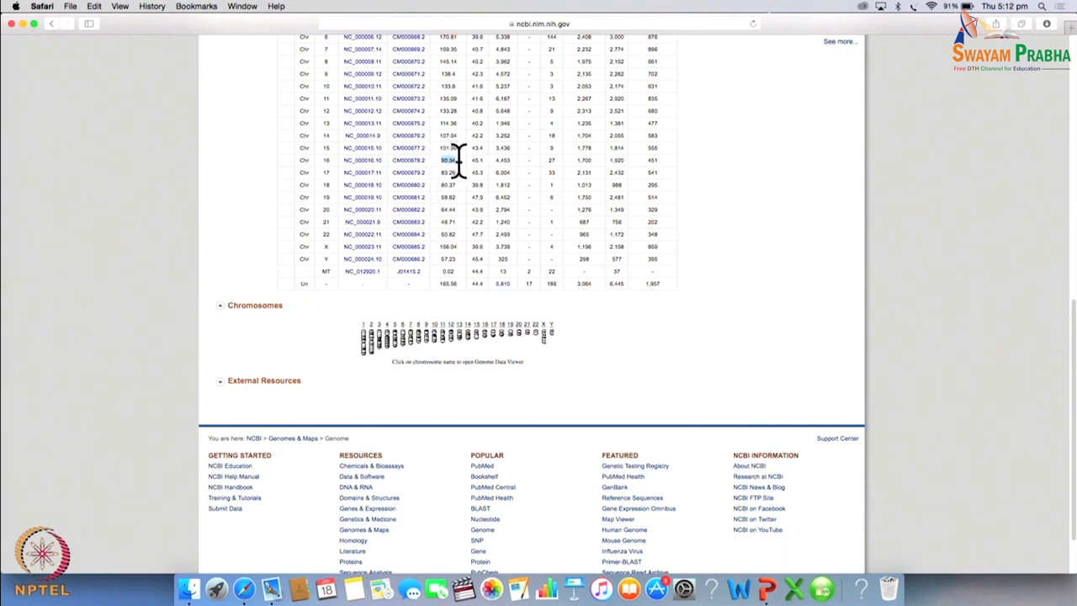
mouse_move(603, 185)
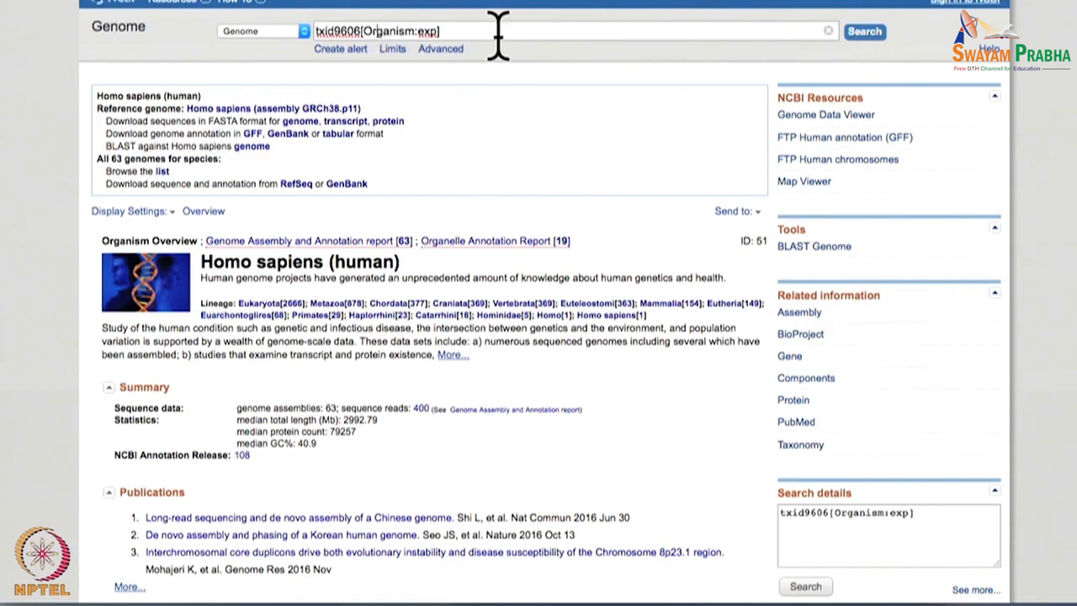
Search Gene for 3040 again and view the HBA2 chromosome 16 region as a FASTA sequence
type("3040")
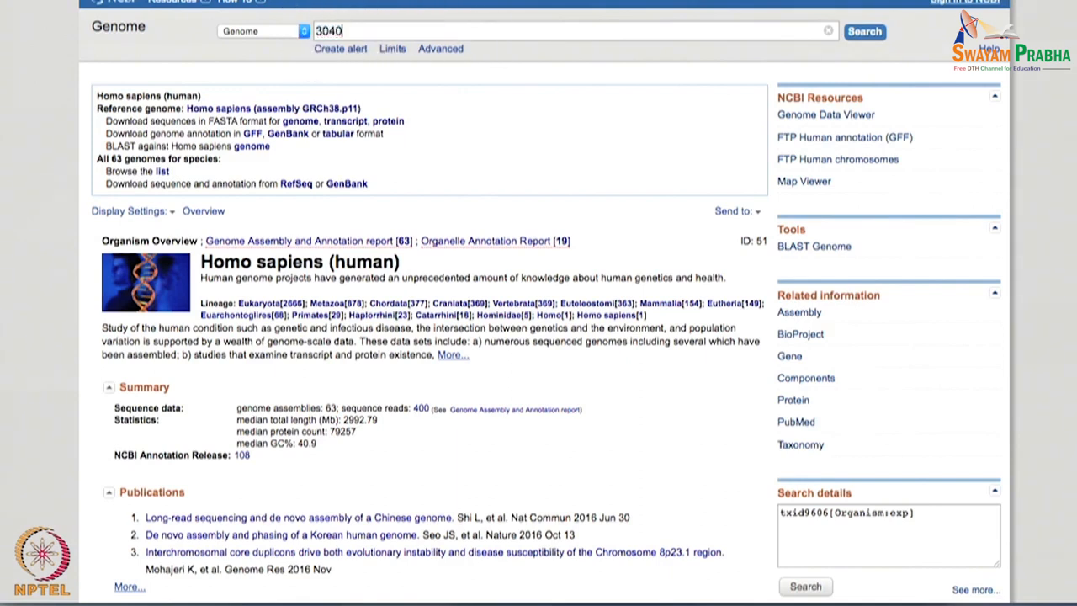
left_click(262, 30)
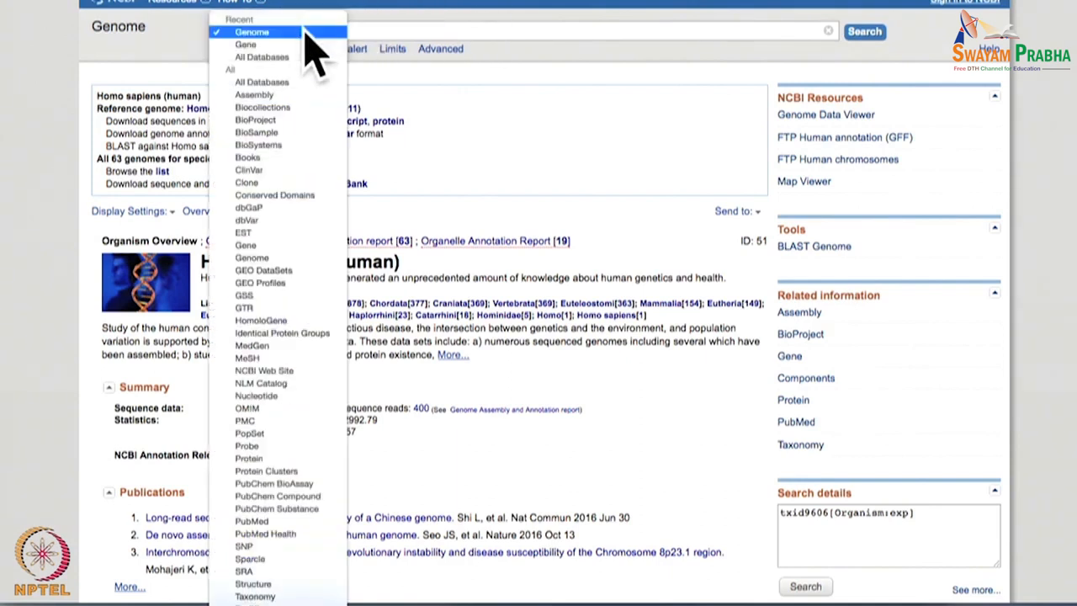
left_click(246, 44)
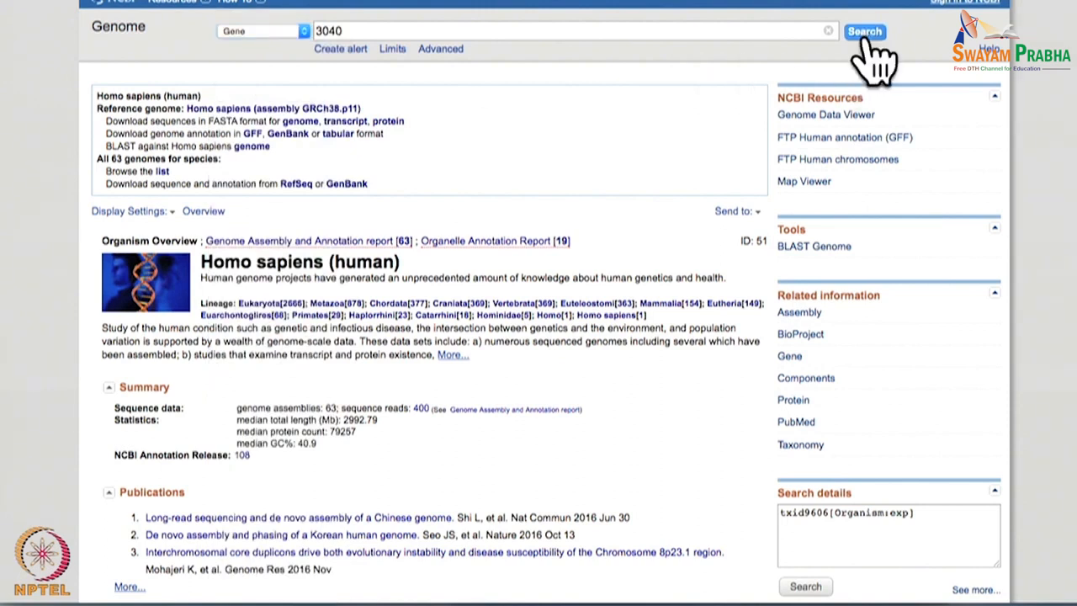
mouse_move(655, 155)
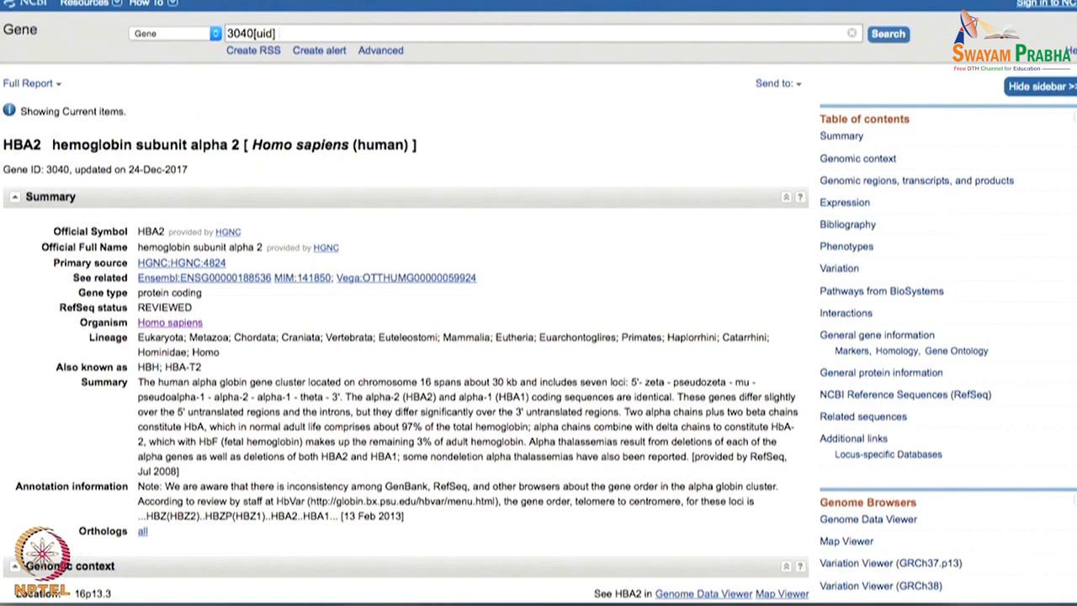
scroll("down", 3)
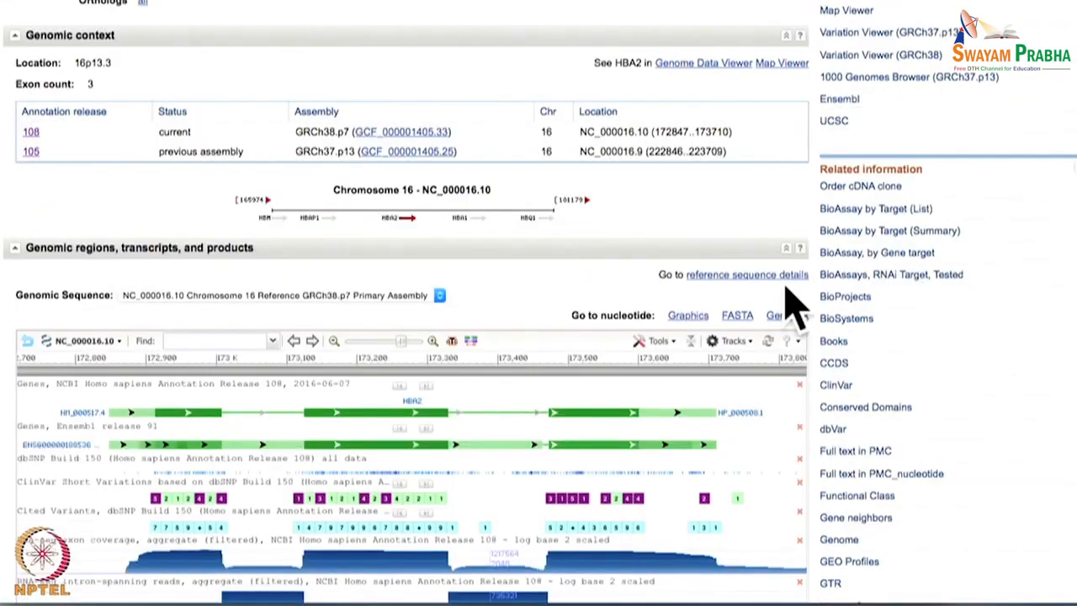
mouse_move(749, 329)
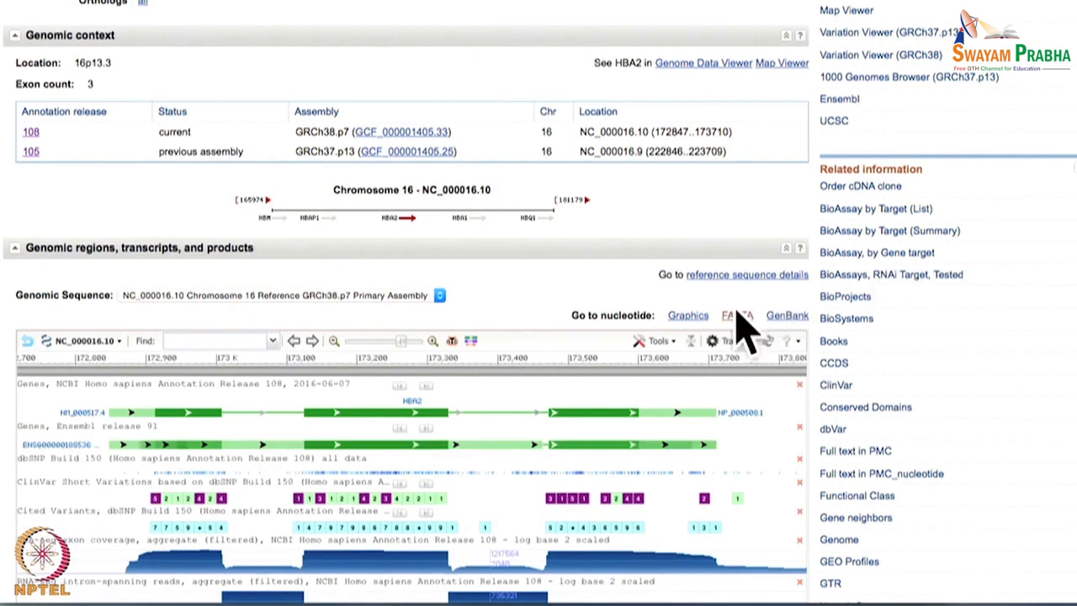
left_click(734, 315)
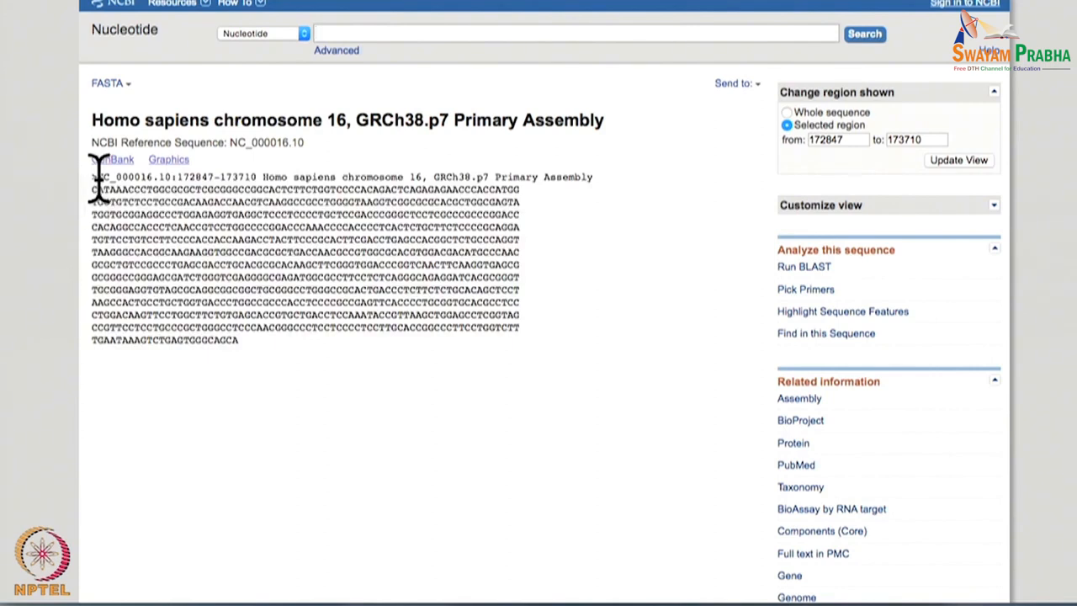
mouse_move(252, 367)
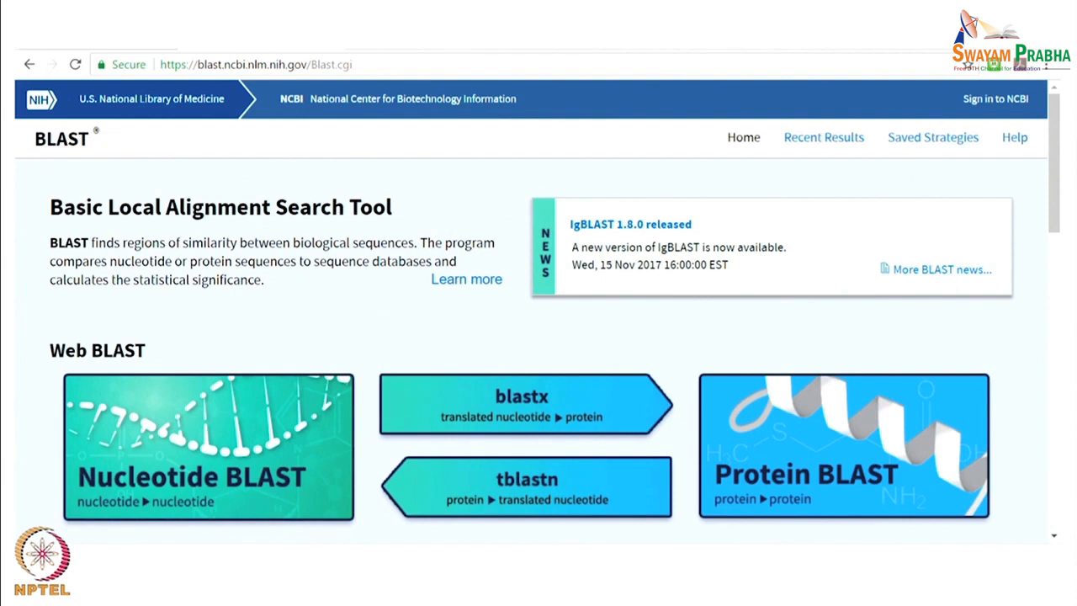
mouse_move(293, 414)
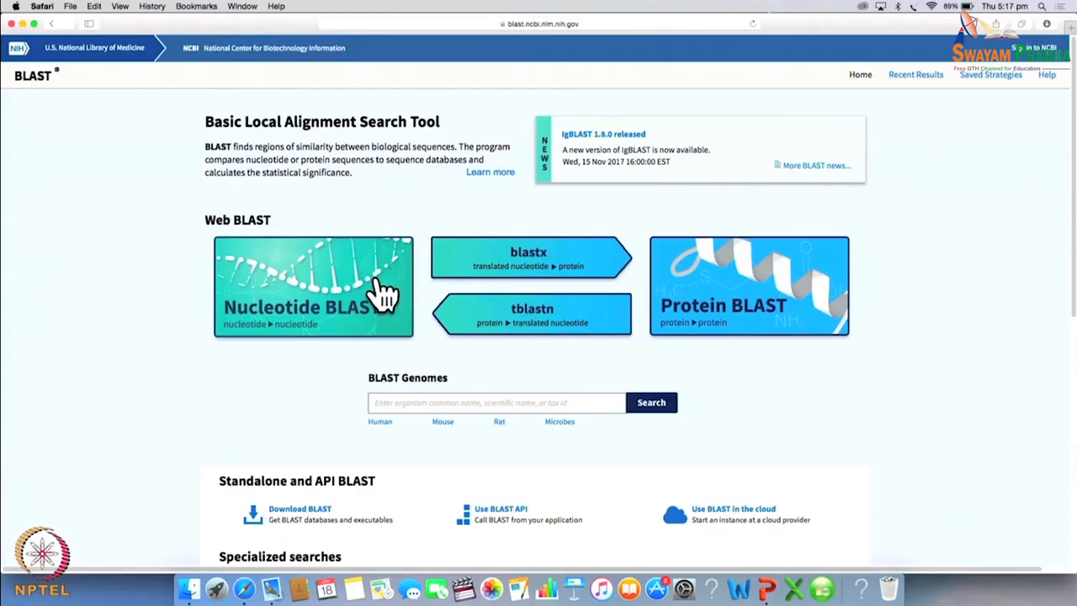
mouse_move(383, 294)
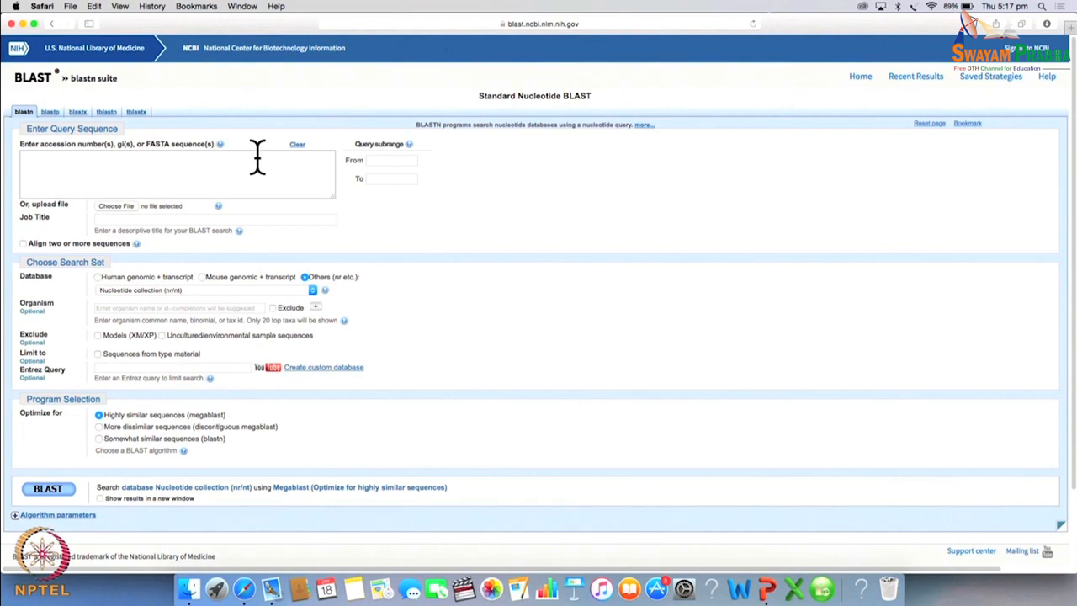
Paste the HBA2 sequence as the query and run BLAST against the nucleotide collection
left_click(177, 172)
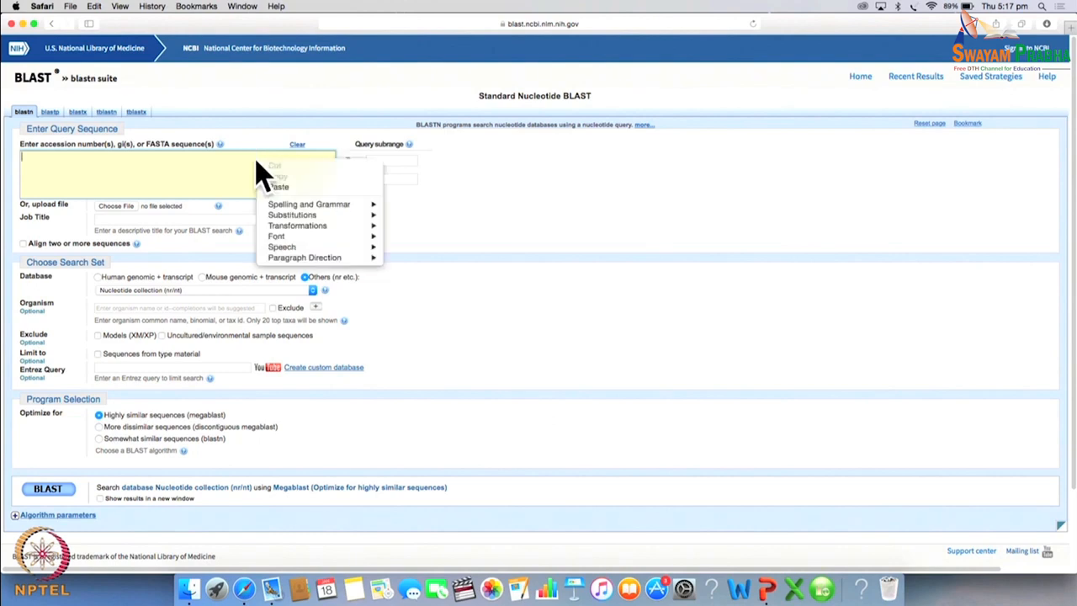
left_click(279, 185)
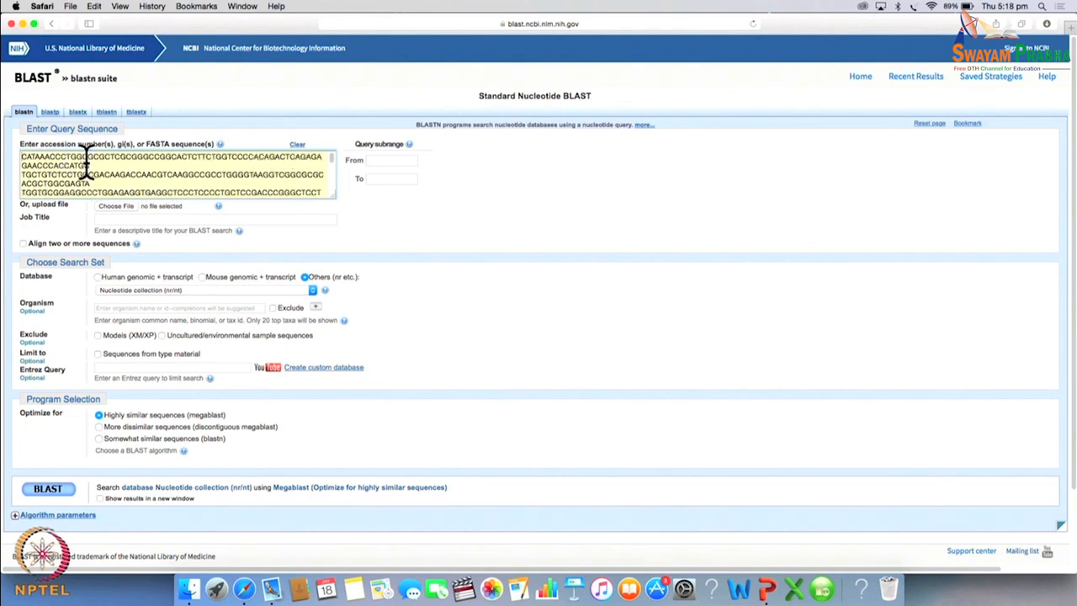
mouse_move(239, 438)
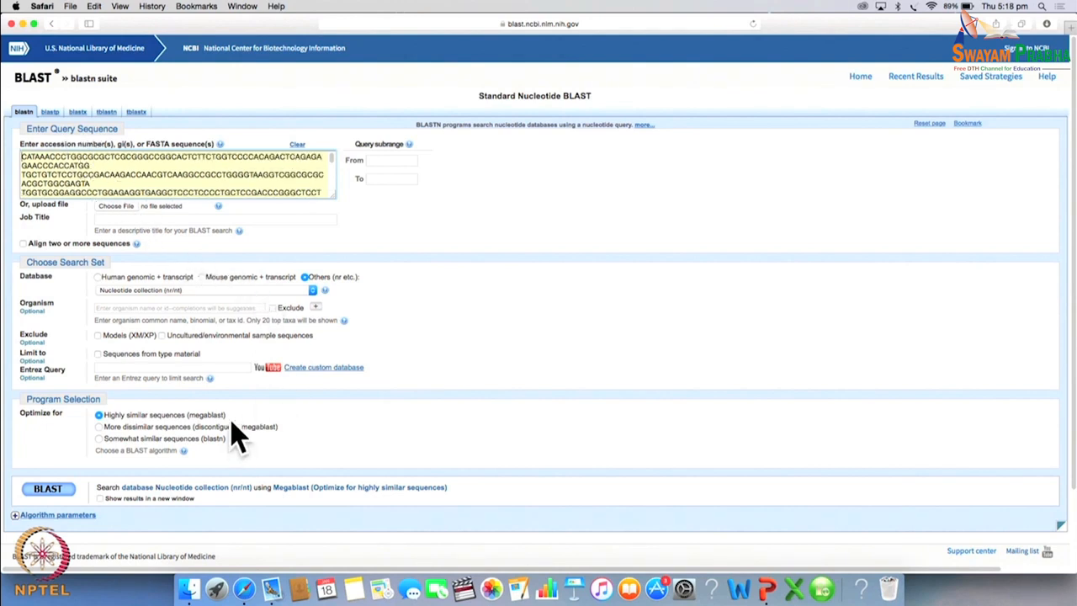
mouse_move(168, 303)
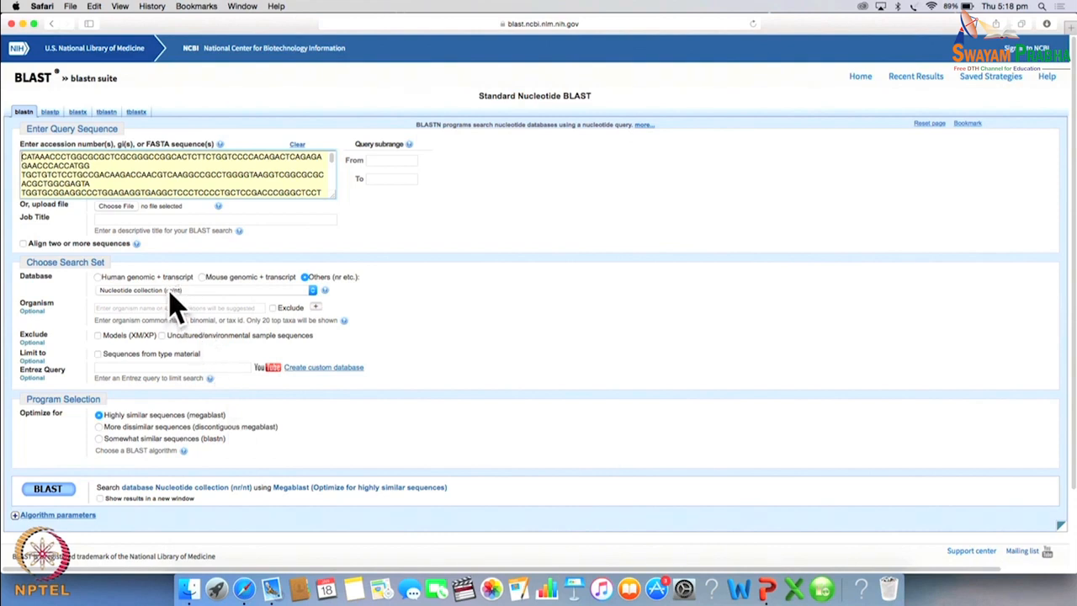
mouse_move(239, 306)
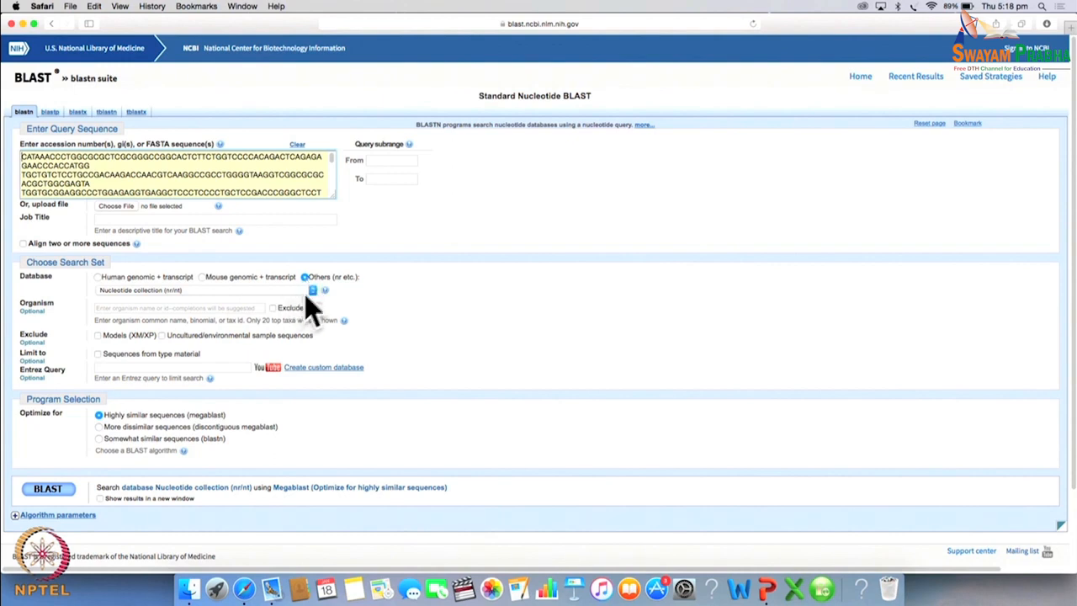
left_click(210, 289)
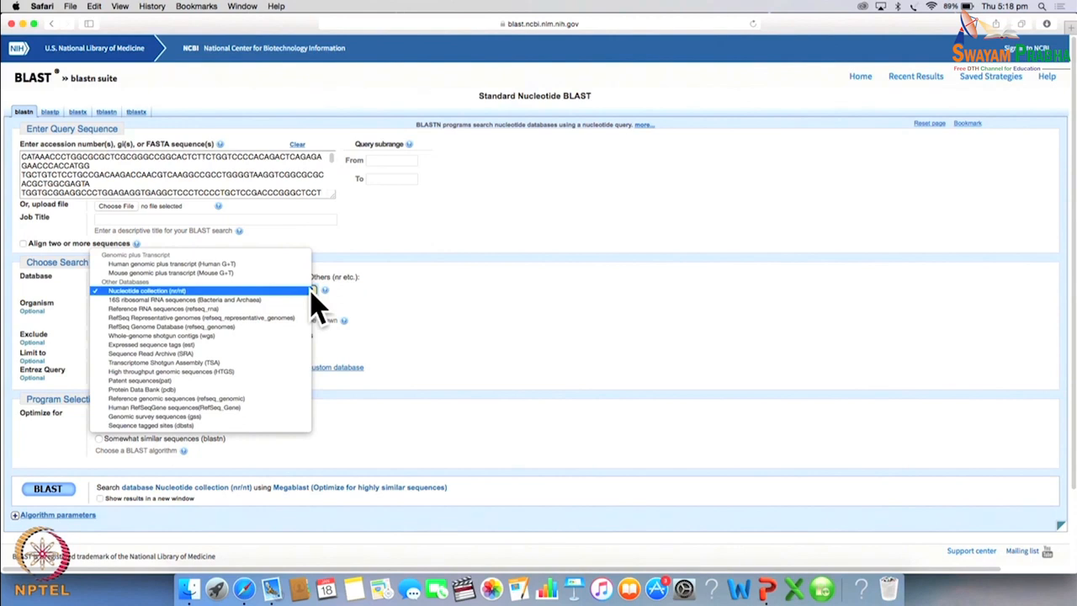
mouse_move(286, 362)
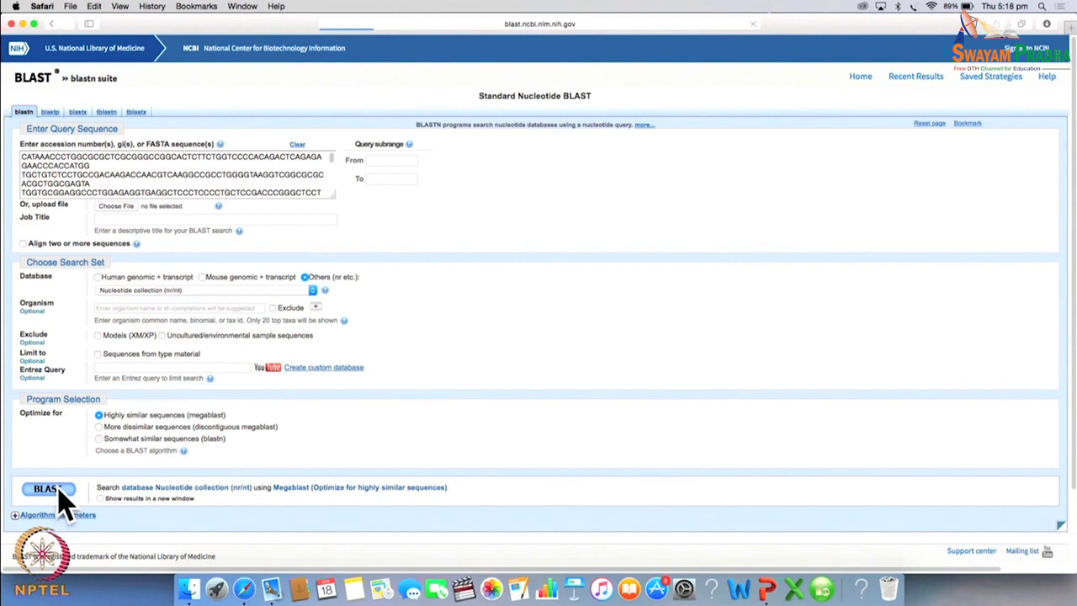
left_click(47, 488)
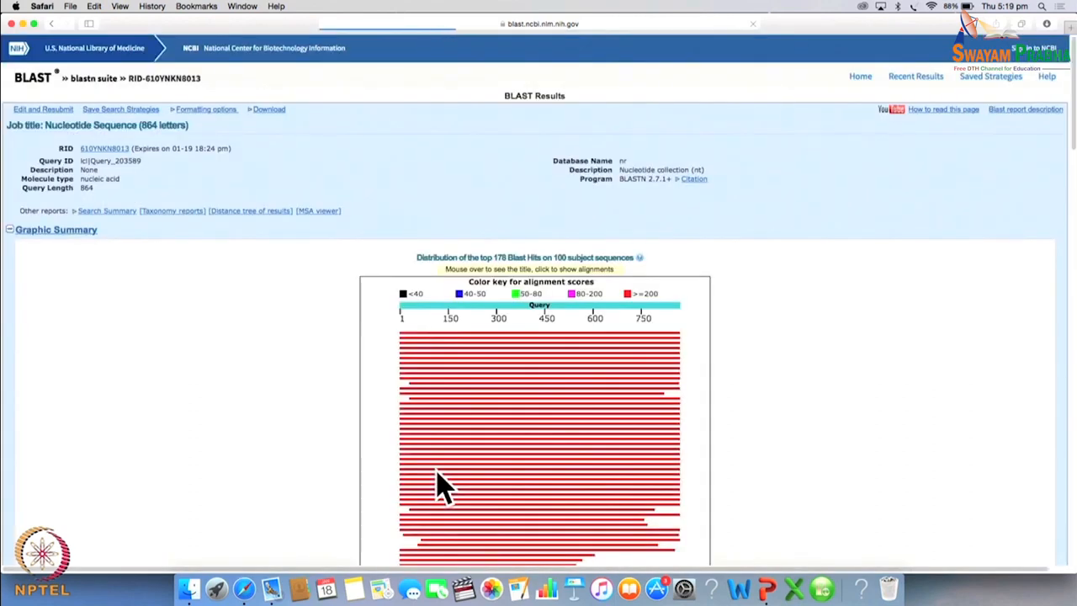
mouse_move(610, 390)
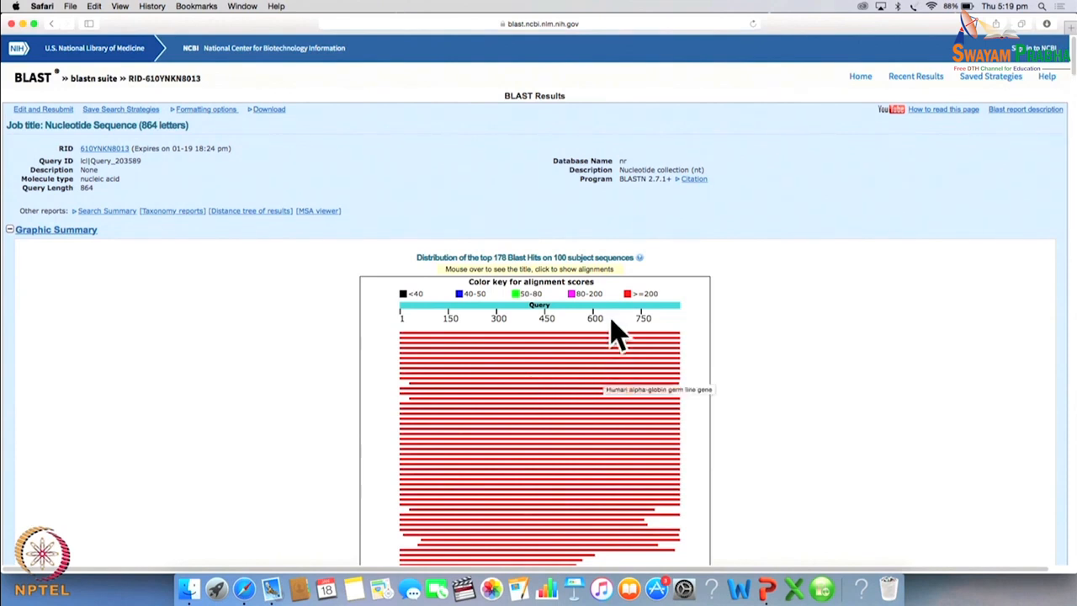
mouse_move(623, 424)
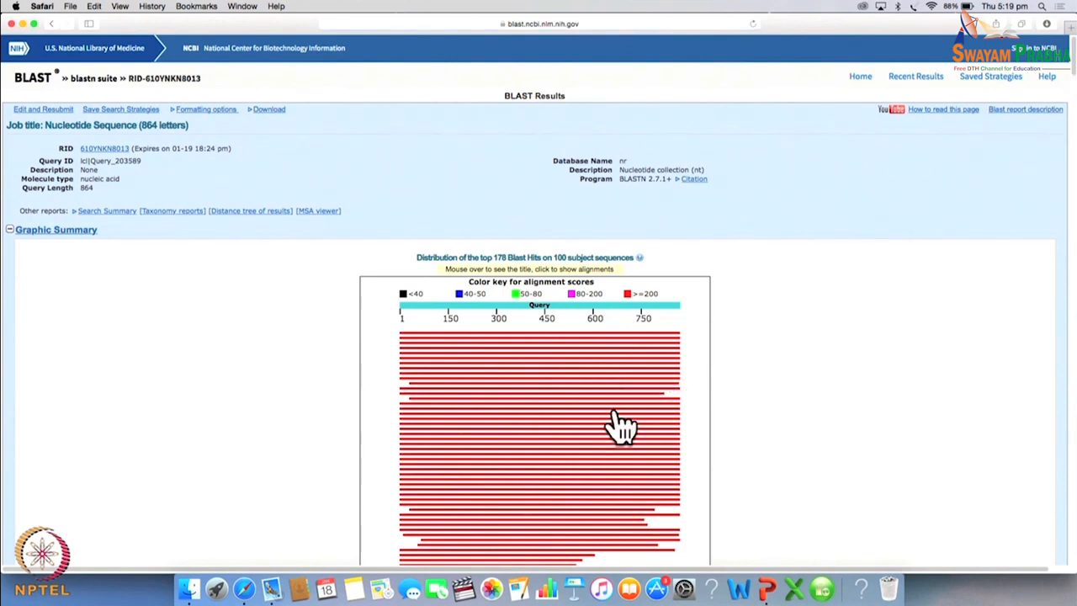
mouse_move(620, 413)
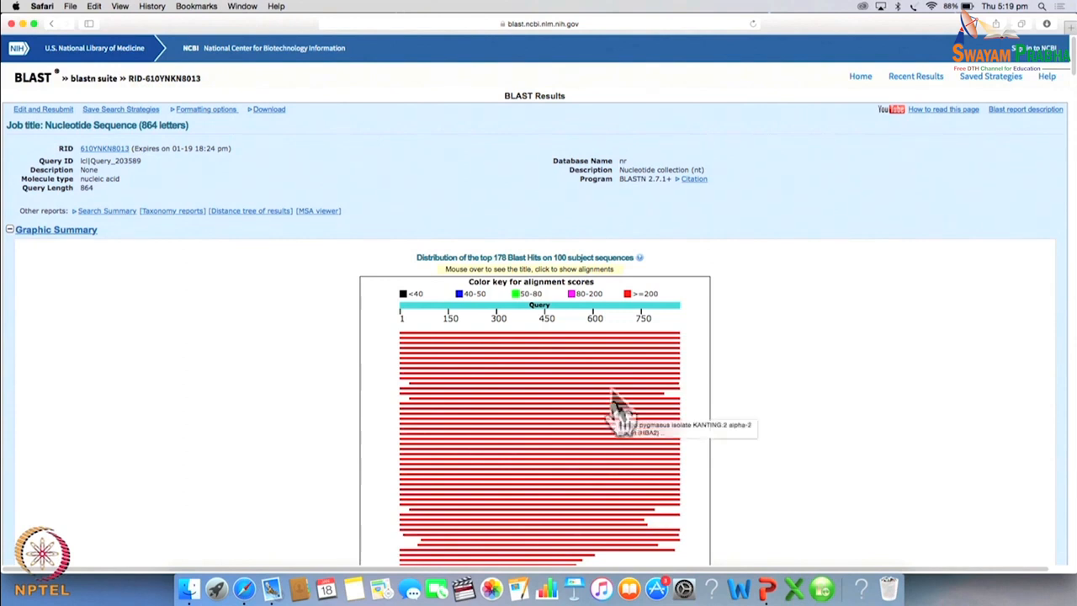
mouse_move(589, 303)
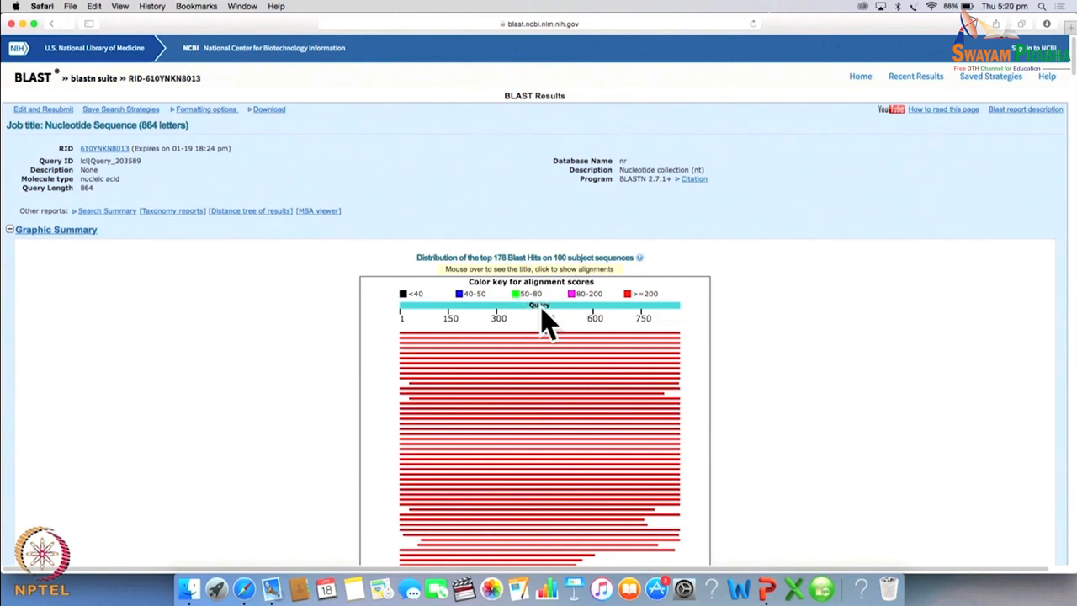
mouse_move(497, 323)
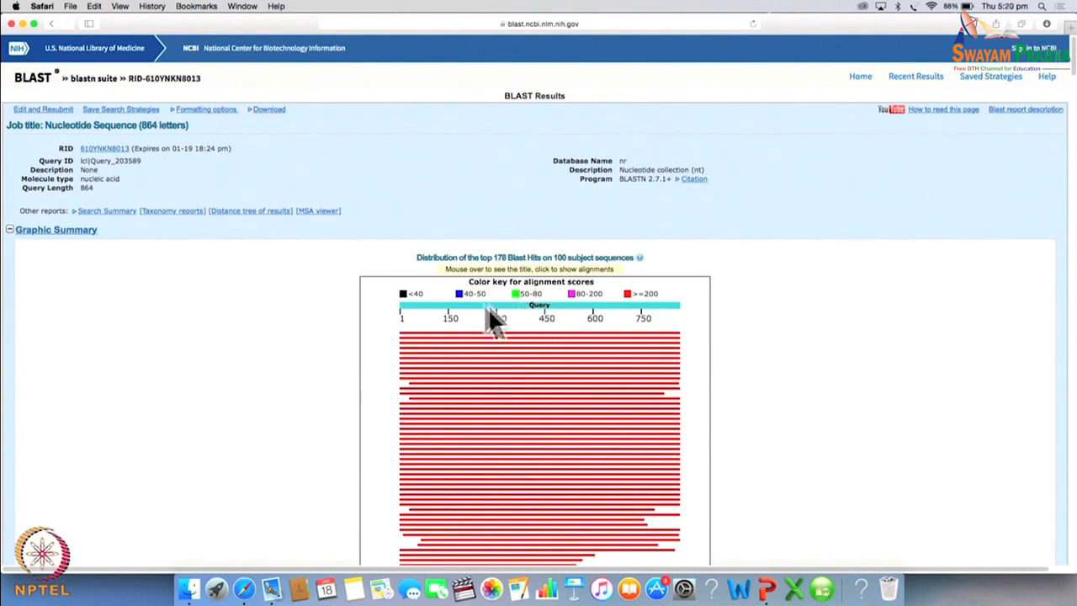
mouse_move(676, 328)
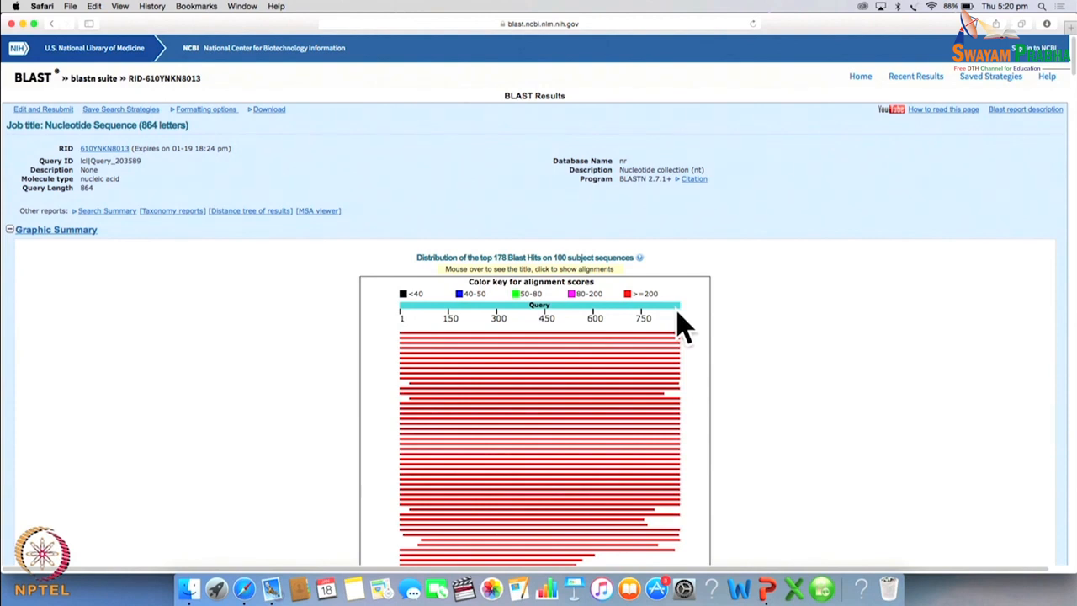
mouse_move(643, 402)
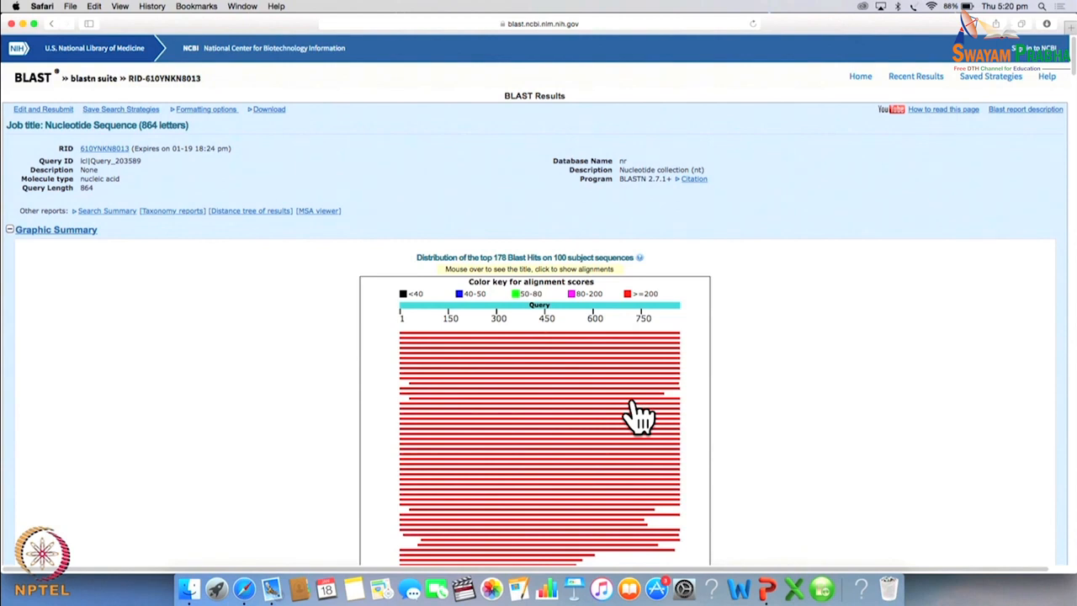
mouse_move(631, 329)
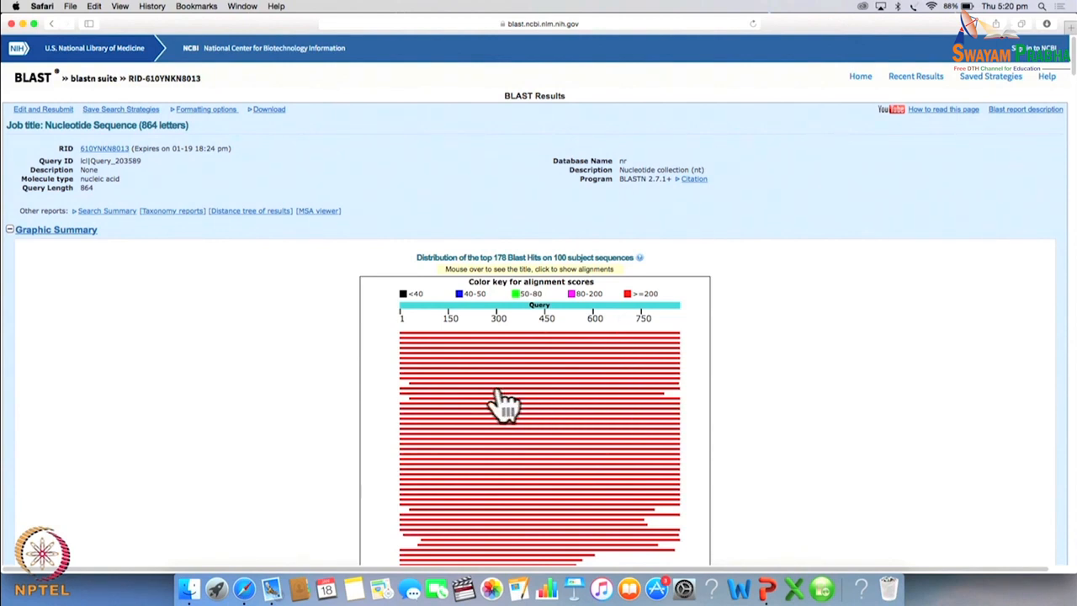
mouse_move(665, 429)
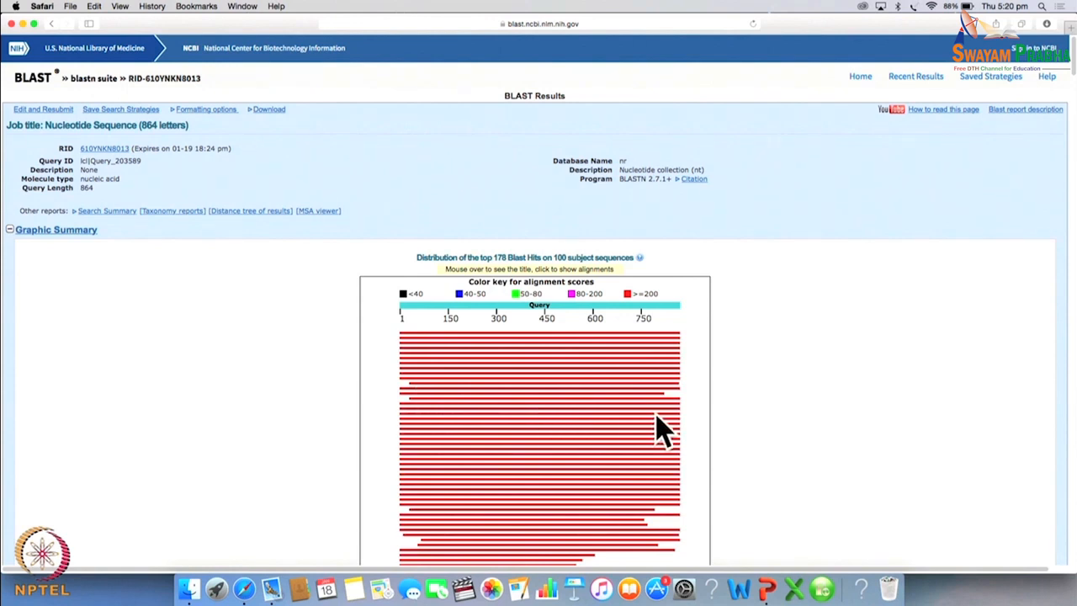
mouse_move(640, 318)
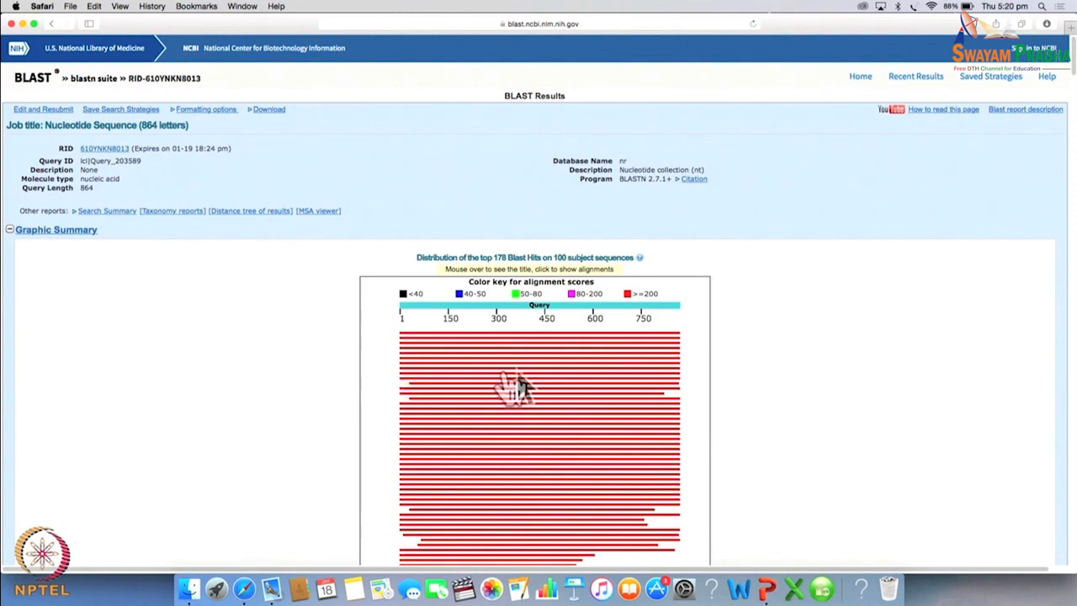
mouse_move(407, 413)
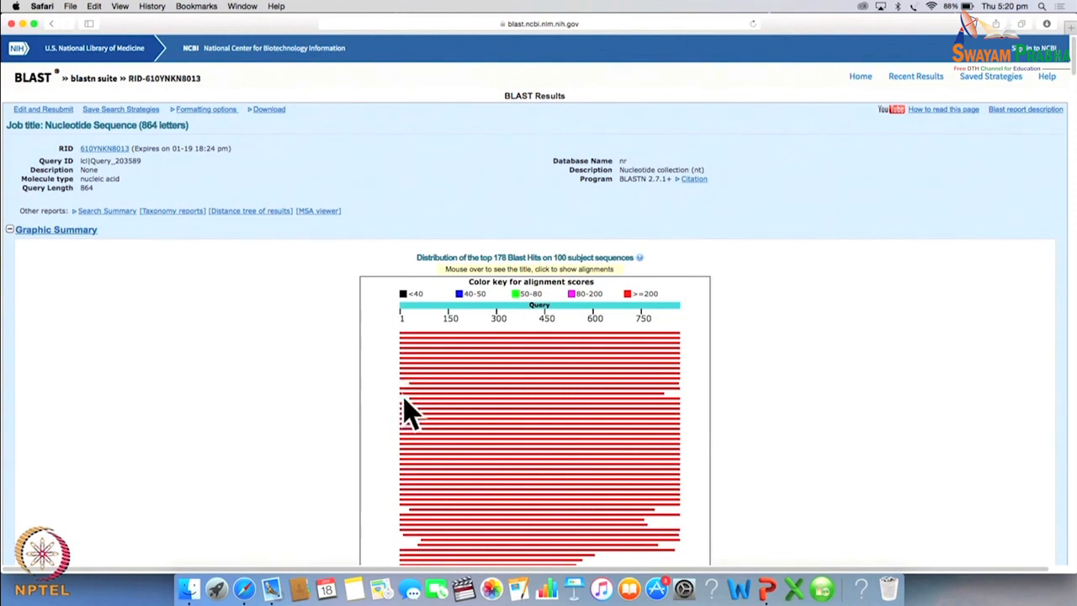
mouse_move(547, 457)
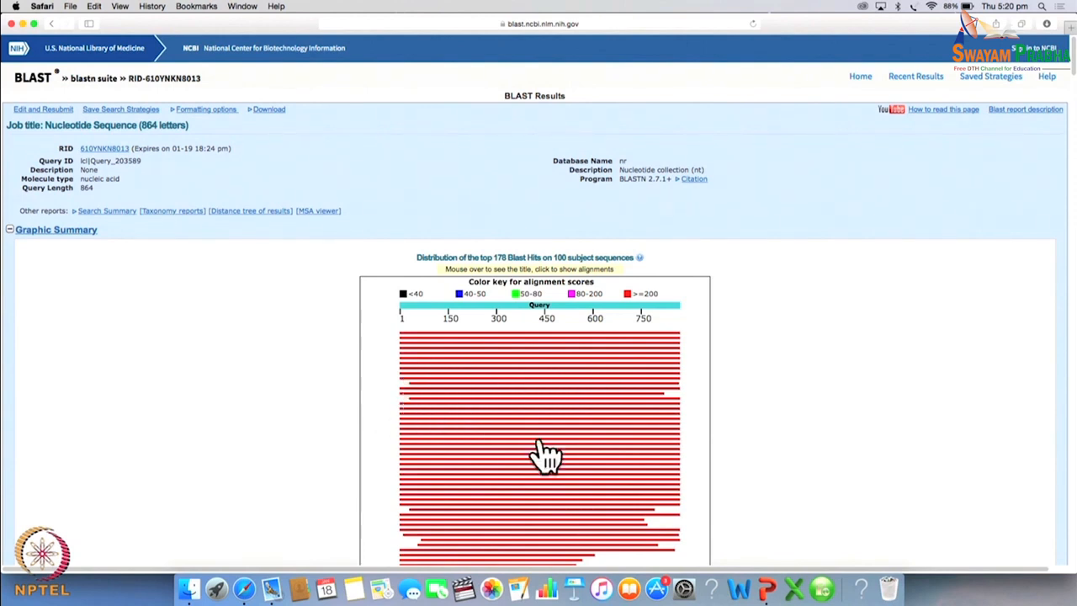
Scroll from the Graphic Summary down to the descriptions list of significant alignments
scroll("down", 3)
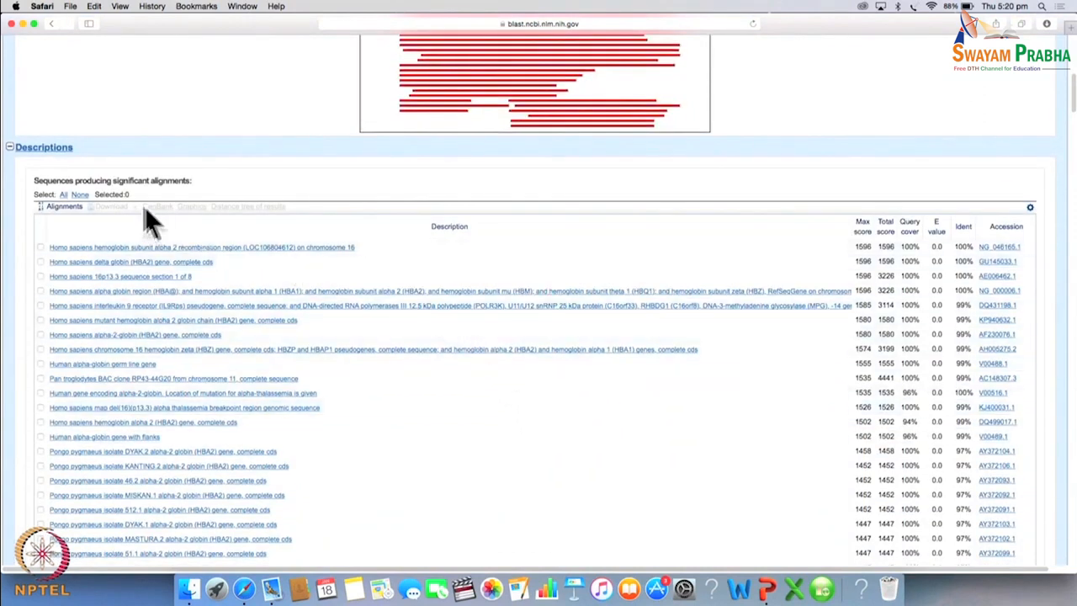
mouse_move(181, 206)
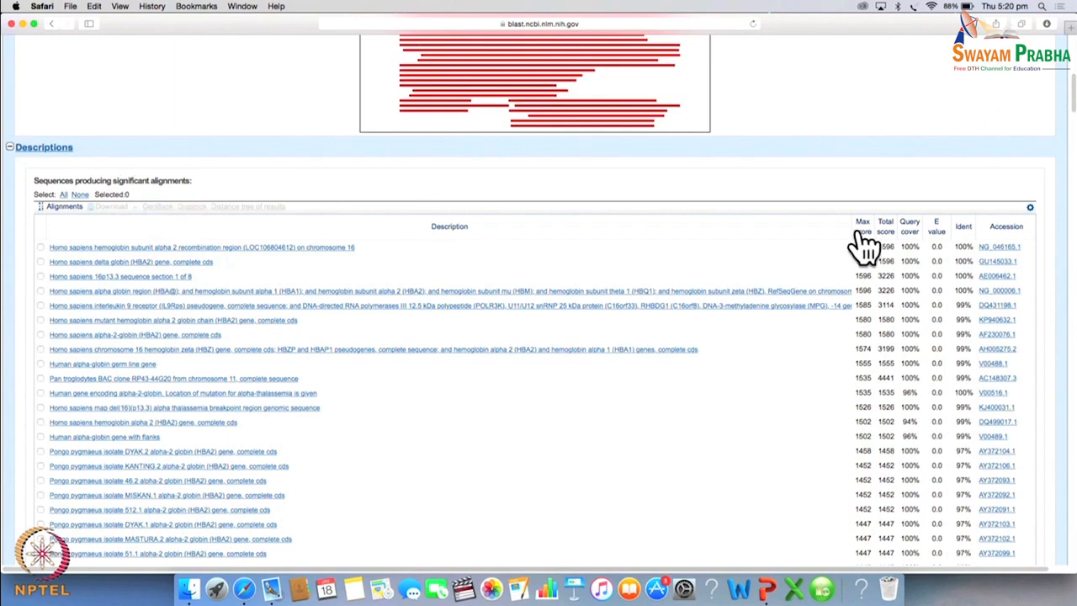
mouse_move(907, 244)
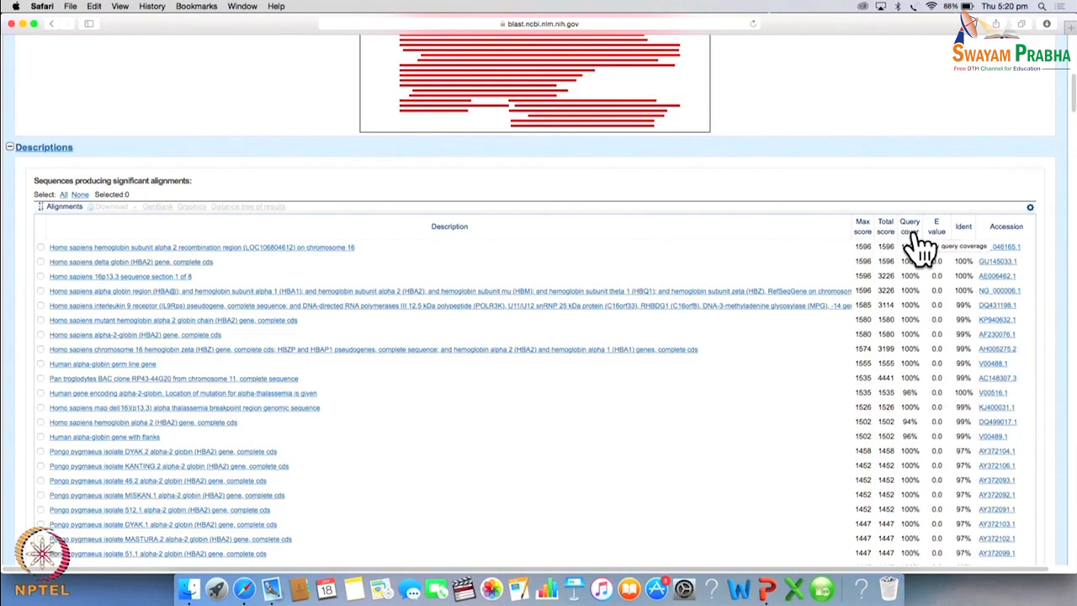
mouse_move(923, 253)
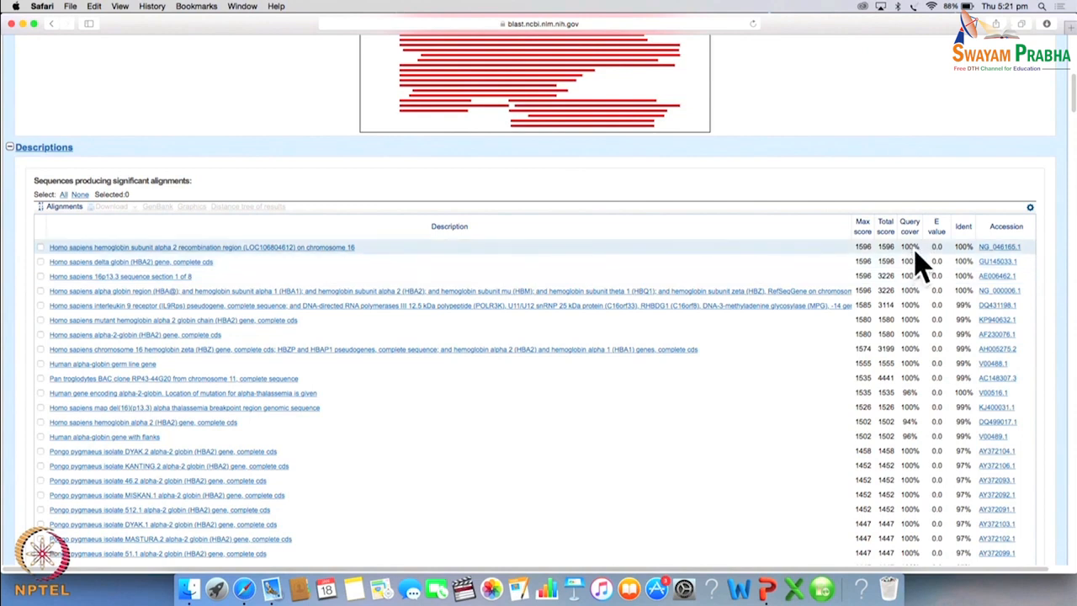
mouse_move(884, 273)
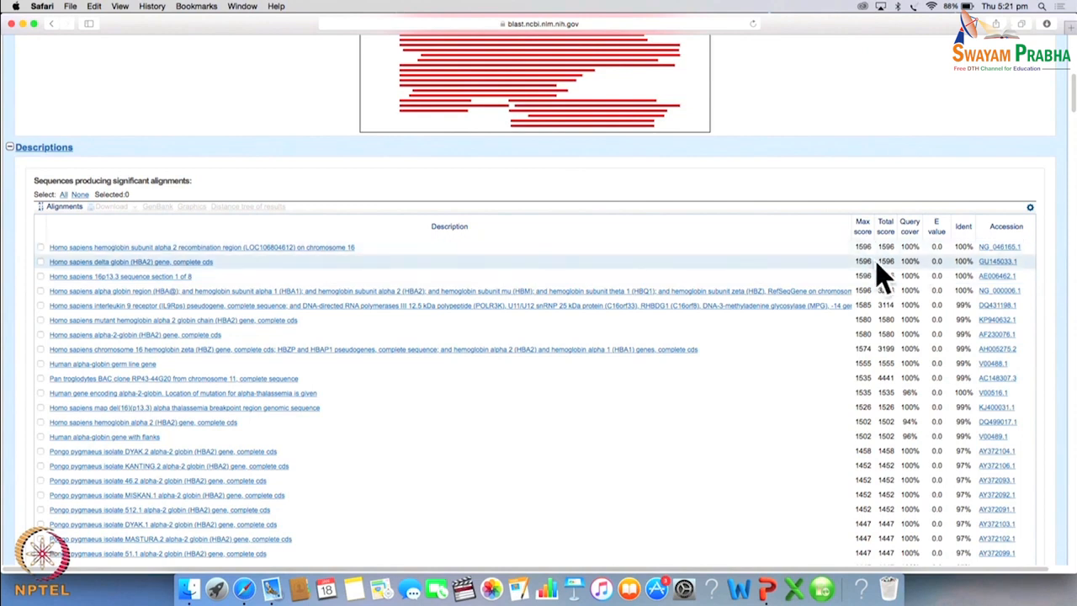
Scroll down the hit list to the lower-scoring mRNA and clone entries above the Alignments section
scroll("down", 3)
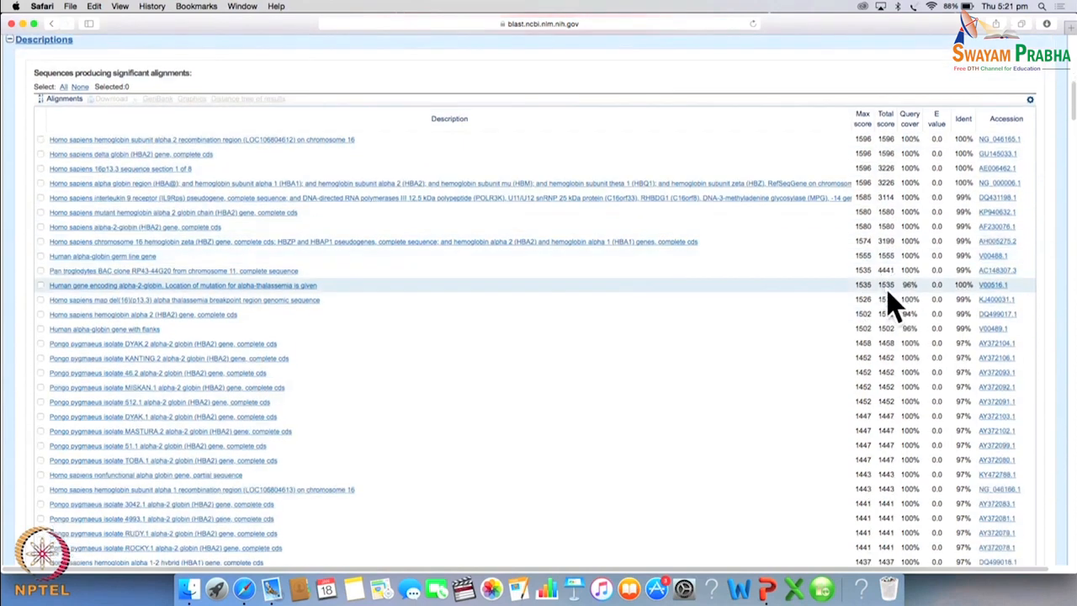
scroll("down", 3)
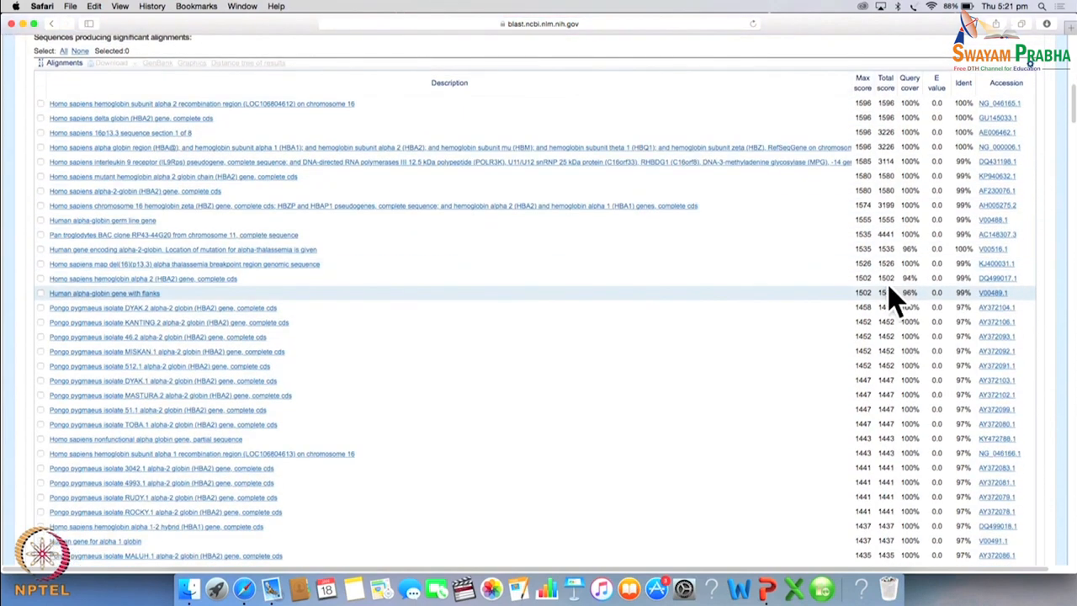
scroll("down", 3)
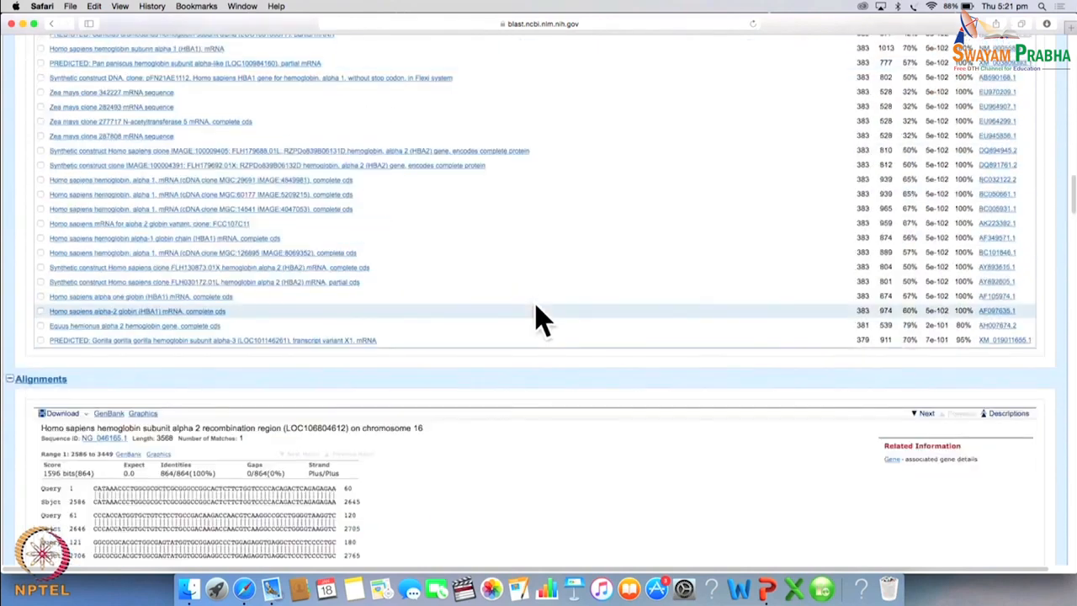
scroll("down", 3)
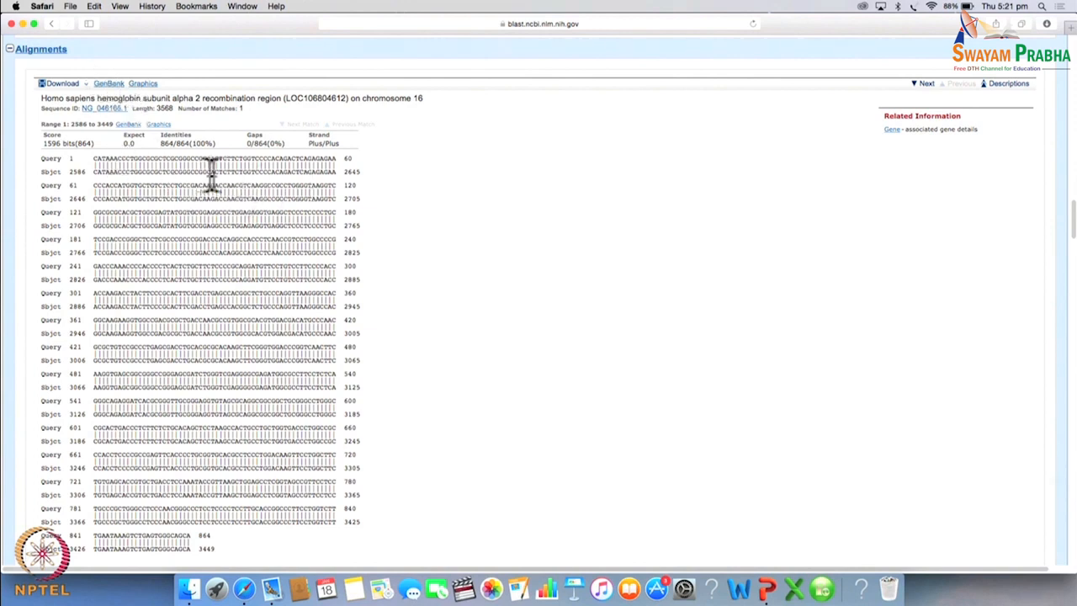
mouse_move(256, 188)
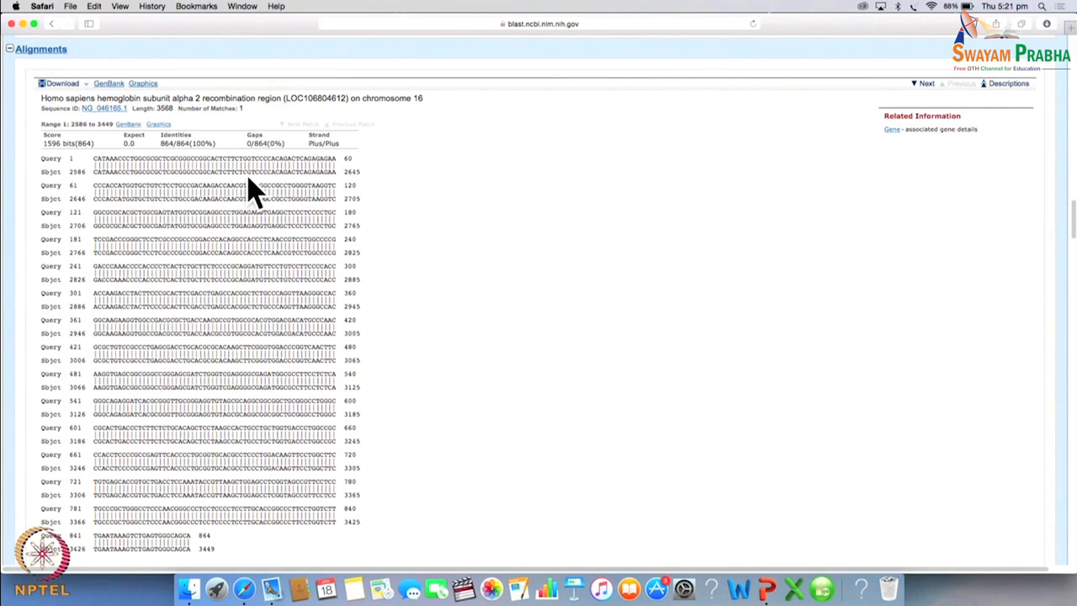
mouse_move(216, 158)
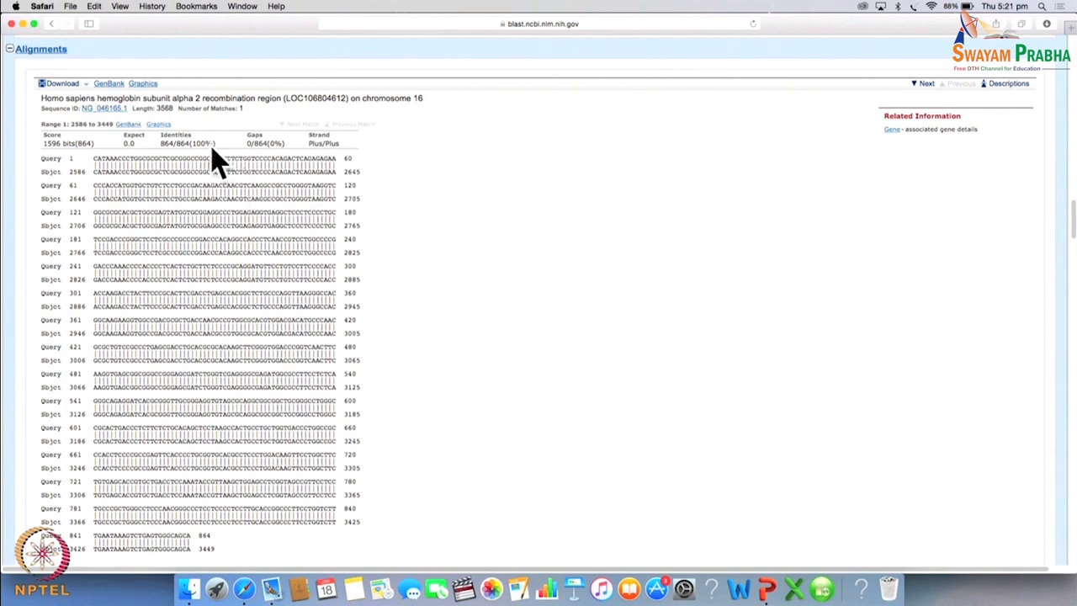
mouse_move(261, 165)
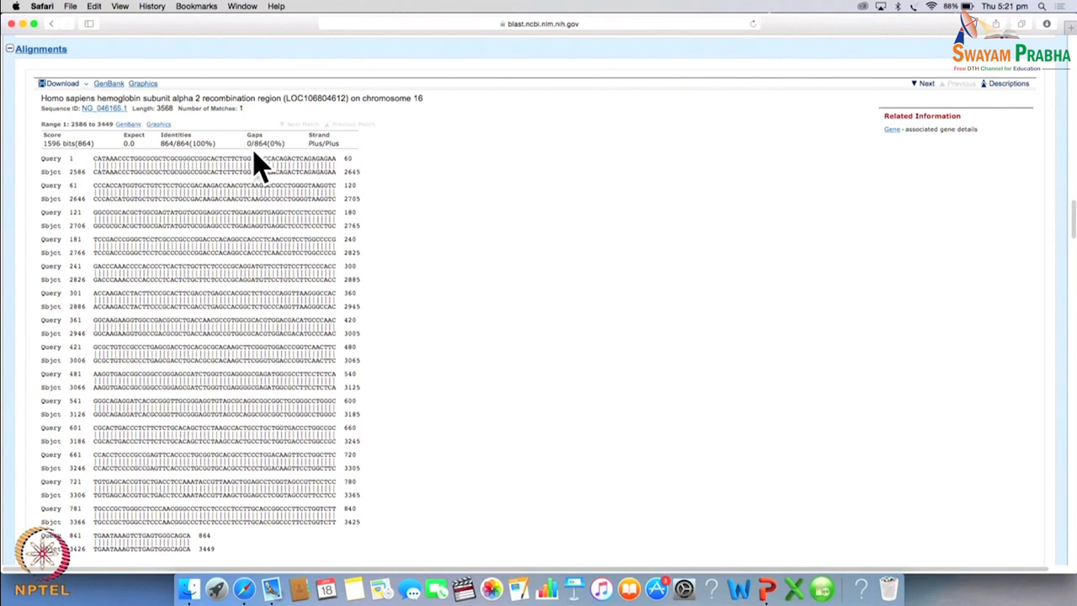
mouse_move(564, 354)
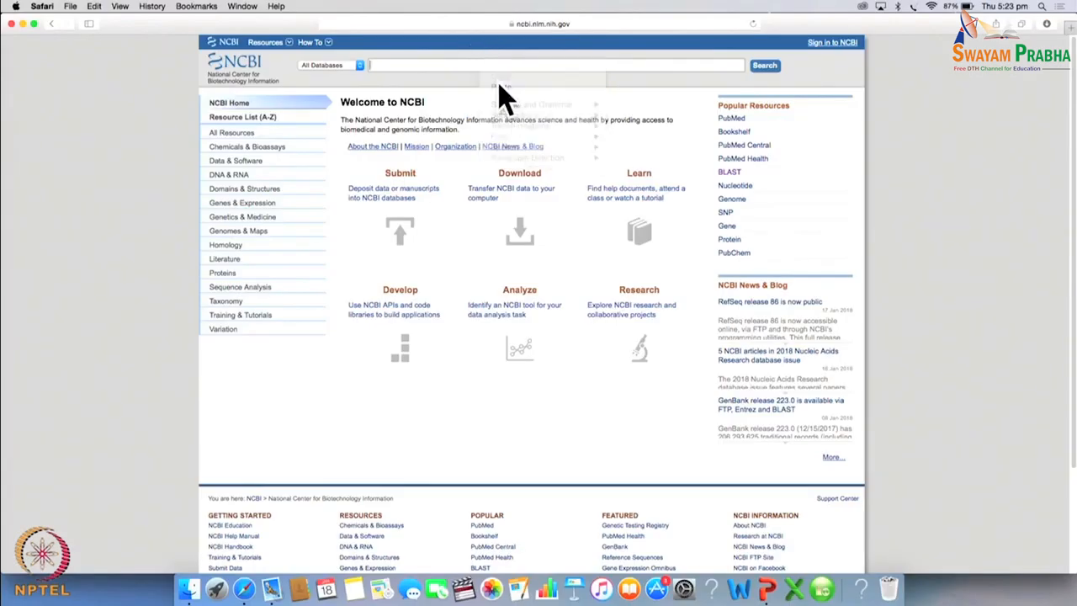
Search the NCBI Protein database for accession NP_000508.1
type("NP_000508.1")
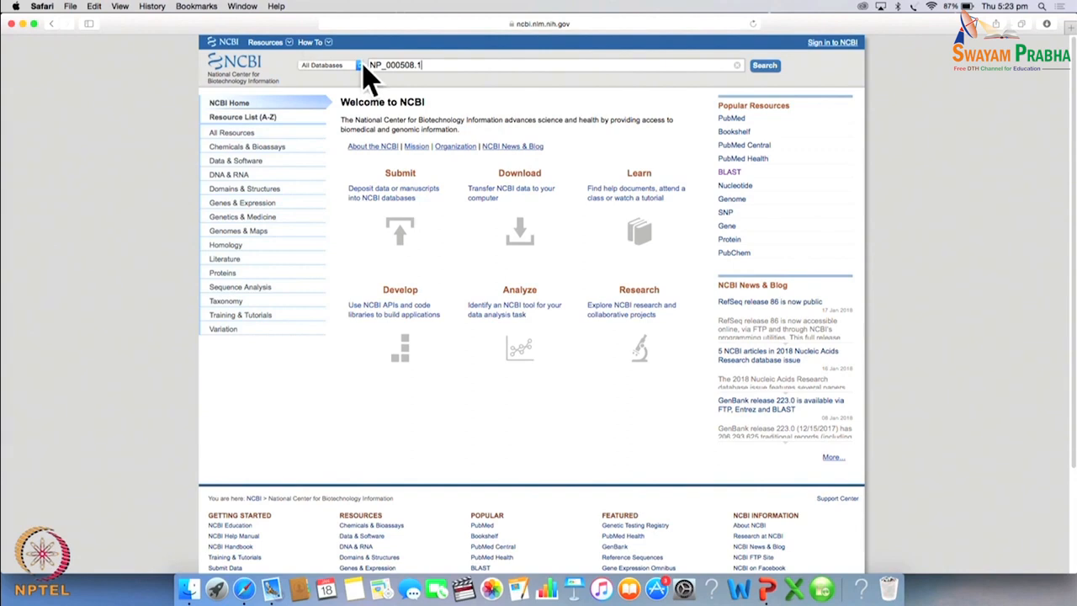
left_click(323, 64)
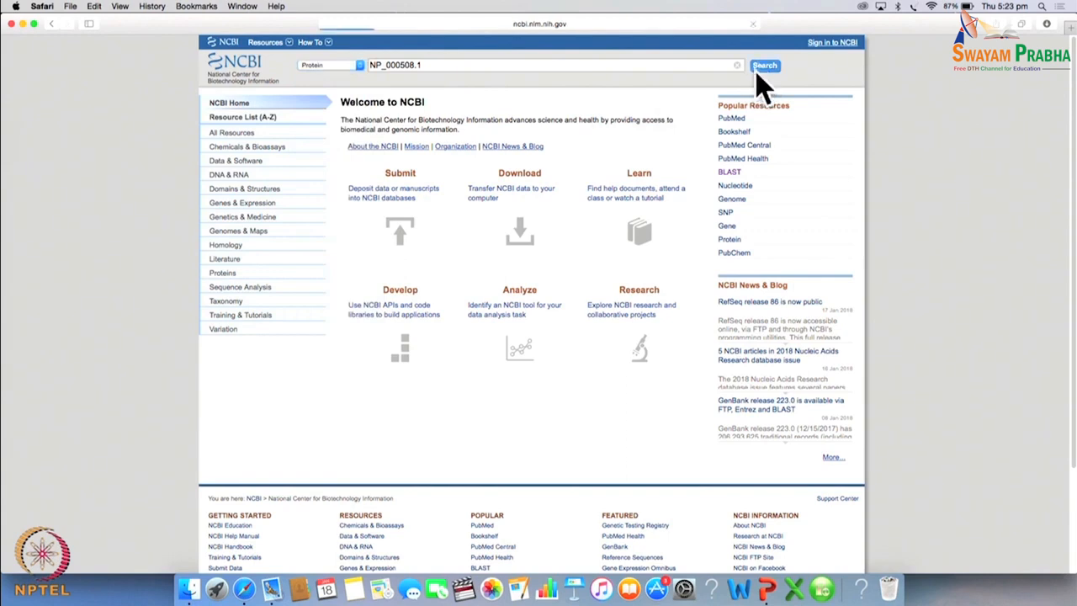
left_click(764, 64)
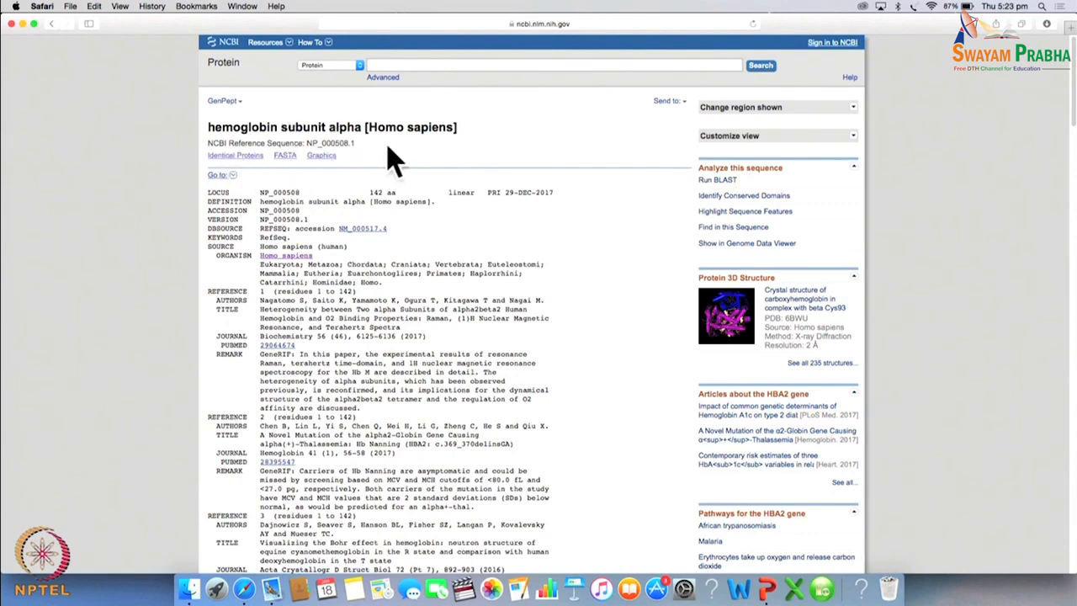
mouse_move(244, 135)
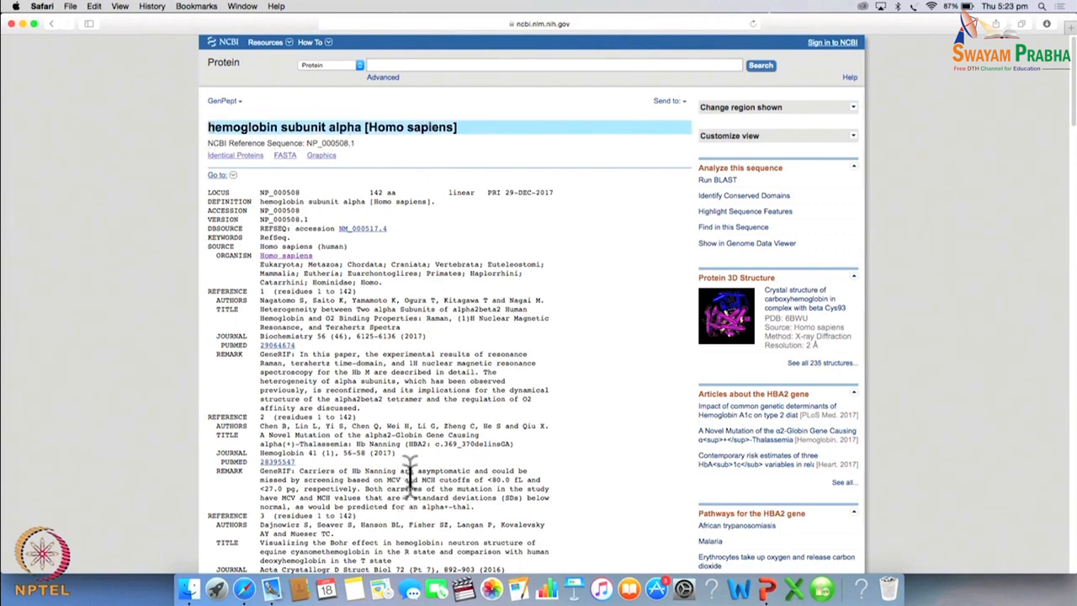
mouse_move(244, 151)
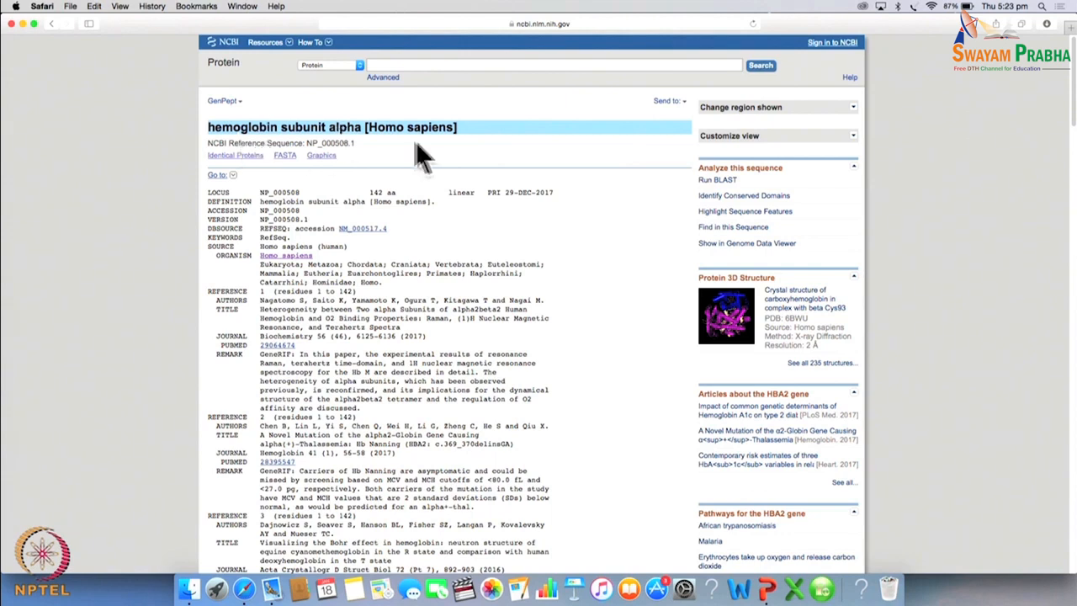
mouse_move(389, 172)
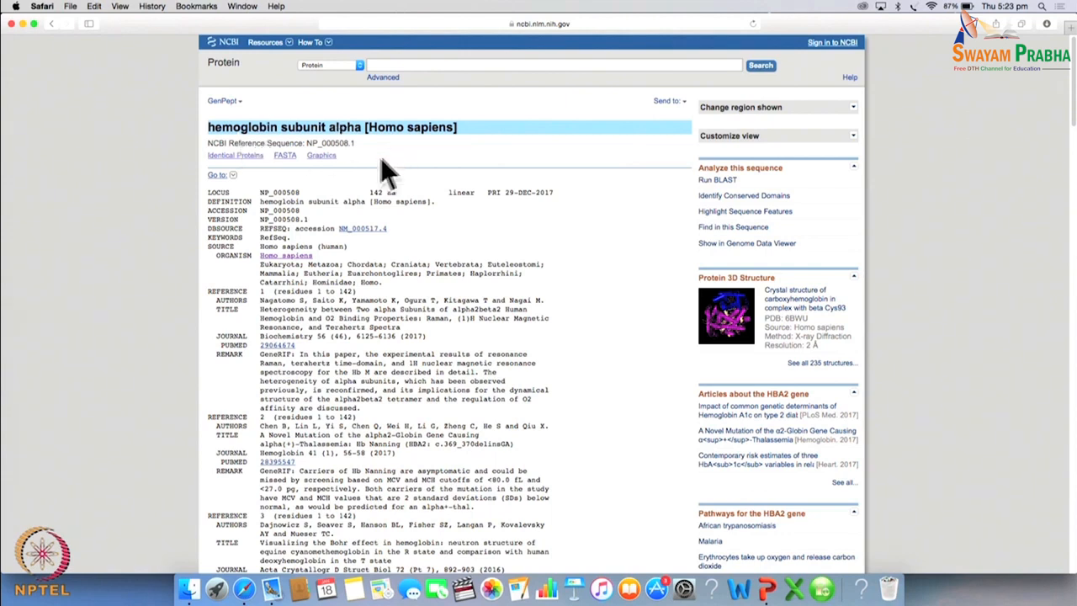
mouse_move(310, 269)
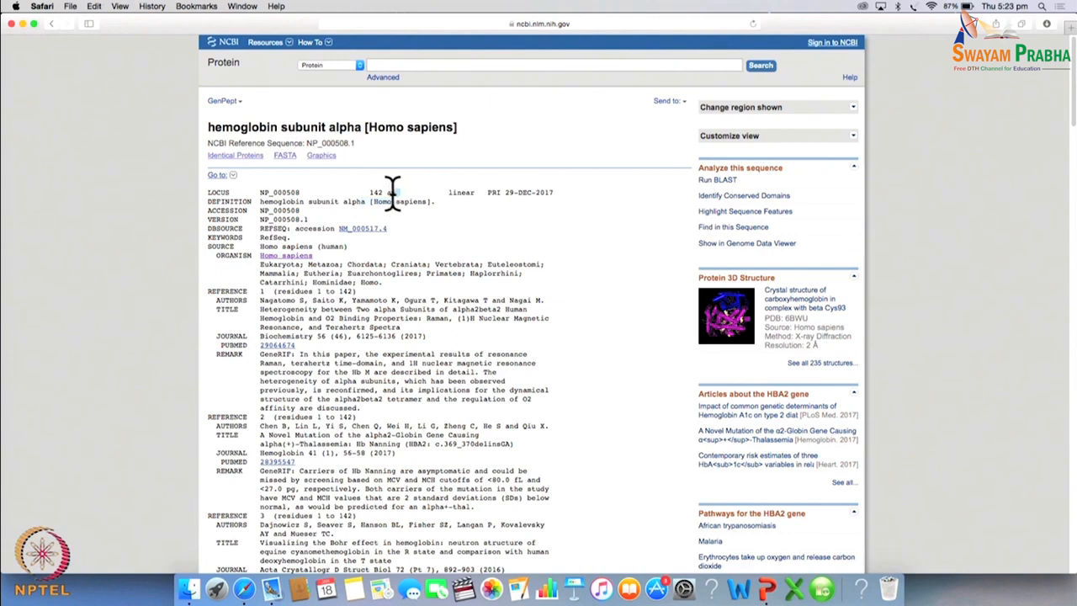
Review the NP_000508.1 hemoglobin alpha record and run BLAST on its sequence
double_click(374, 192)
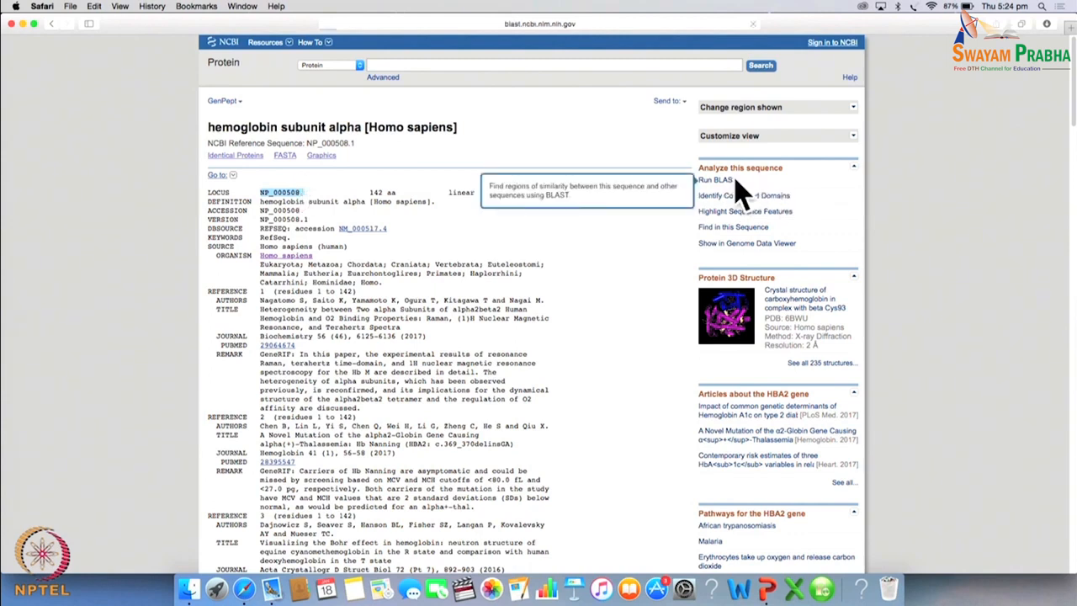
mouse_move(492, 300)
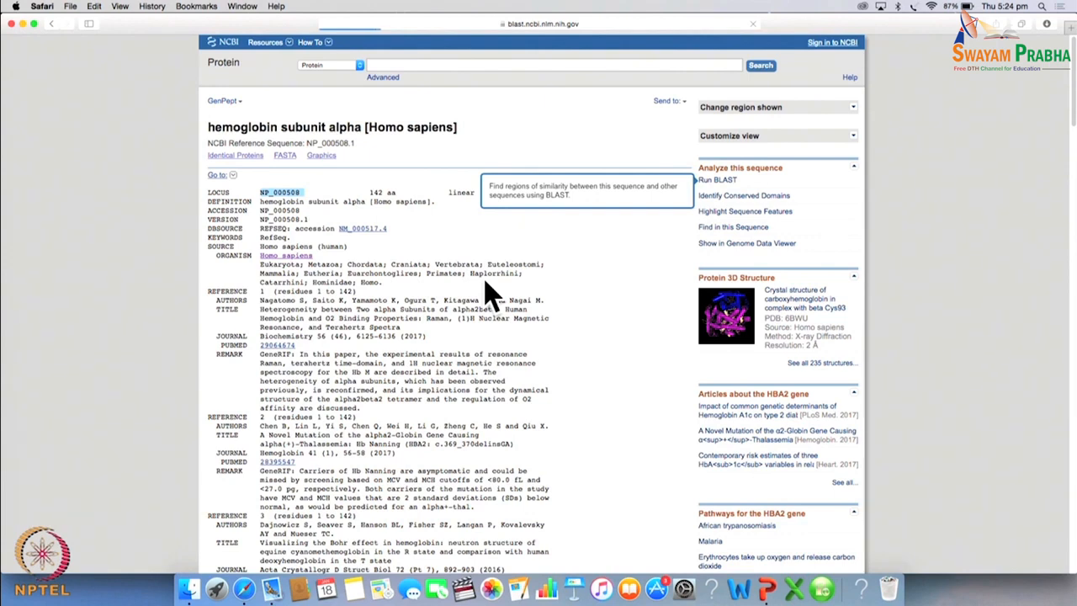
left_click(718, 178)
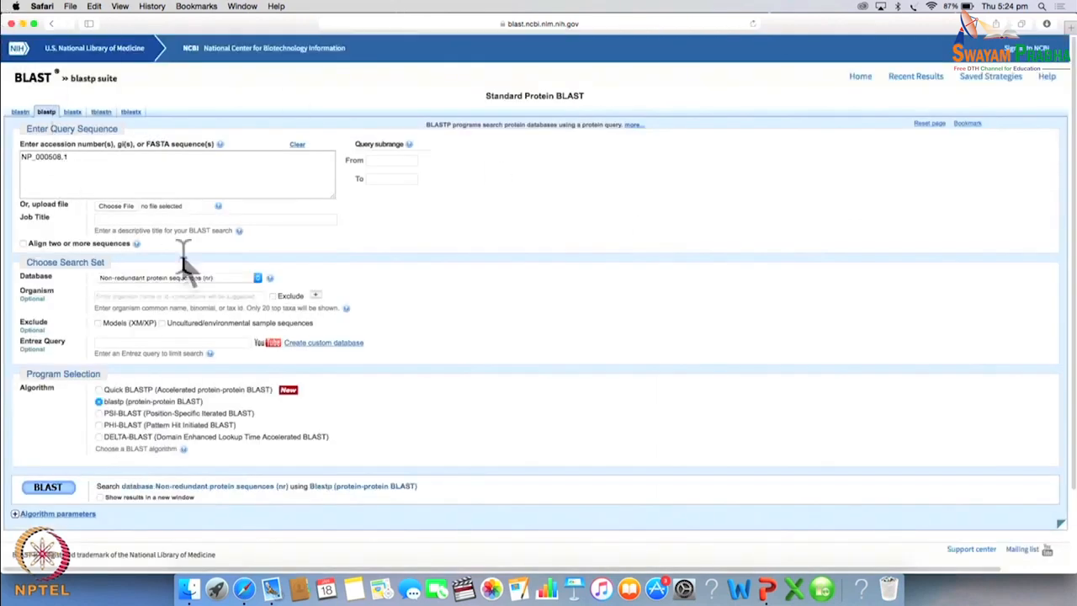
mouse_move(261, 290)
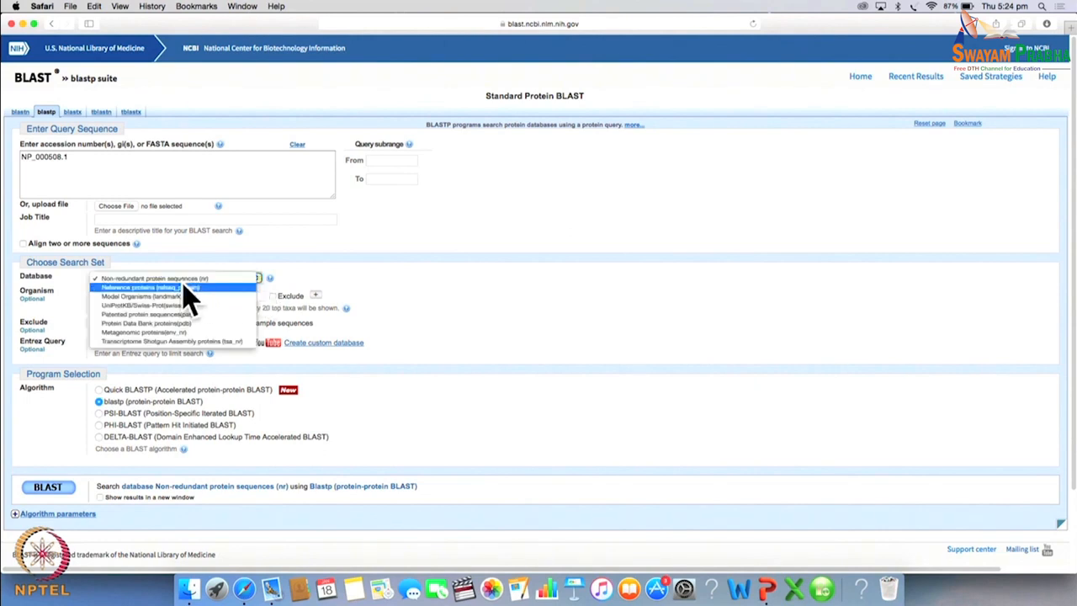
Run blastp of NP_000508.1 against the Protein Data Bank proteins (pdb) database
left_click(148, 323)
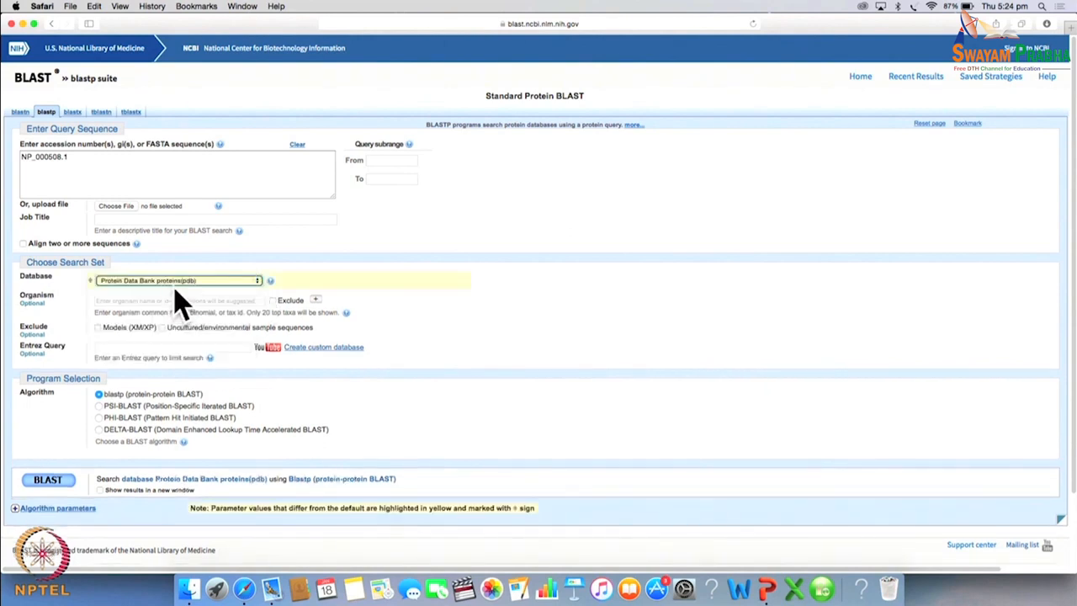
mouse_move(199, 233)
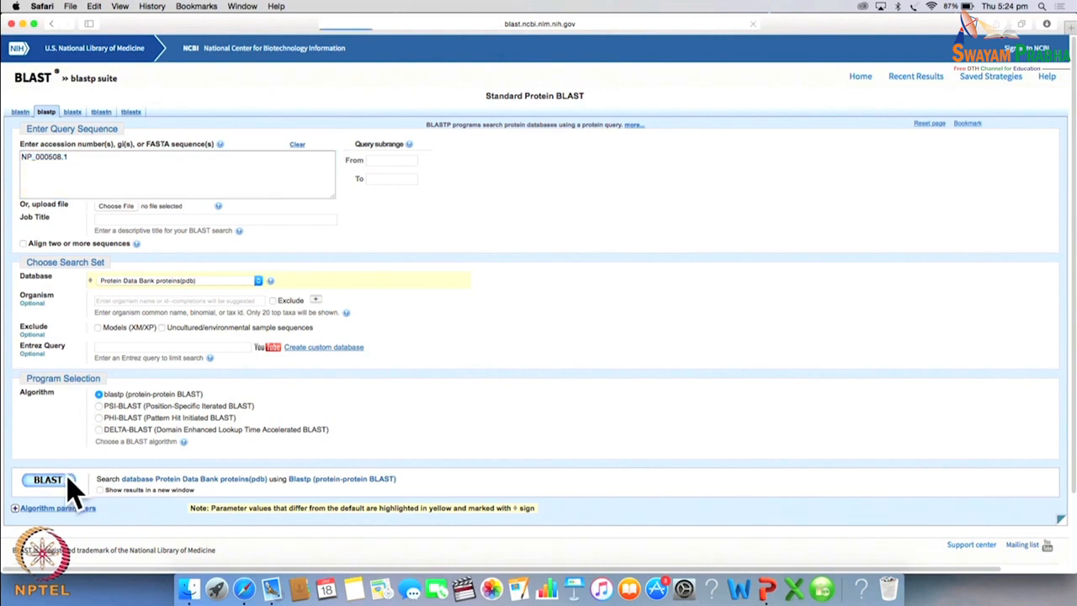
mouse_move(817, 182)
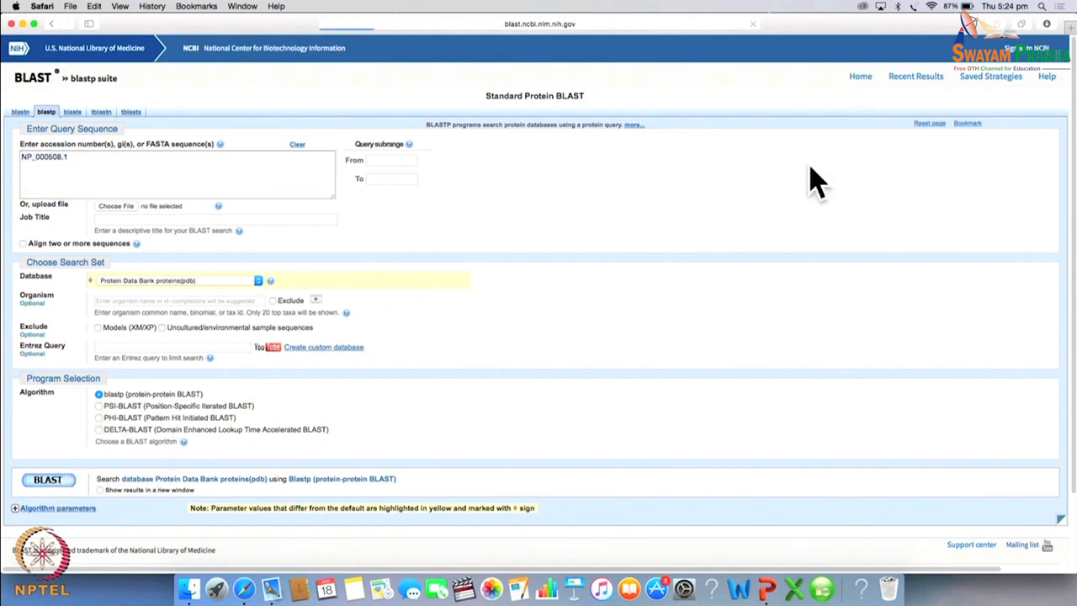
left_click(47, 478)
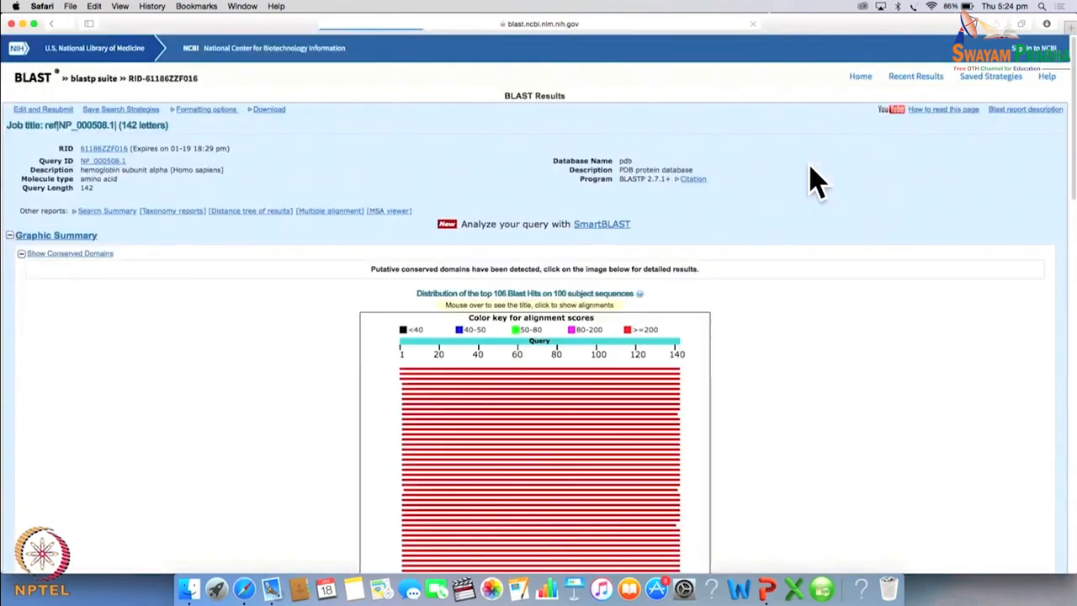
scroll("down", 3)
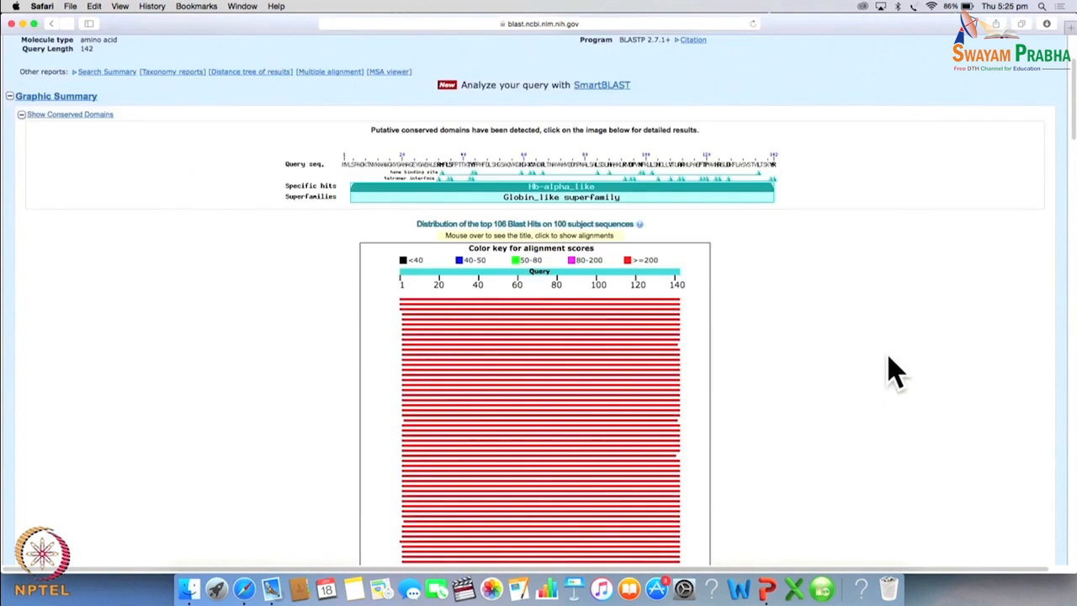
mouse_move(738, 299)
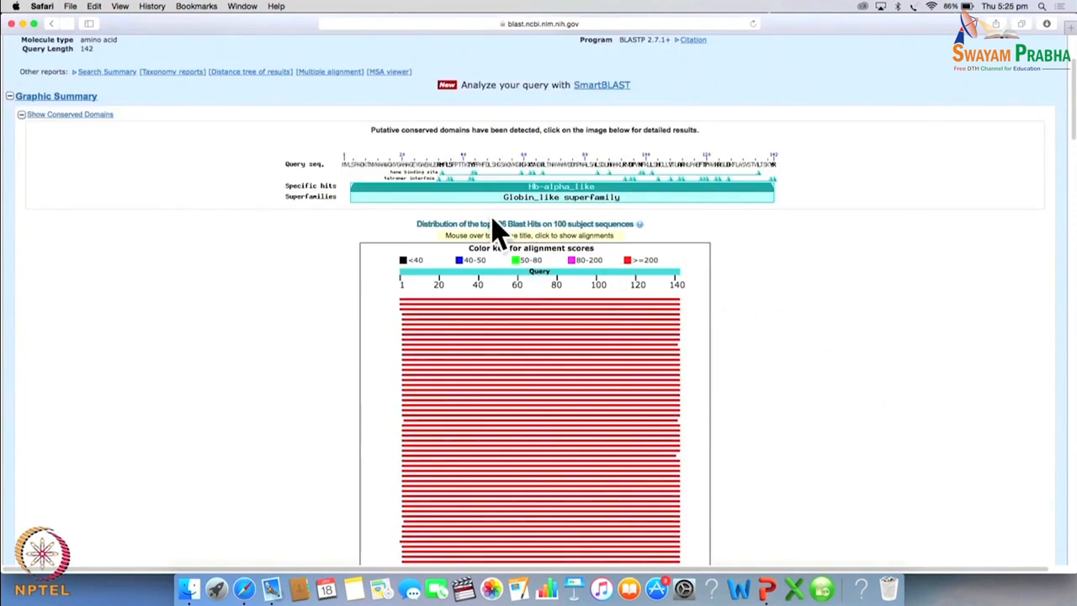
mouse_move(493, 222)
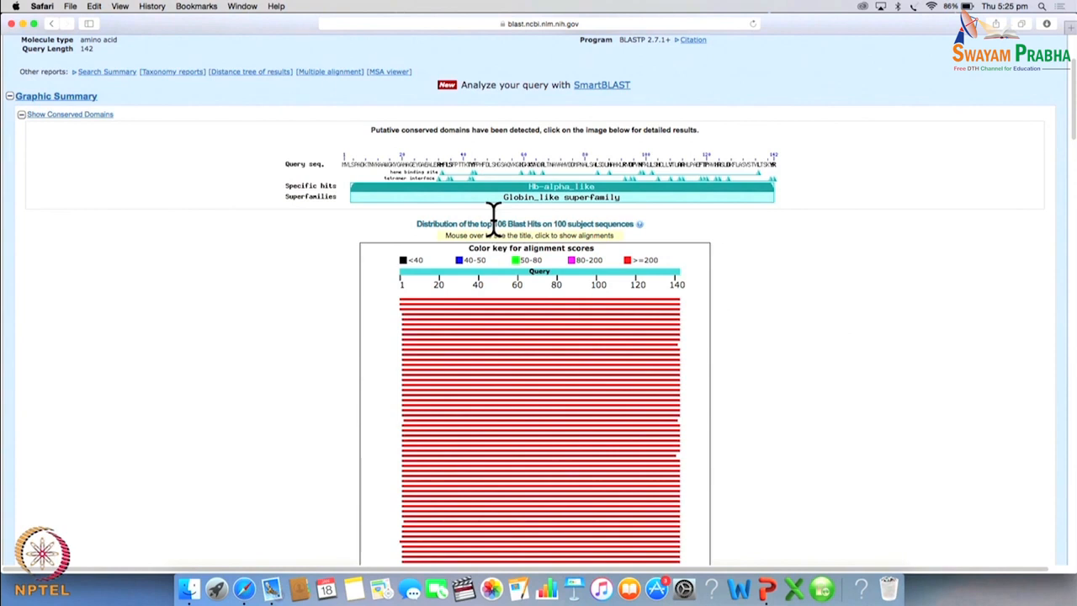
mouse_move(778, 312)
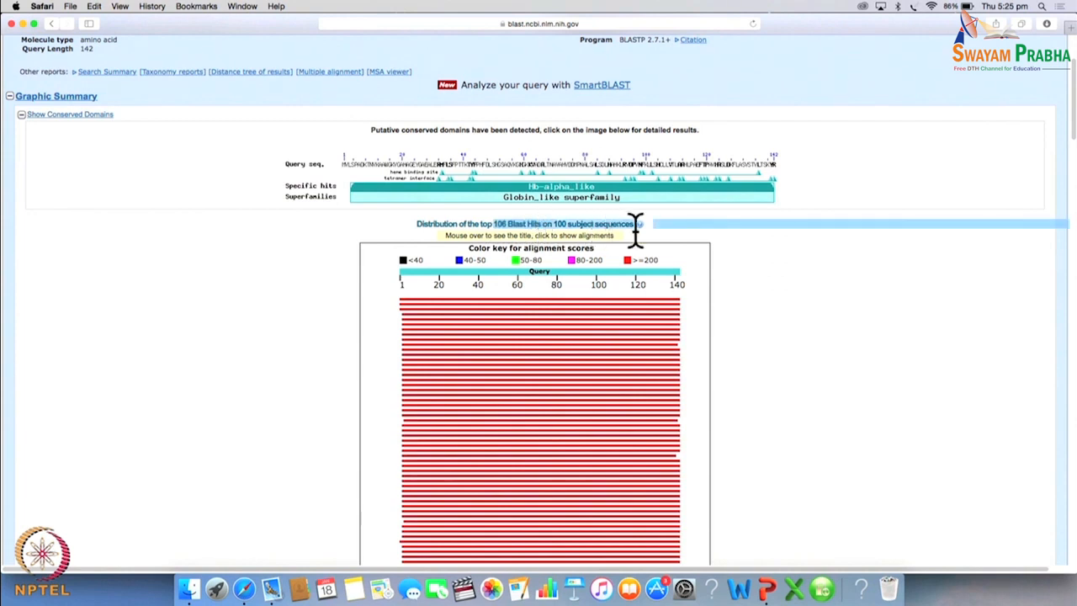
mouse_move(609, 312)
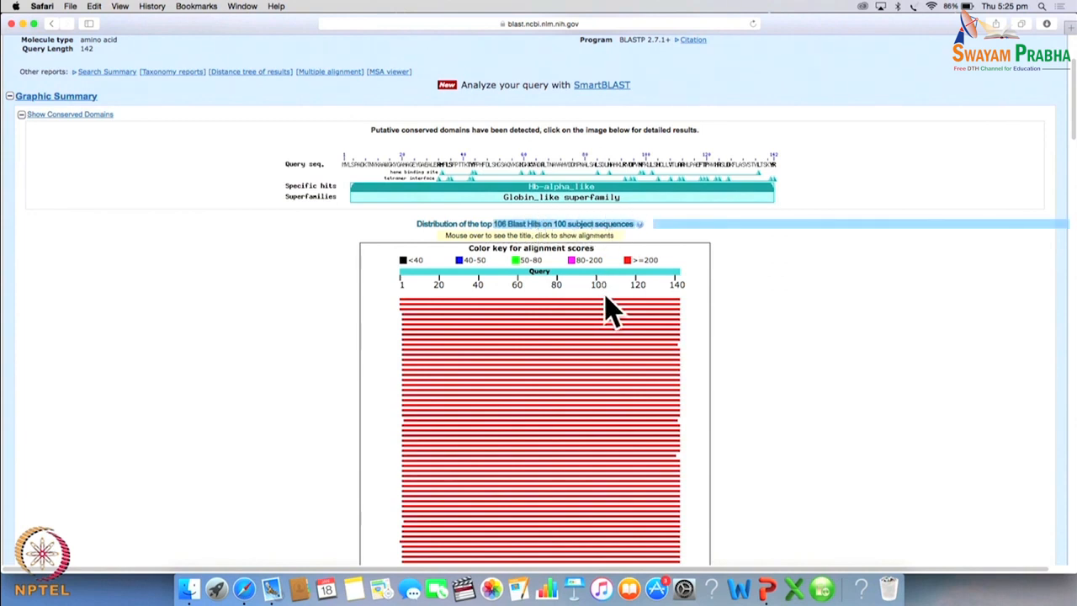
mouse_move(621, 320)
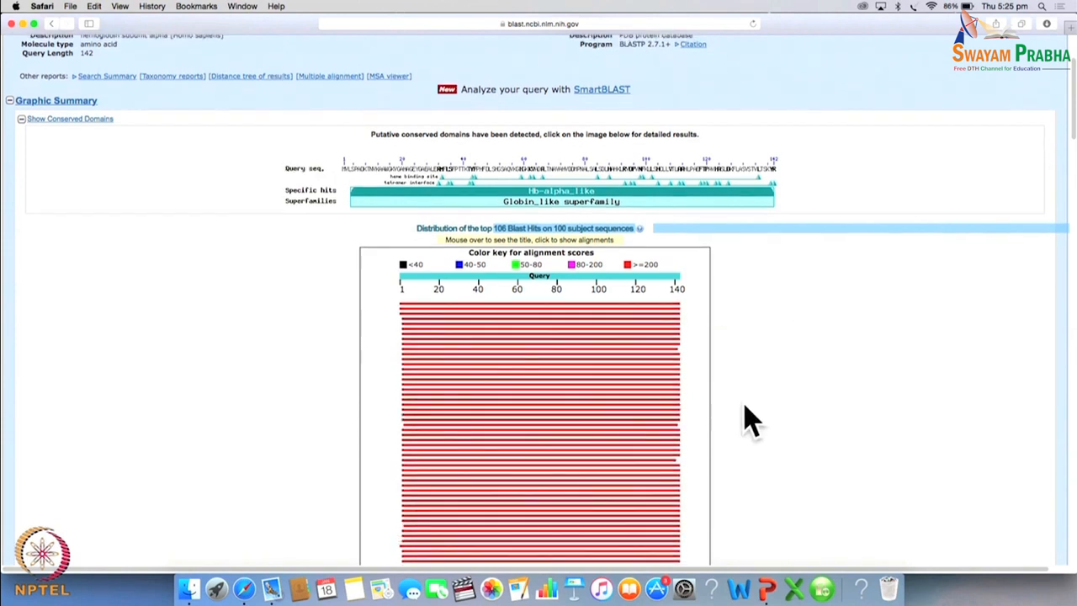
scroll("down", 3)
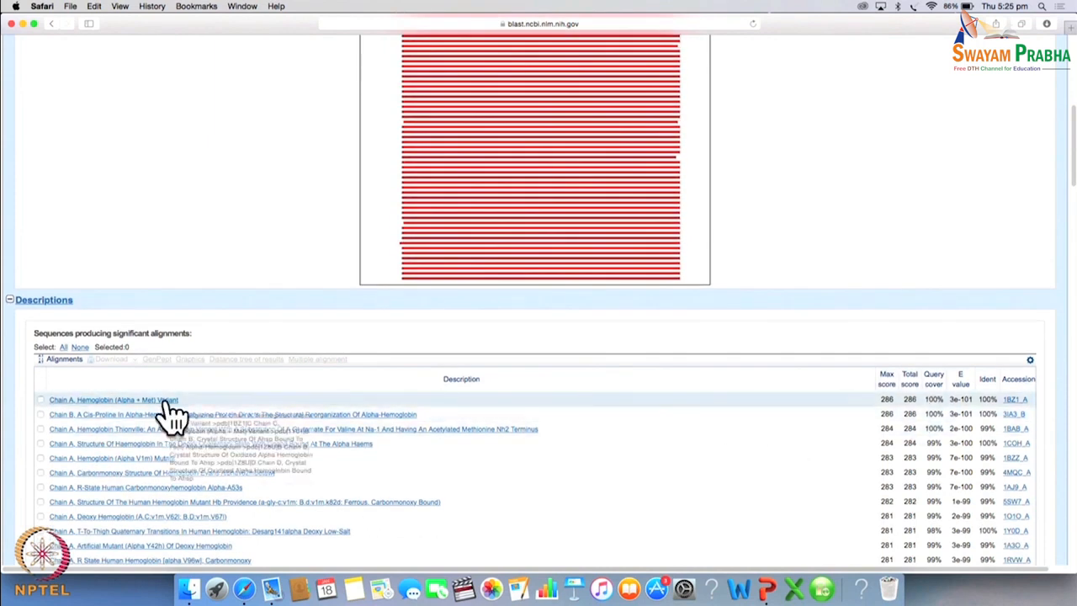
mouse_move(942, 418)
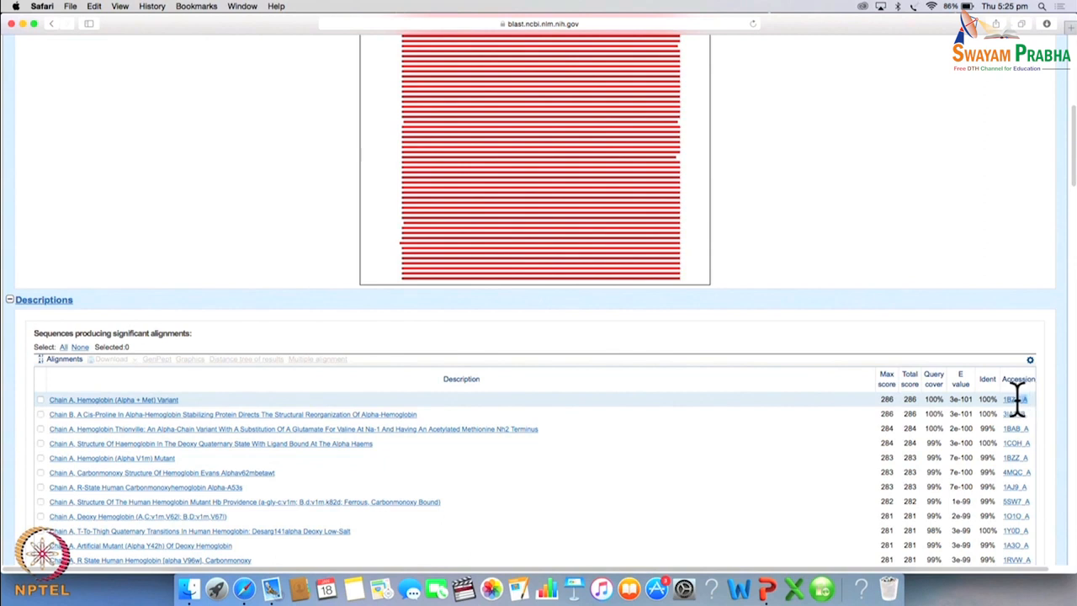
mouse_move(1019, 400)
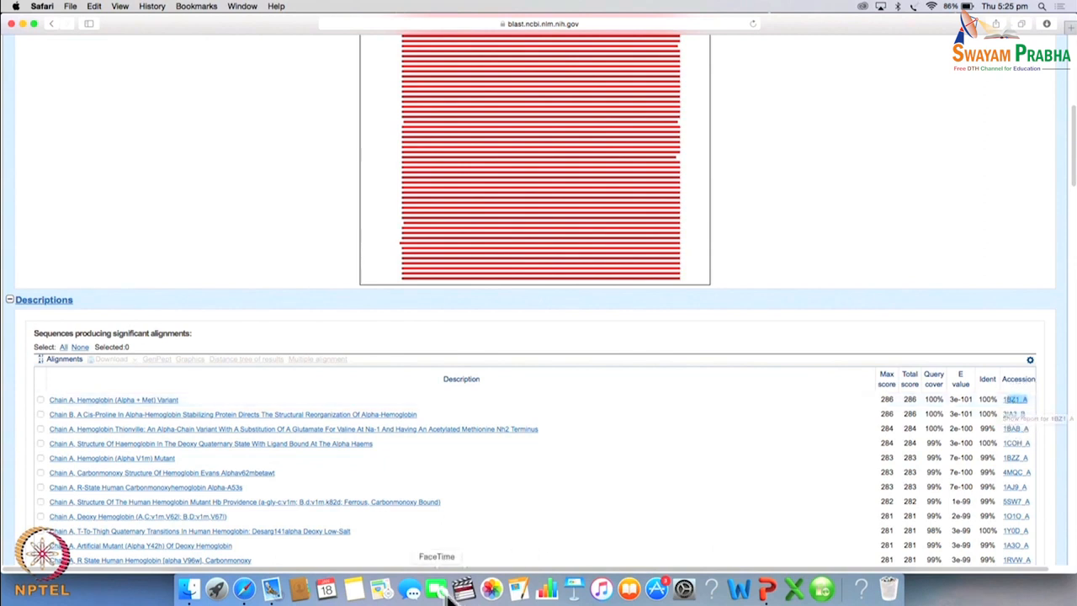
mouse_move(774, 589)
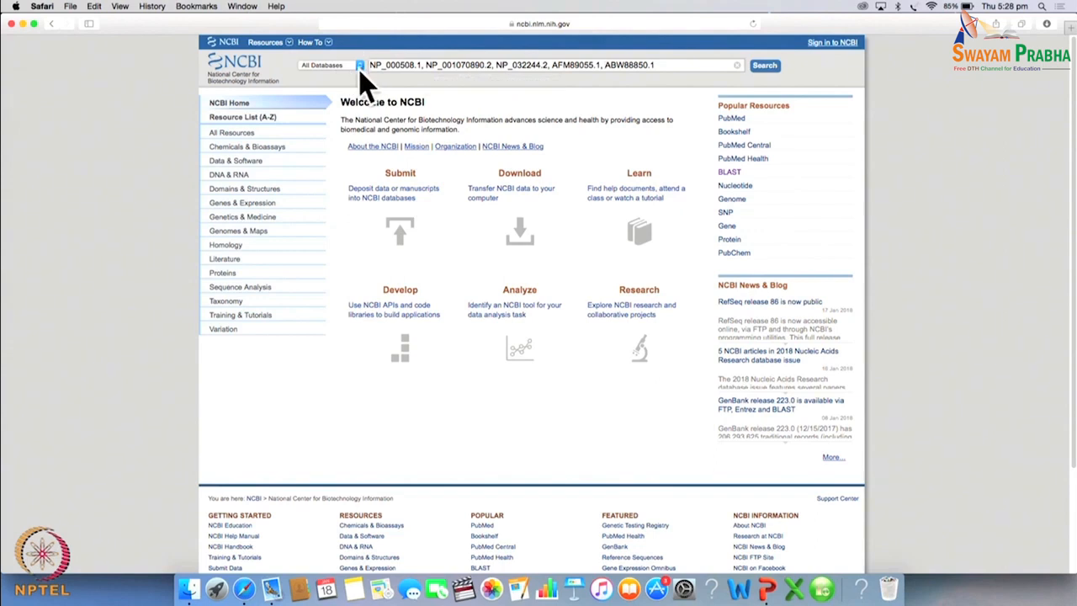
Search the Protein database for the five comma-separated hemoglobin alpha accessions together
left_click(323, 64)
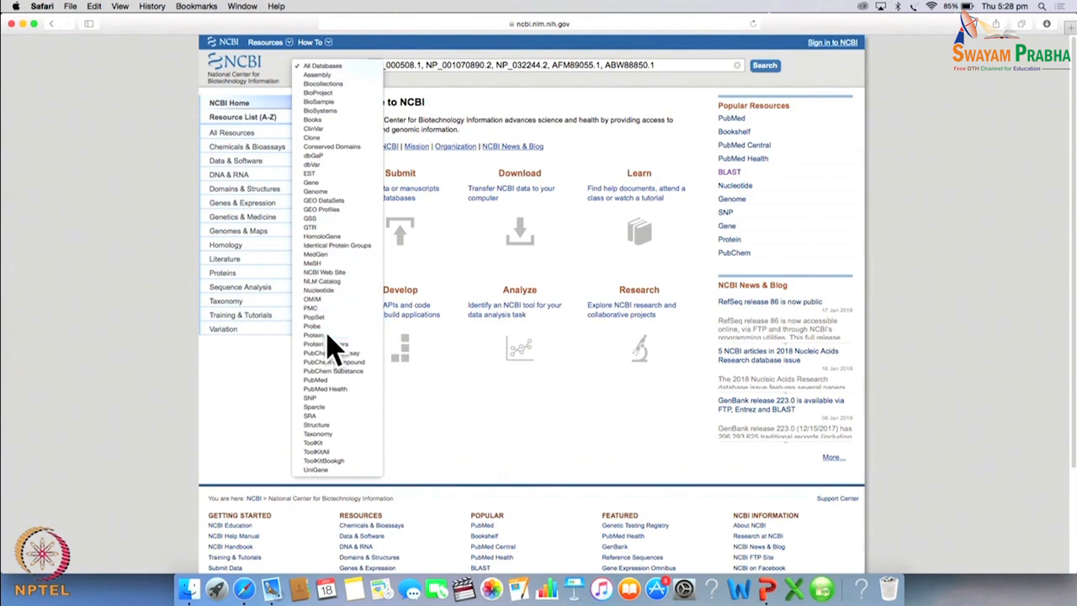
left_click(313, 333)
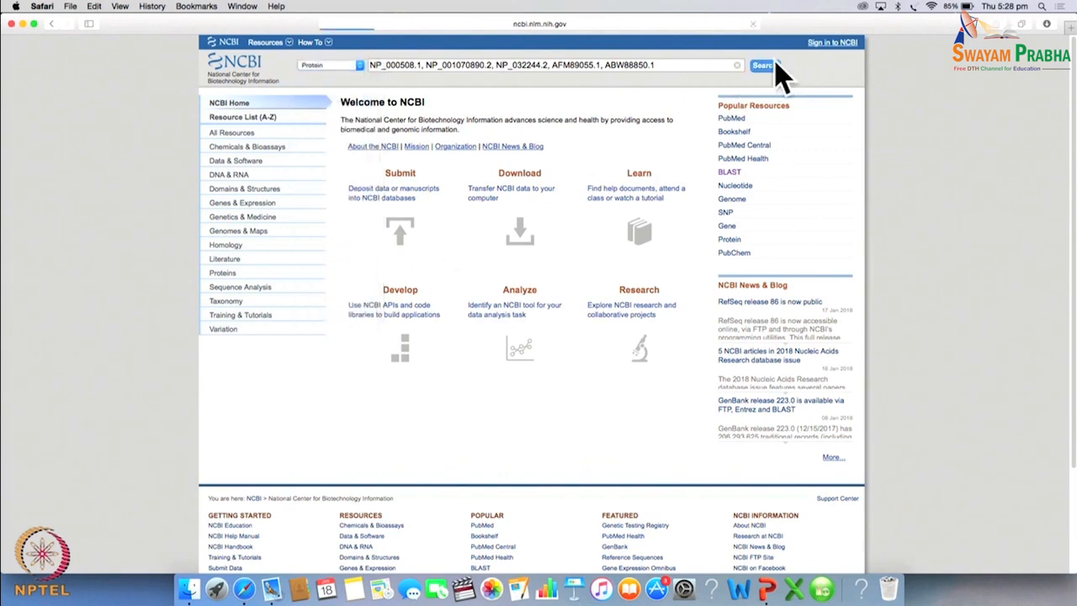
left_click(761, 66)
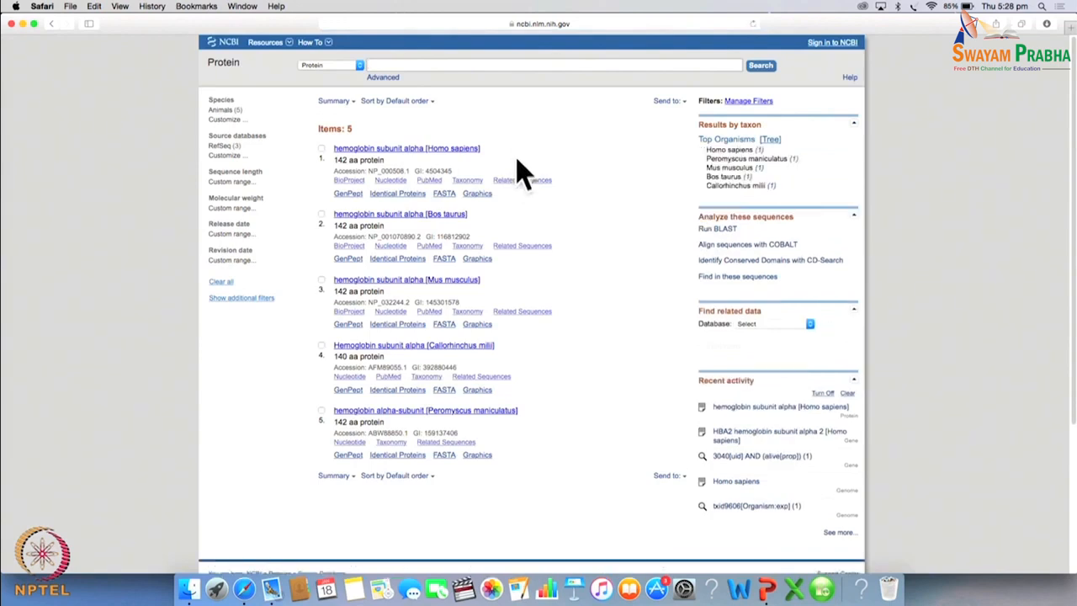
mouse_move(572, 278)
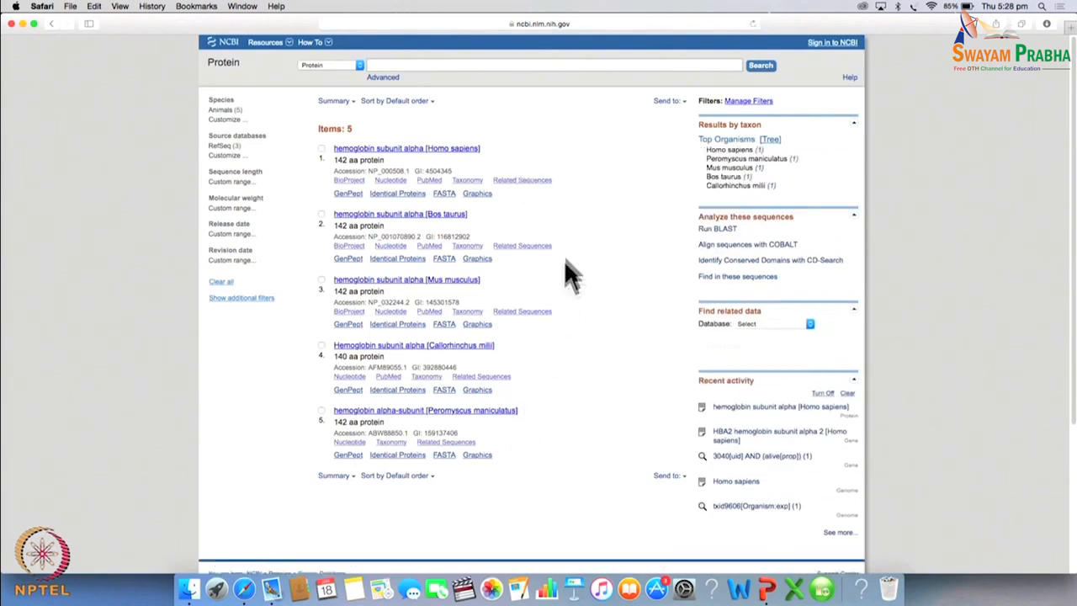
mouse_move(589, 312)
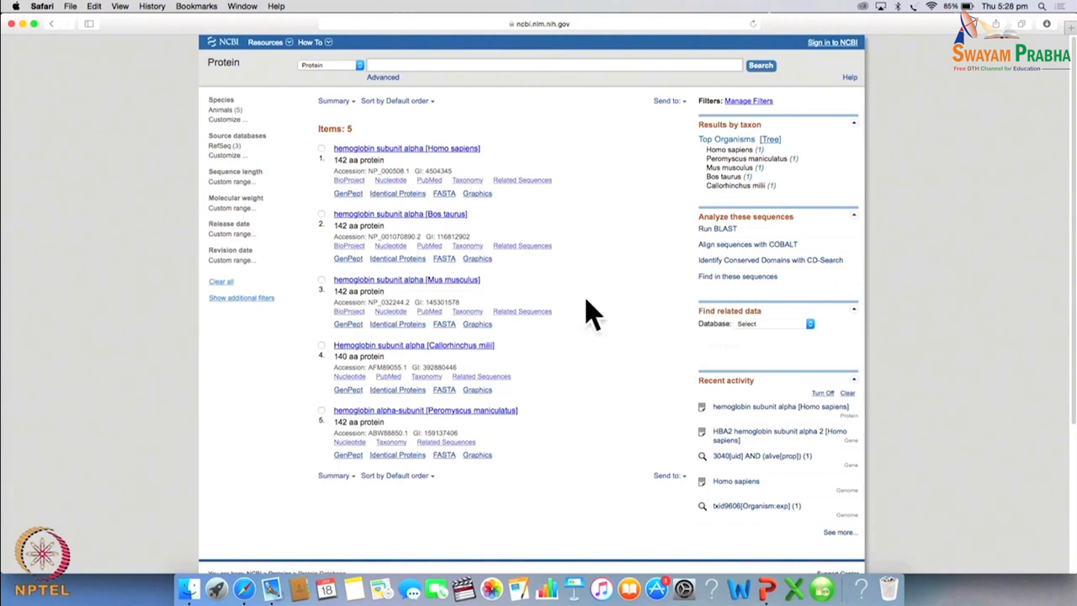
mouse_move(589, 303)
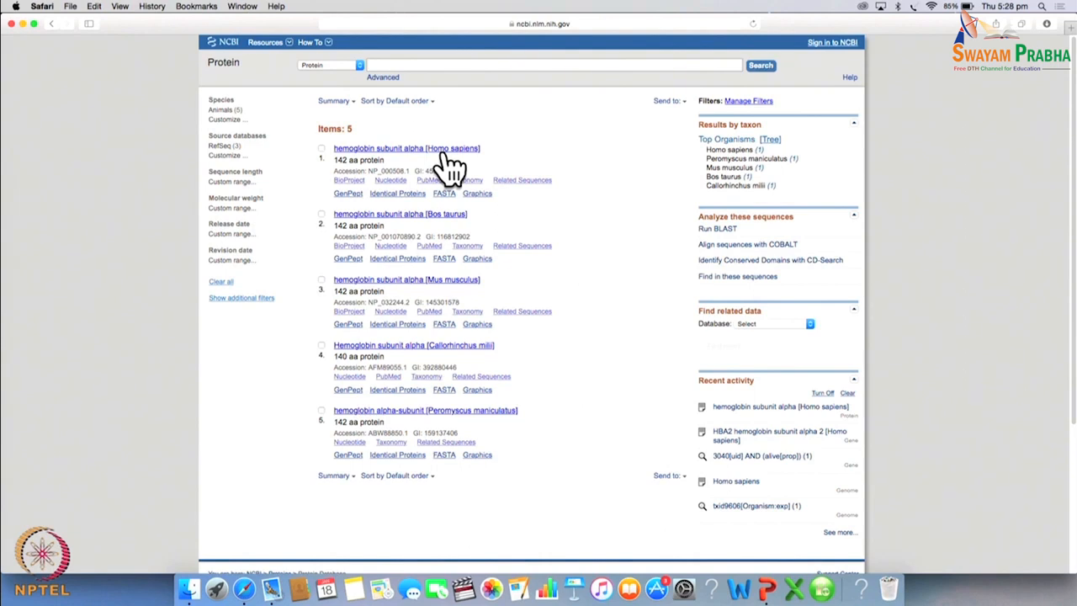
mouse_move(362, 118)
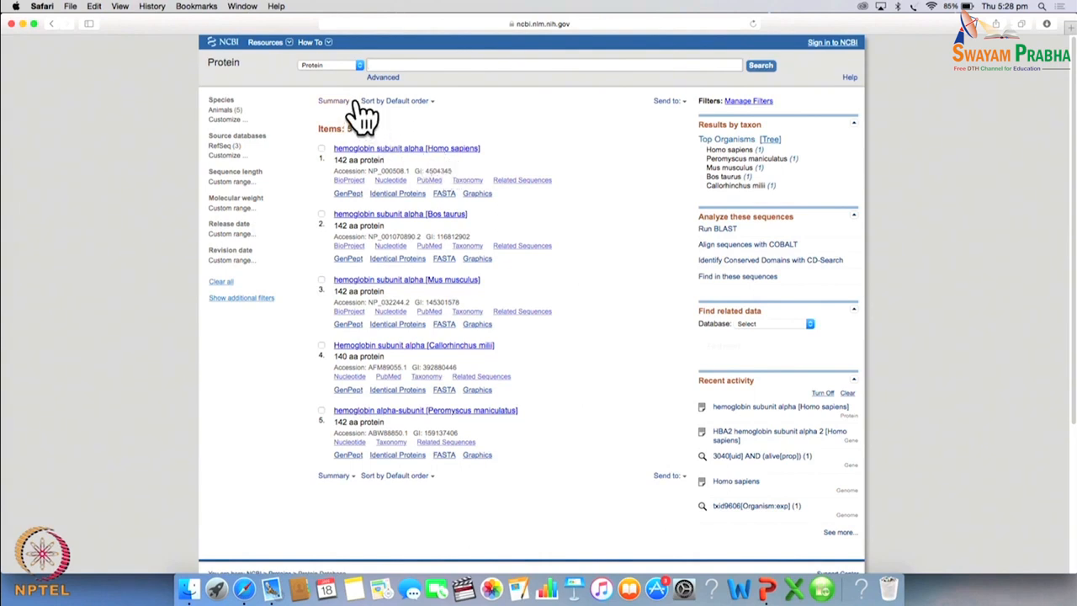
Display the five search results as FASTA, then as plain FASTA (text)
left_click(333, 101)
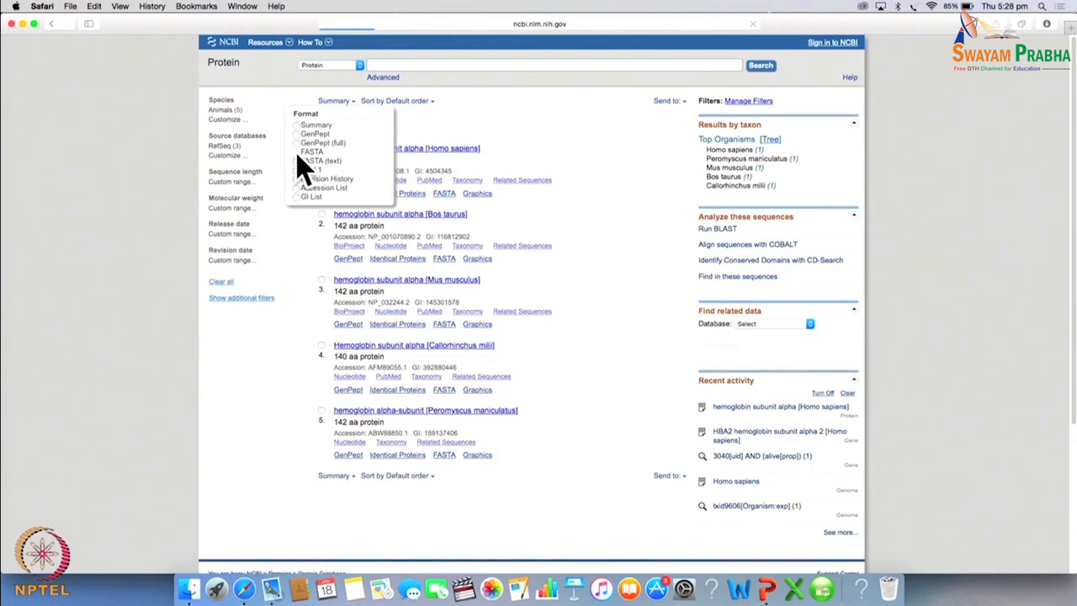
left_click(312, 152)
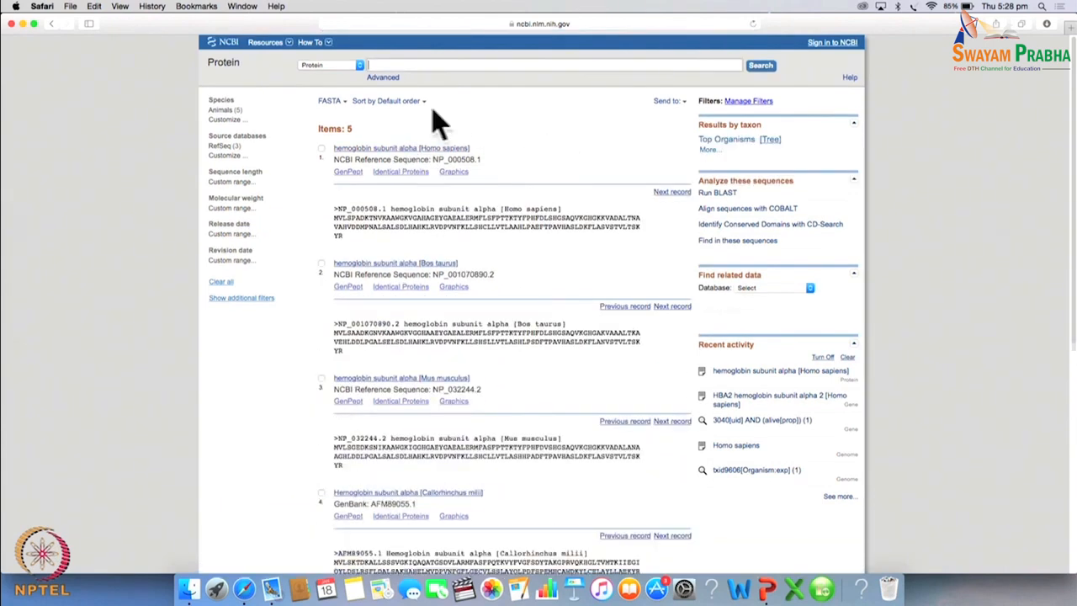
left_click(330, 101)
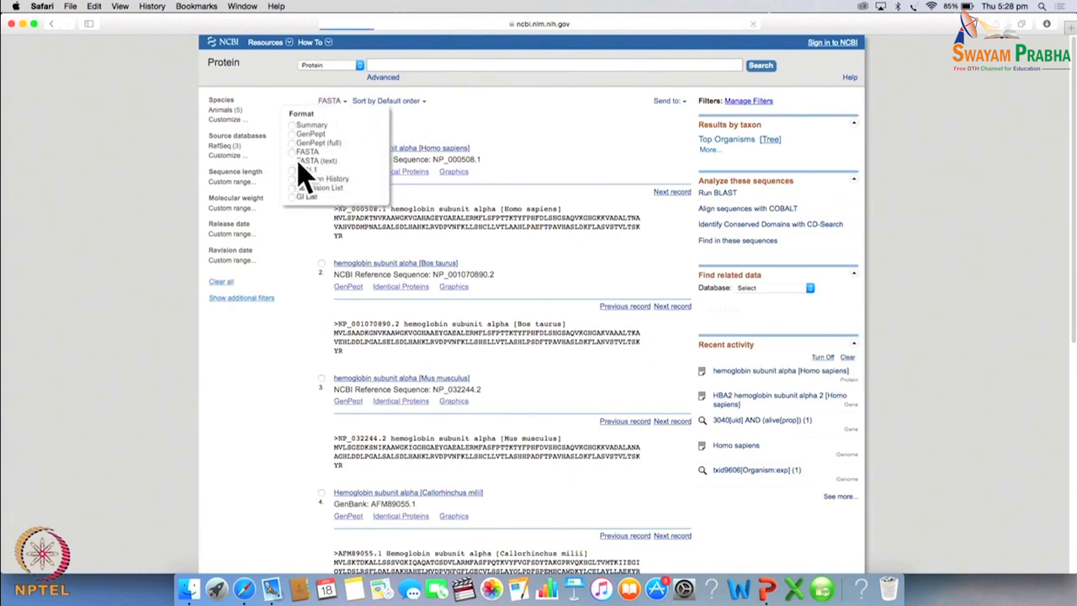
left_click(318, 162)
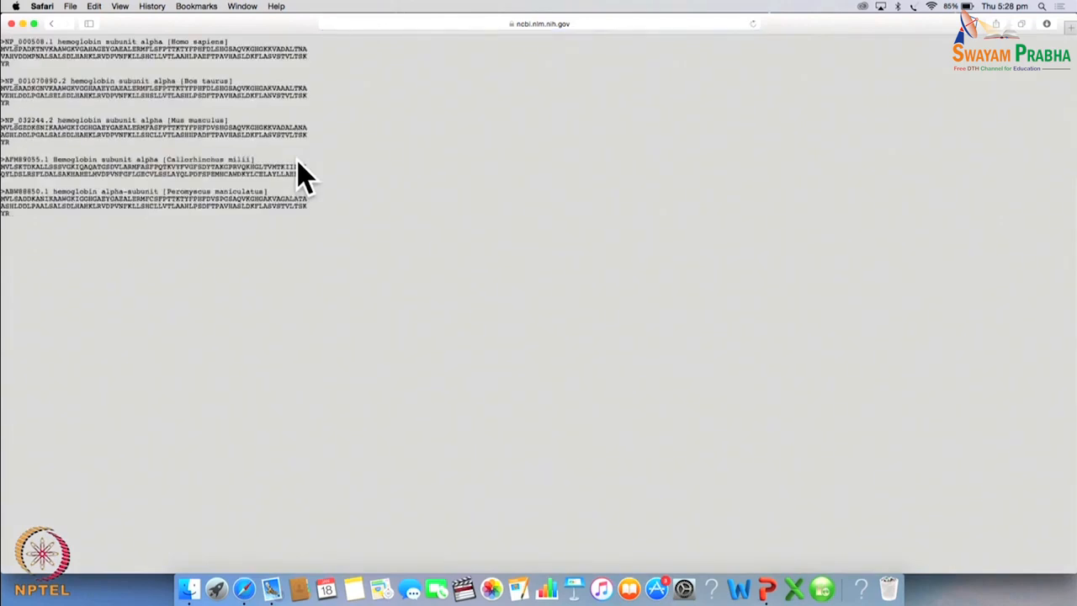
mouse_move(340, 177)
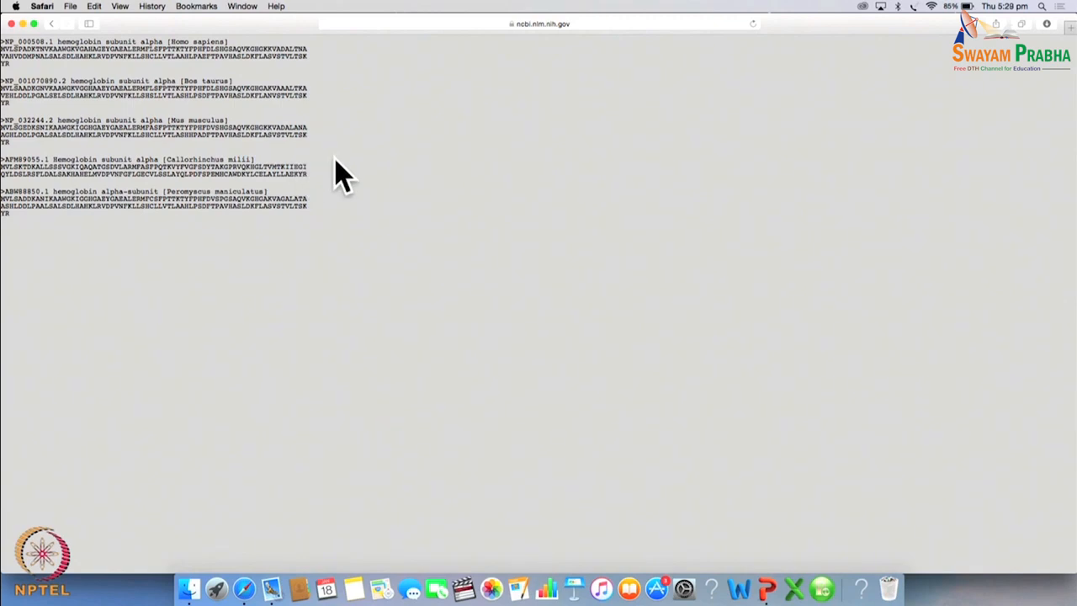
mouse_move(17, 76)
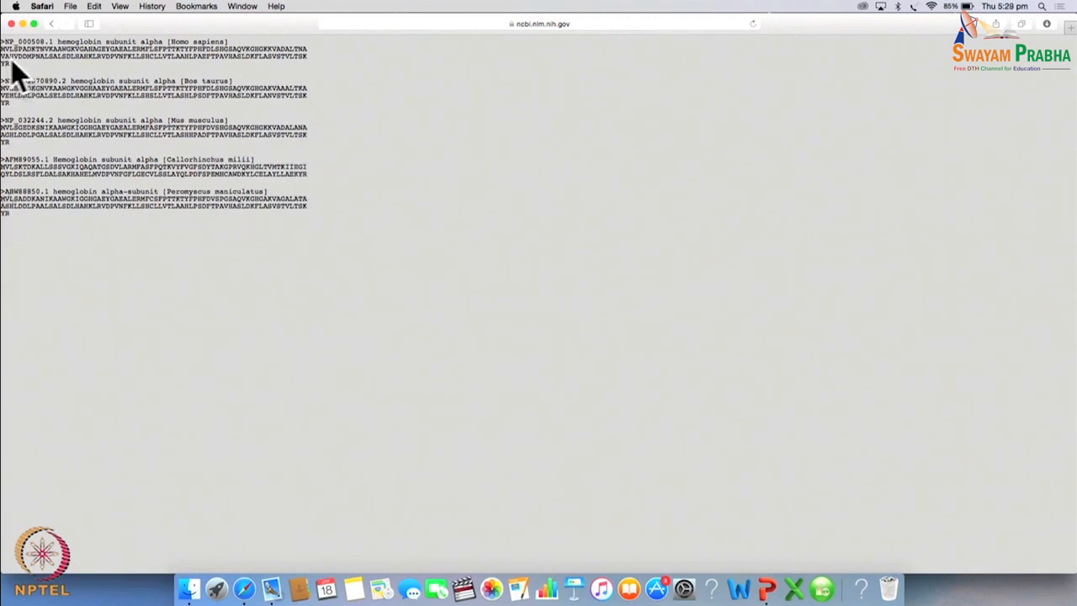
mouse_move(10, 52)
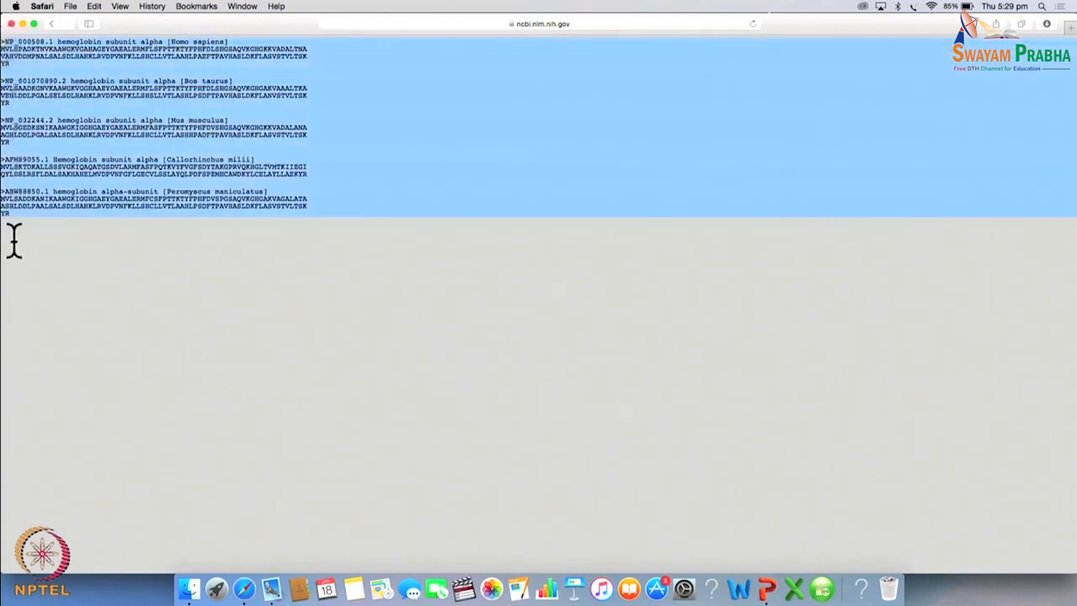
Copy all five FASTA sequences and search Google for Clustal Omega
left_click(539, 24)
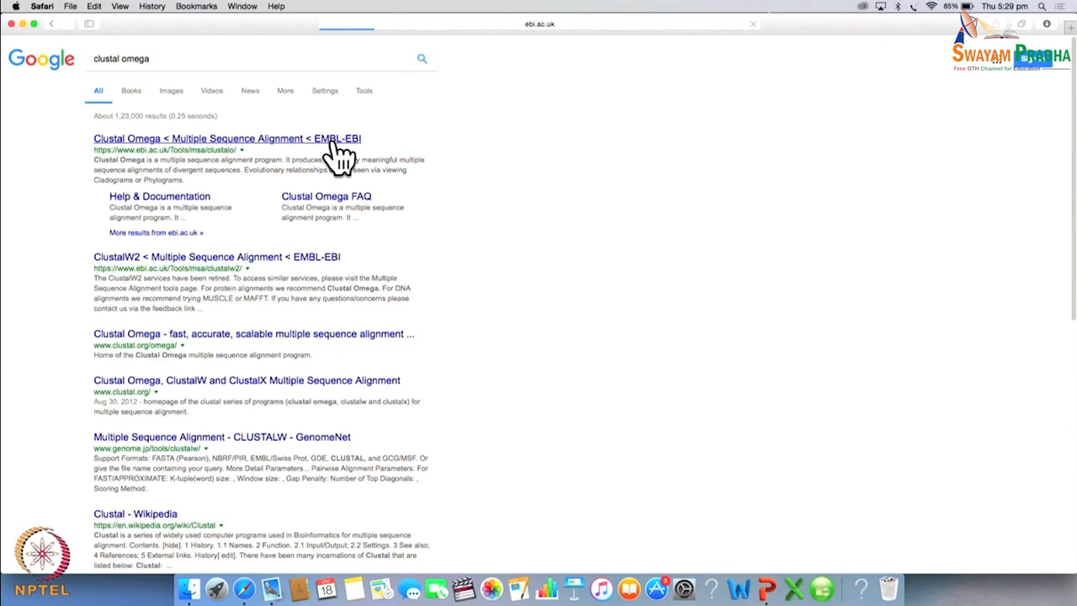
mouse_move(337, 138)
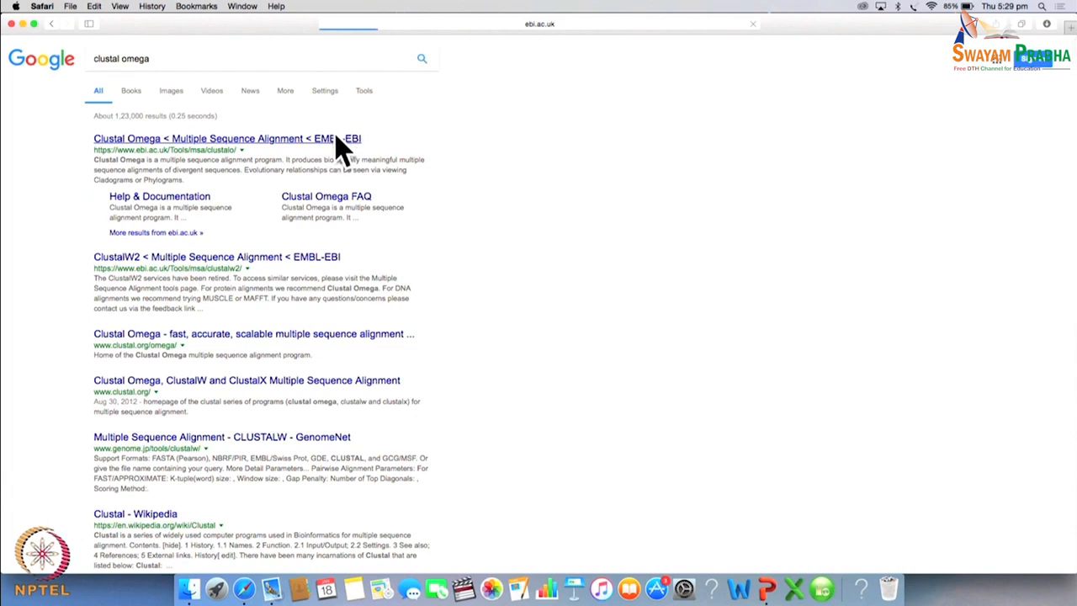
Paste the five copied FASTA sequences into the Clustal Omega EMBL-EBI input box
left_click(228, 138)
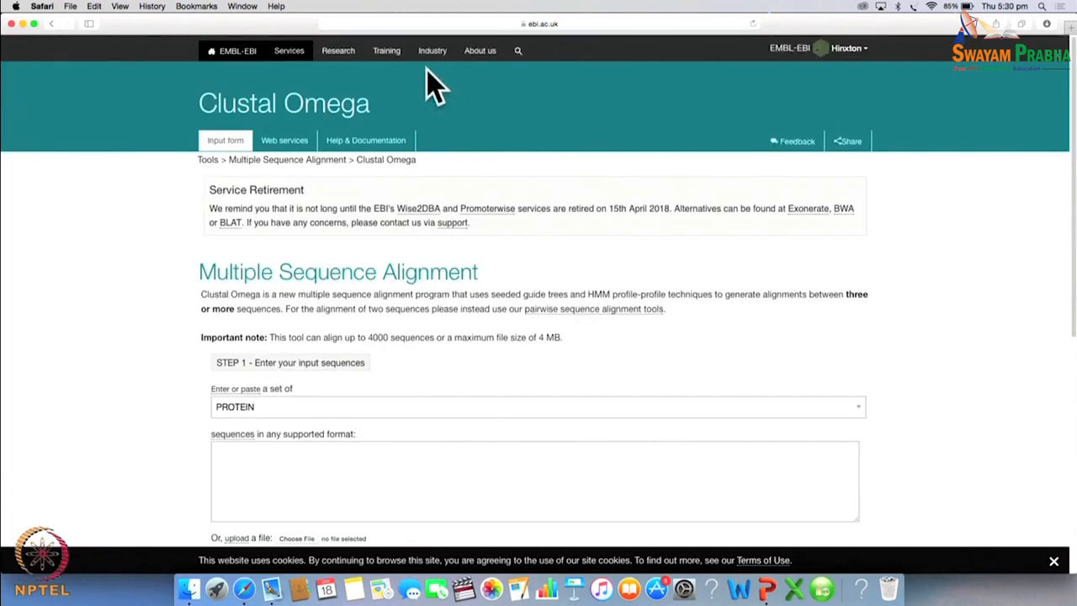
left_click(300, 471)
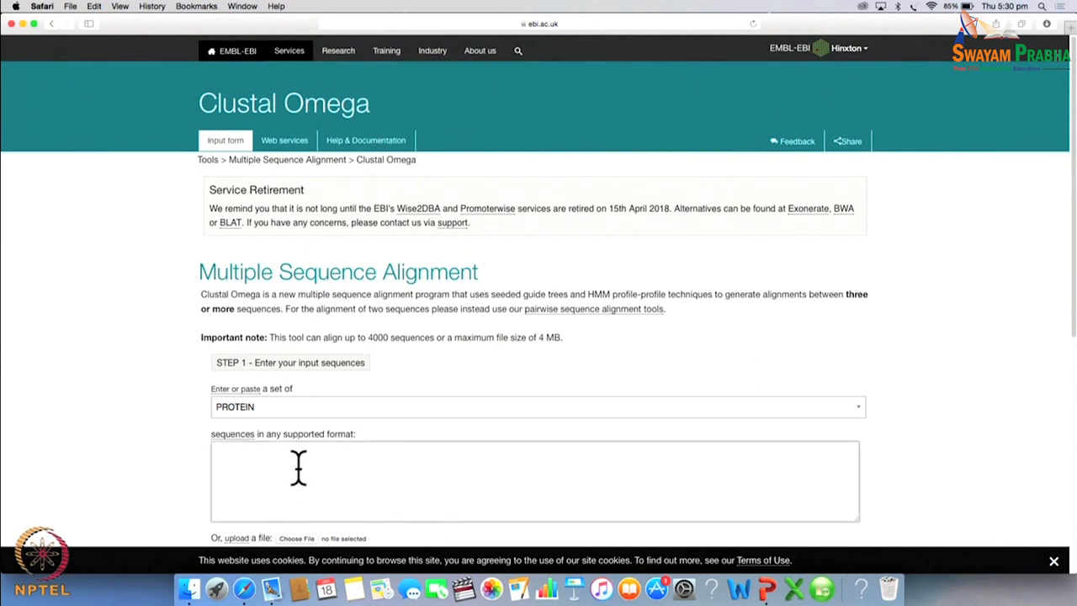
right_click(300, 470)
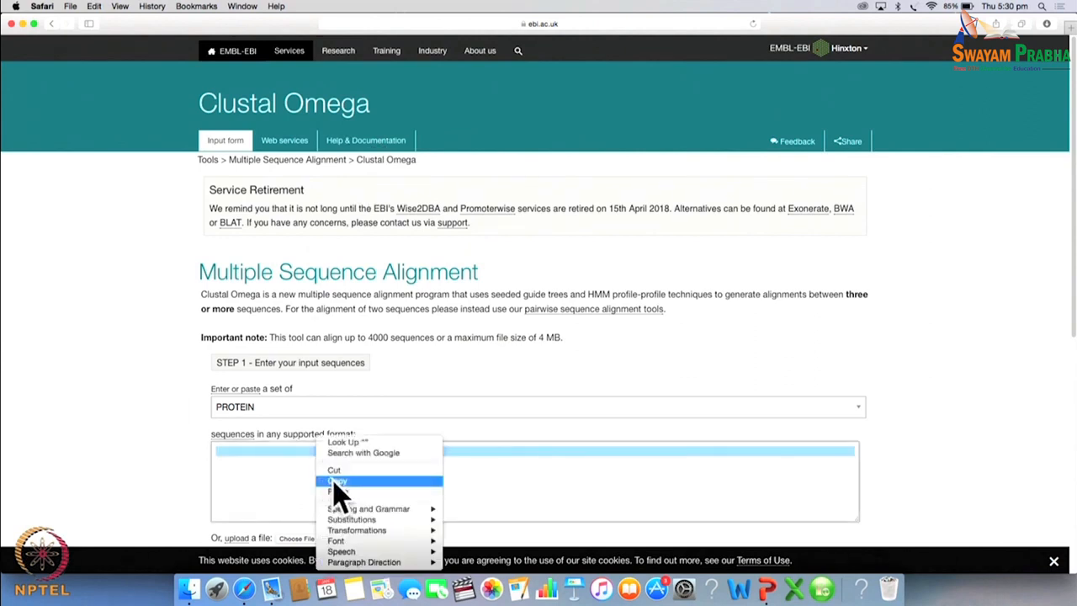
left_click(336, 492)
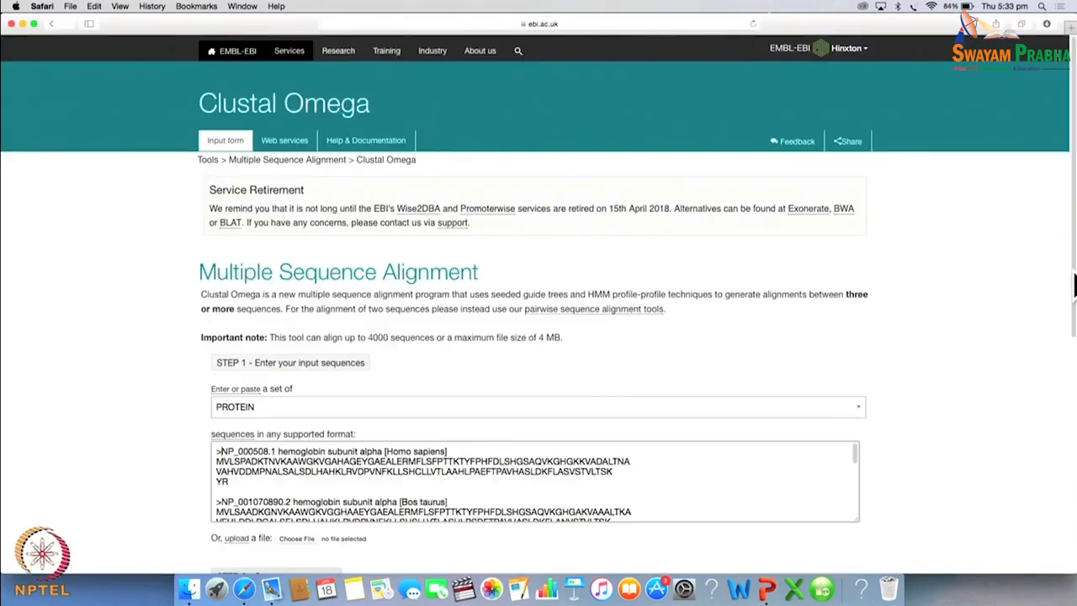
Submit the protein multiple sequence alignment job
scroll("down", 3)
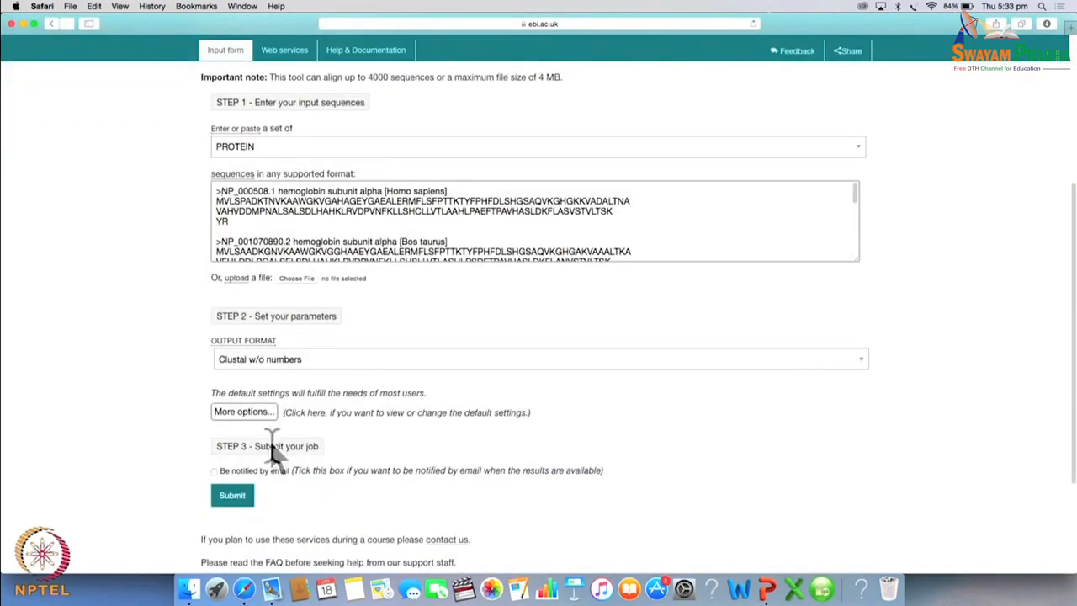
left_click(232, 495)
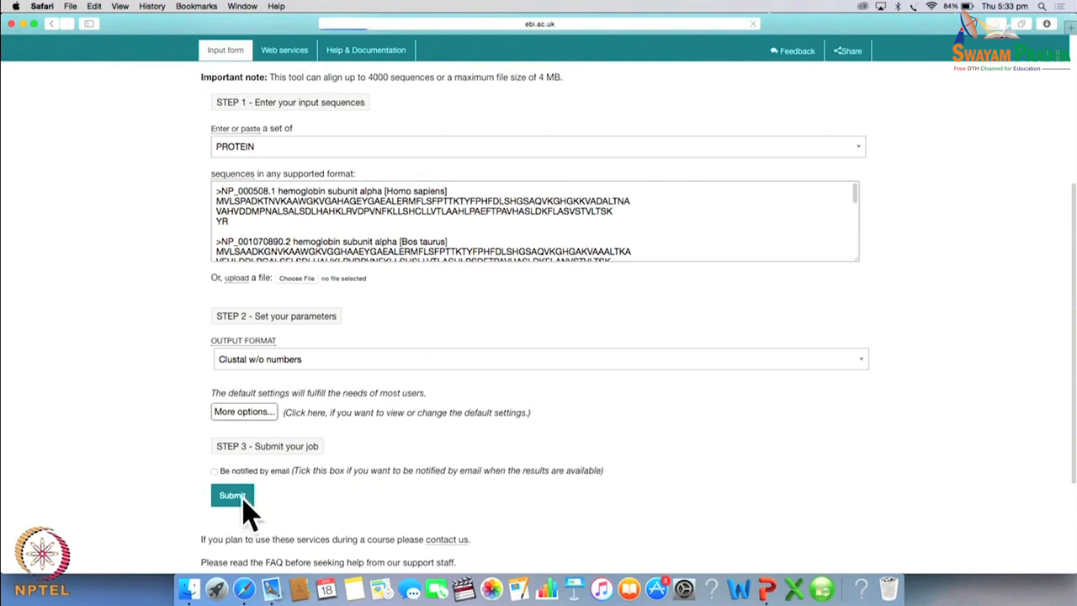
left_click(232, 495)
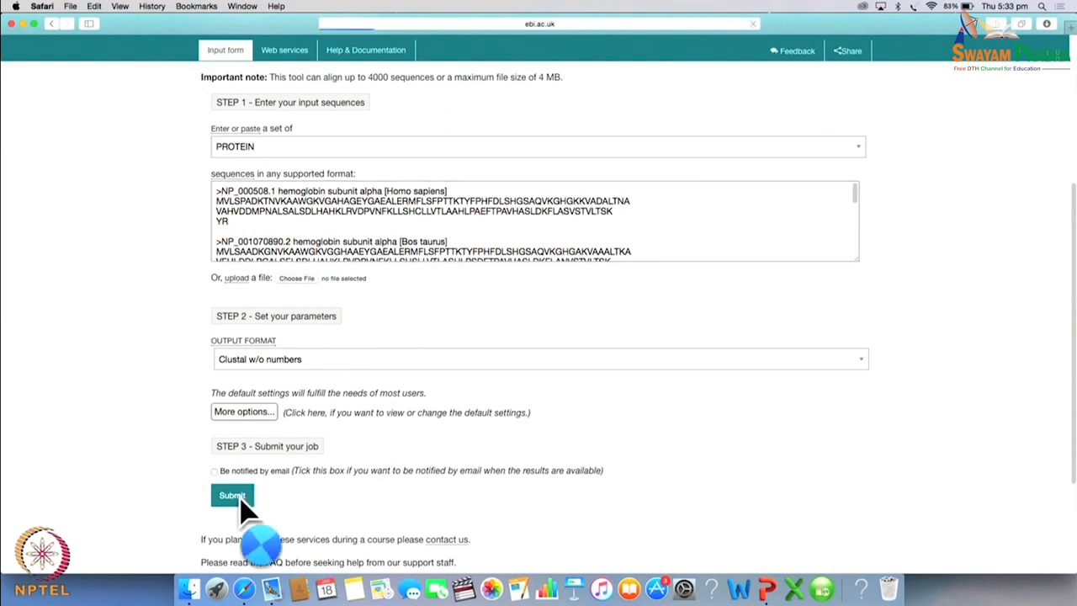
left_click(232, 495)
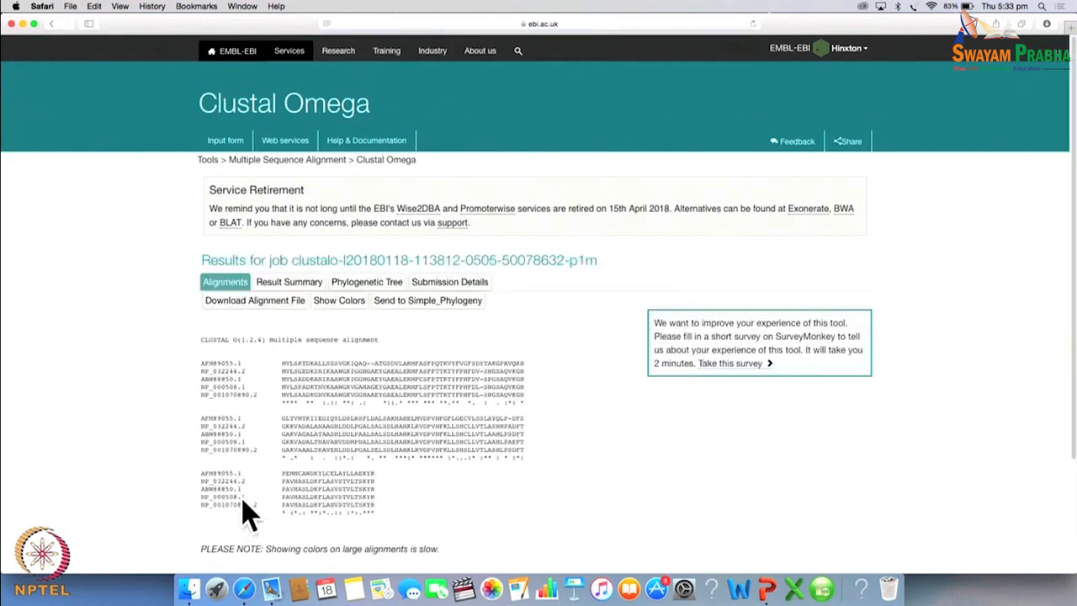
mouse_move(345, 362)
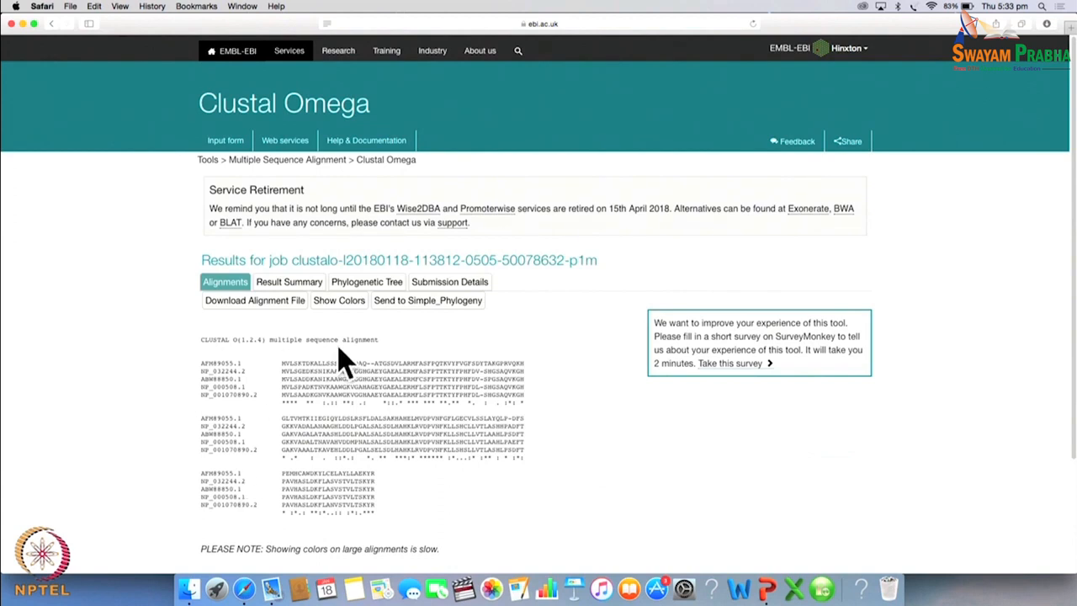
mouse_move(306, 370)
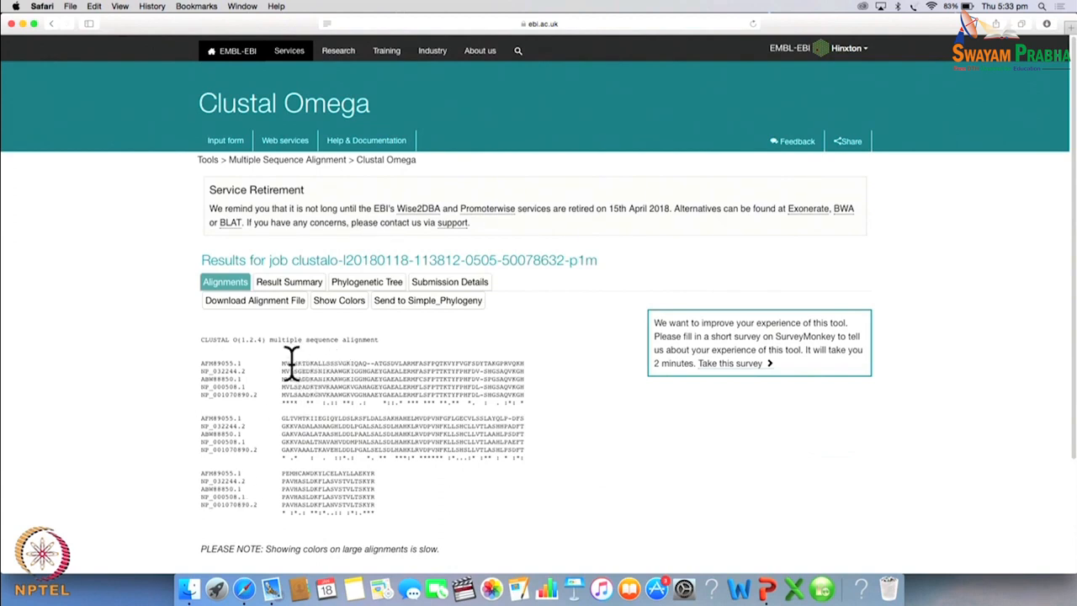
mouse_move(350, 340)
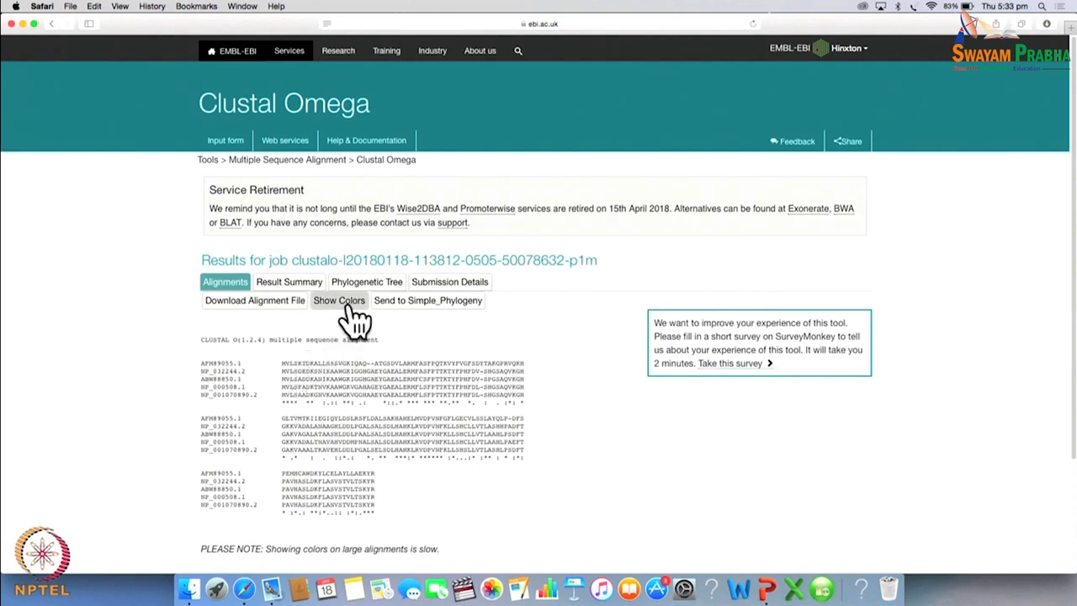
Colour the aligned residues by property and show the phylogenetic tree cladogram
left_click(340, 300)
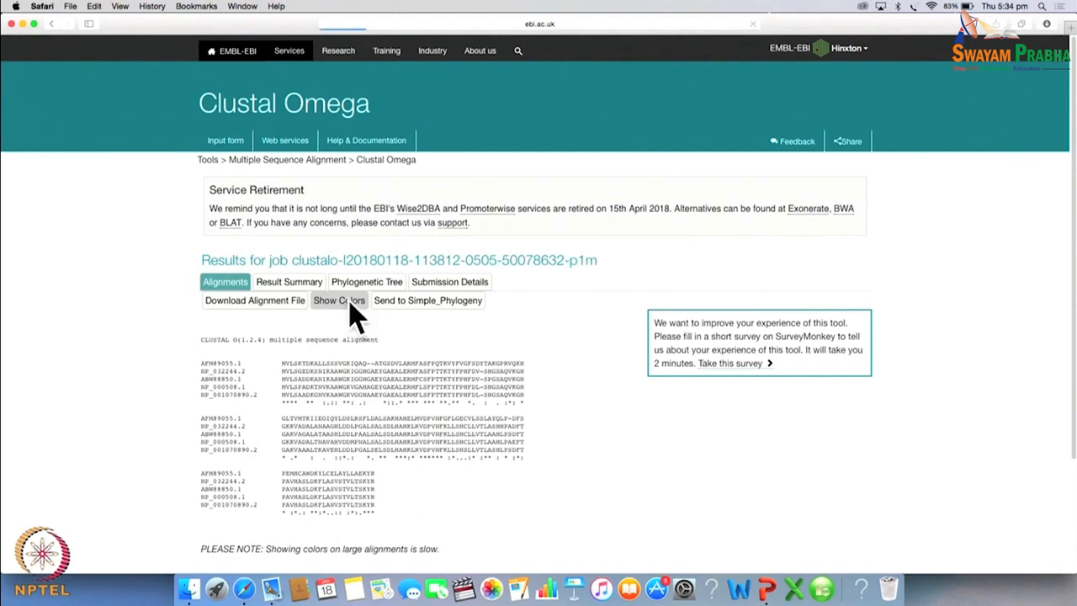
left_click(338, 300)
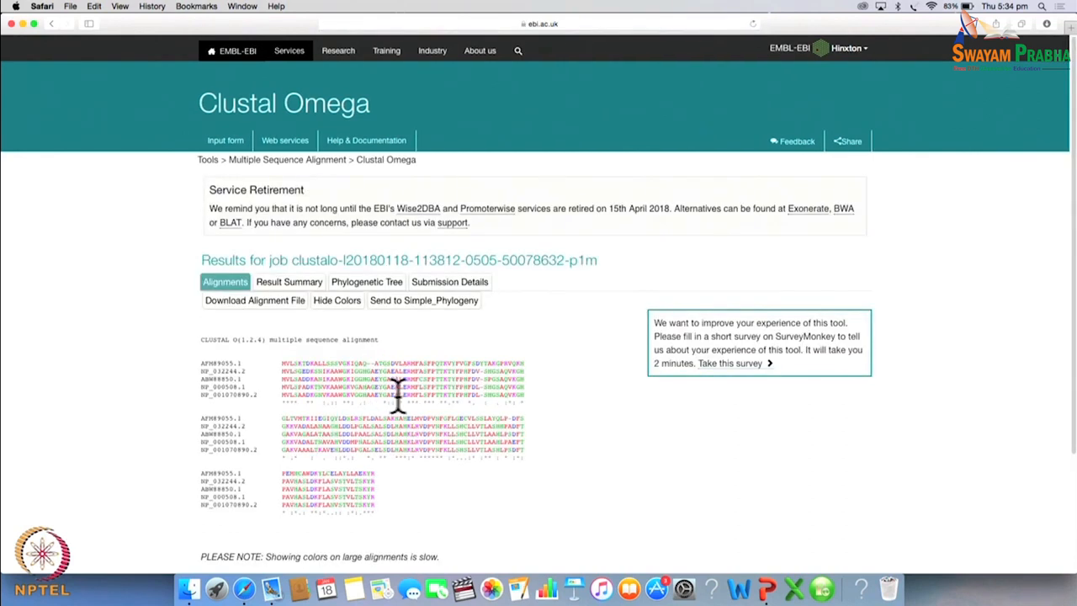
mouse_move(519, 424)
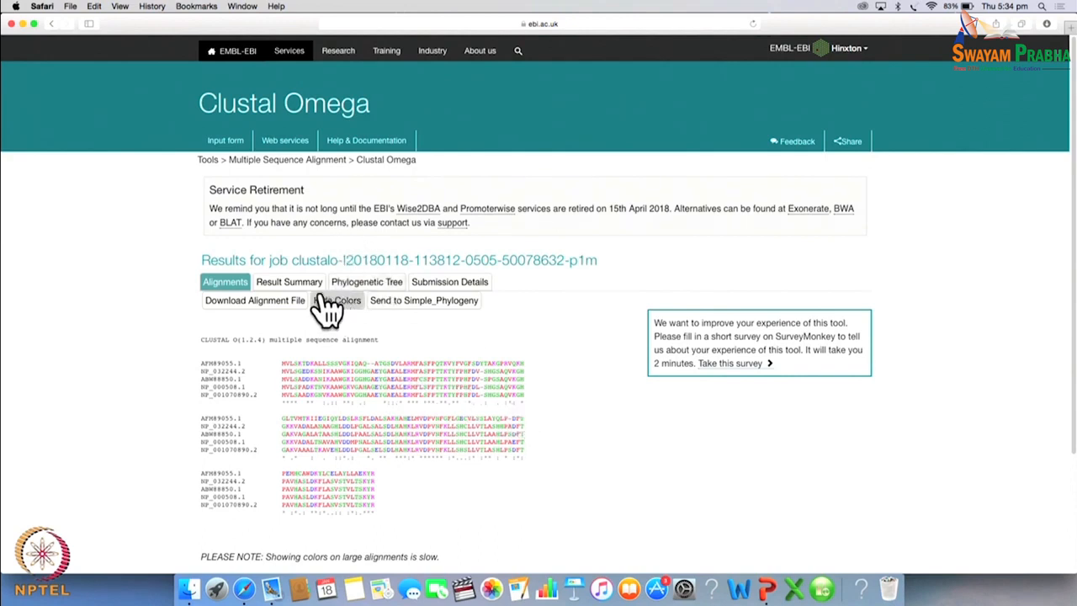
left_click(367, 281)
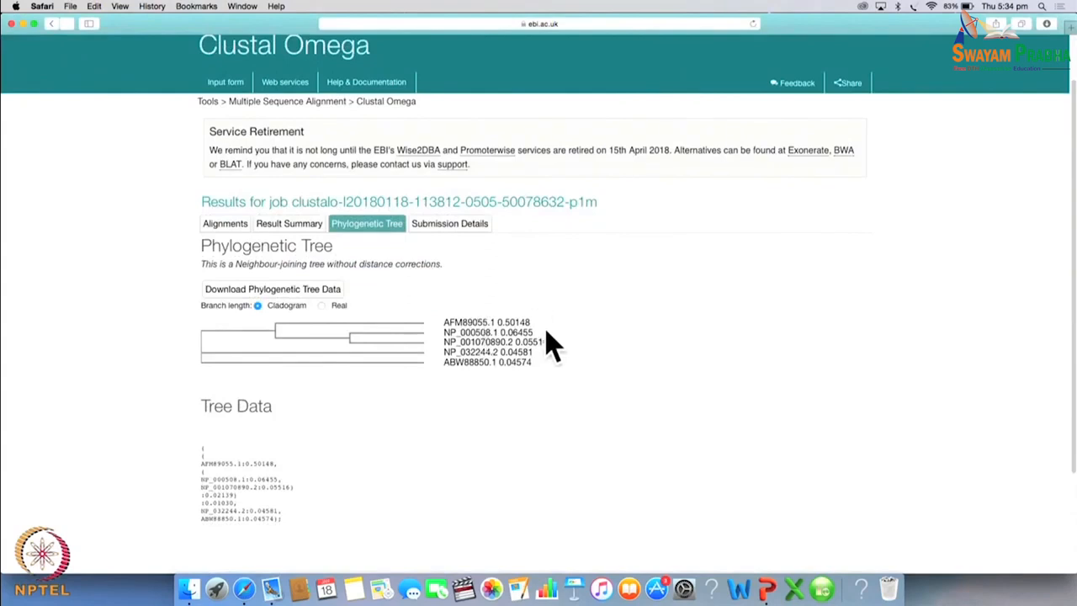
mouse_move(387, 294)
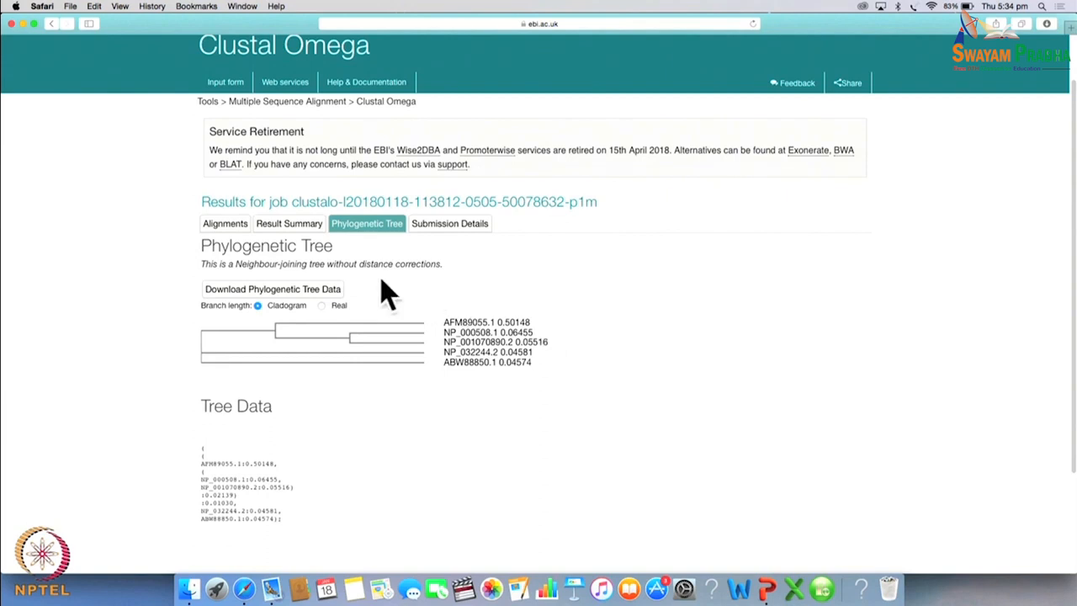
mouse_move(547, 345)
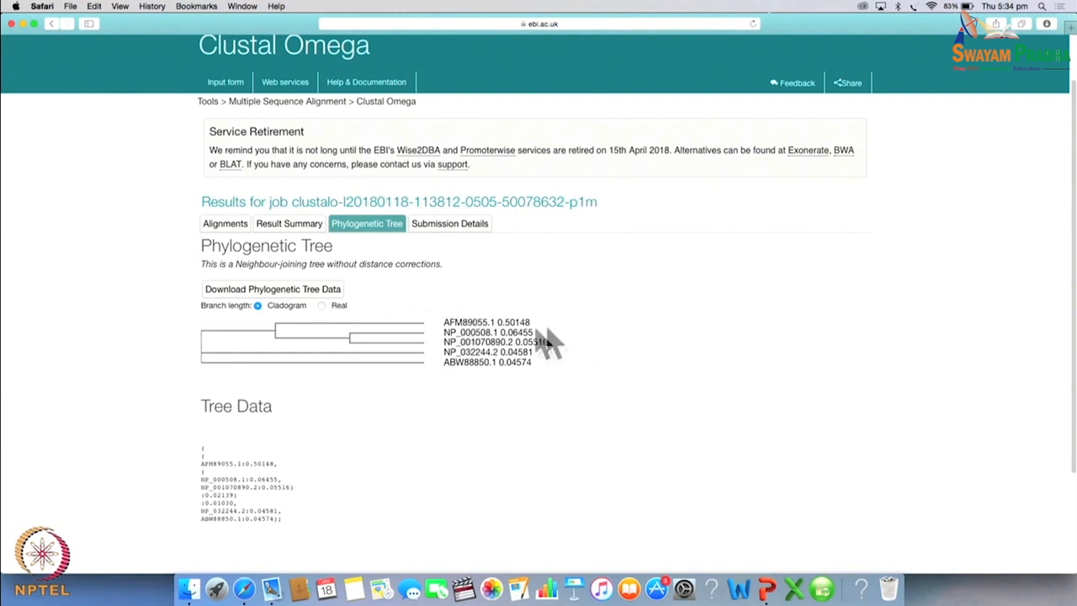
mouse_move(436, 385)
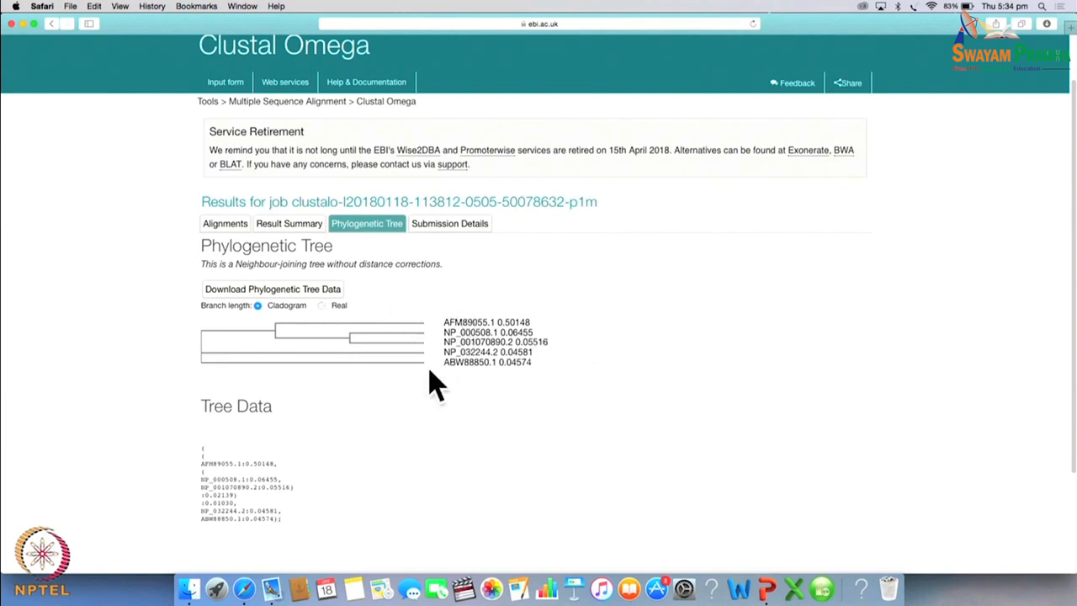